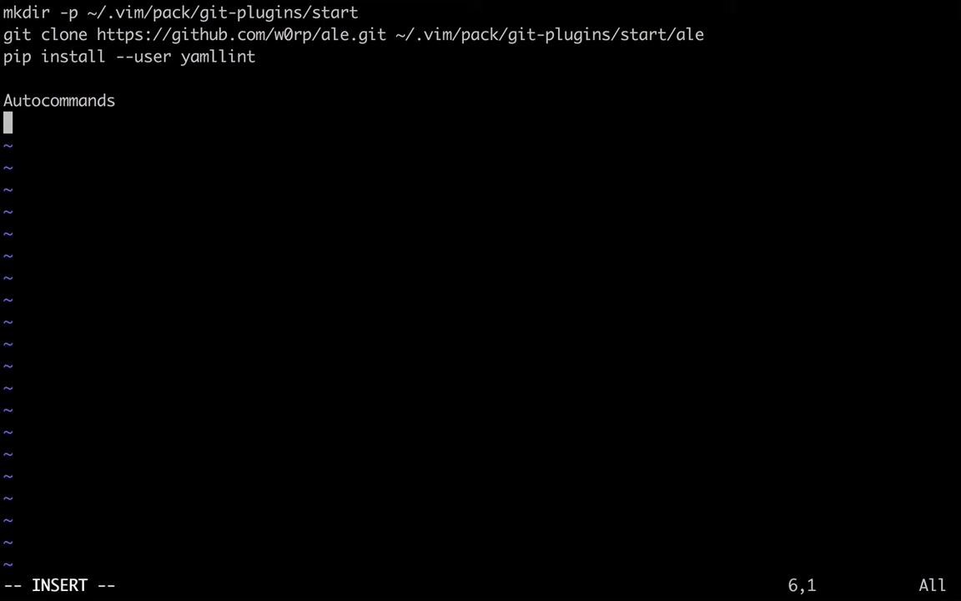
# - Note that an autocommand fires when 'An event occurs in the editor.'
pyautogui.write('E')
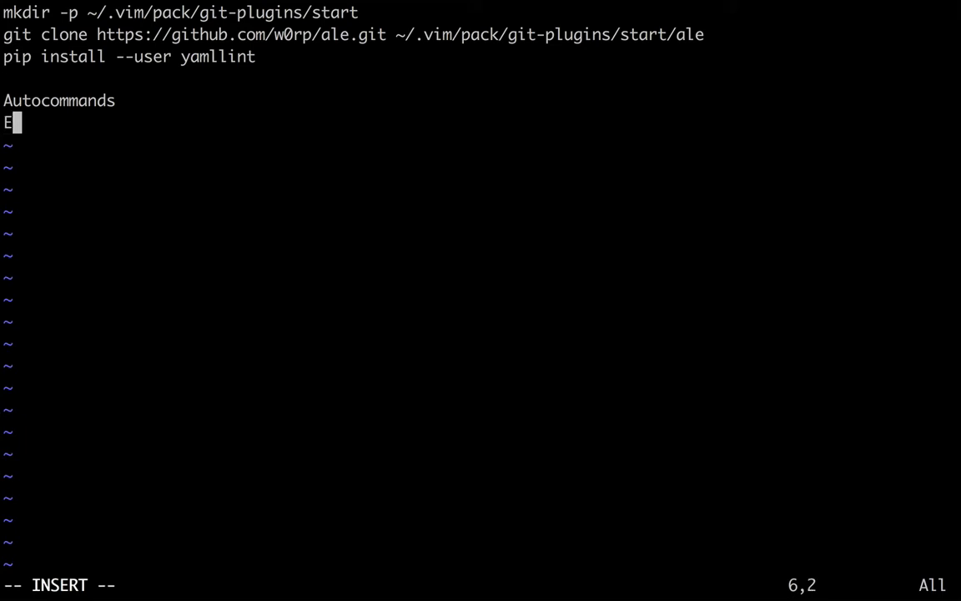
pyautogui.write('n e')
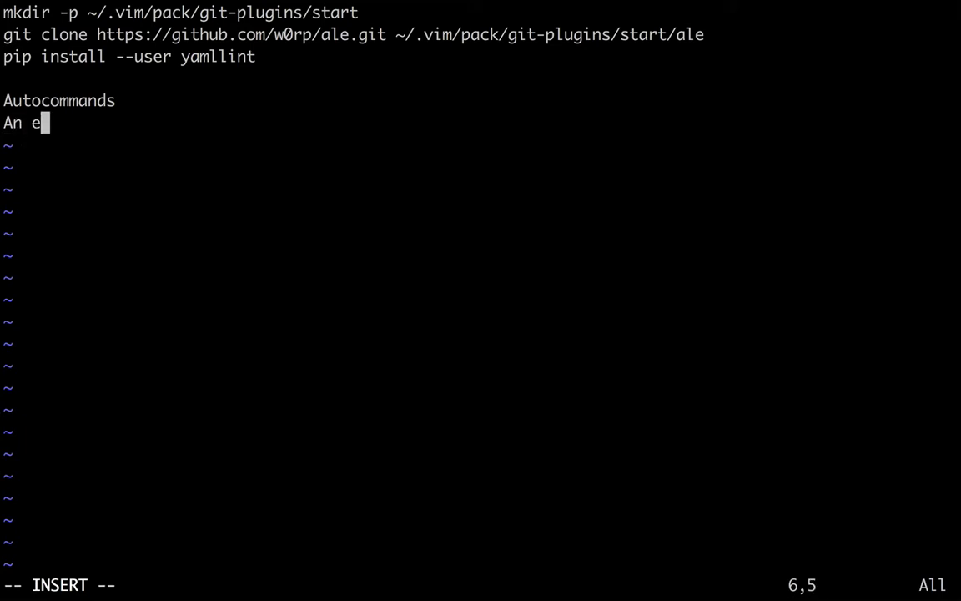
pyautogui.write('vent occurs')
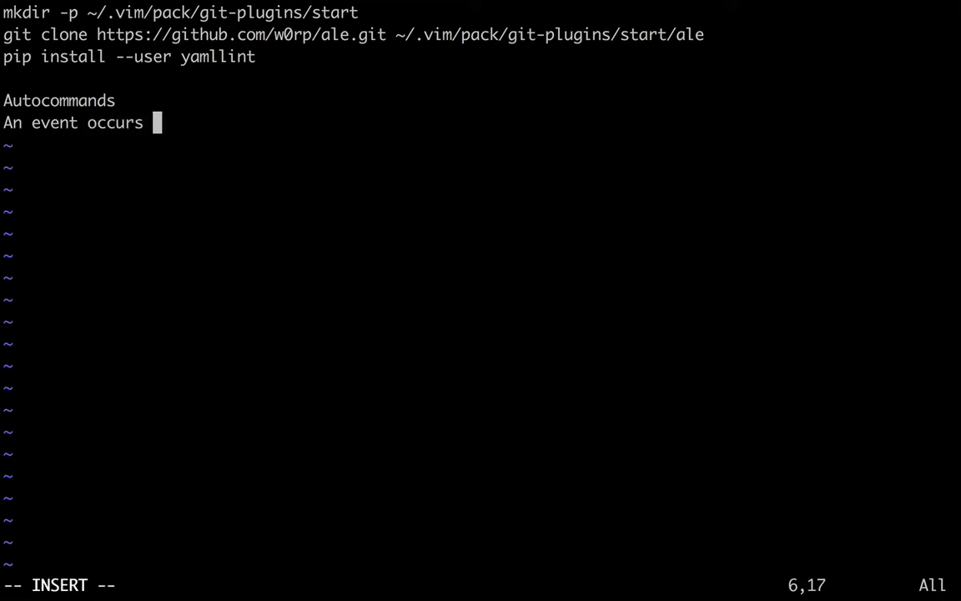
pyautogui.write('in the e')
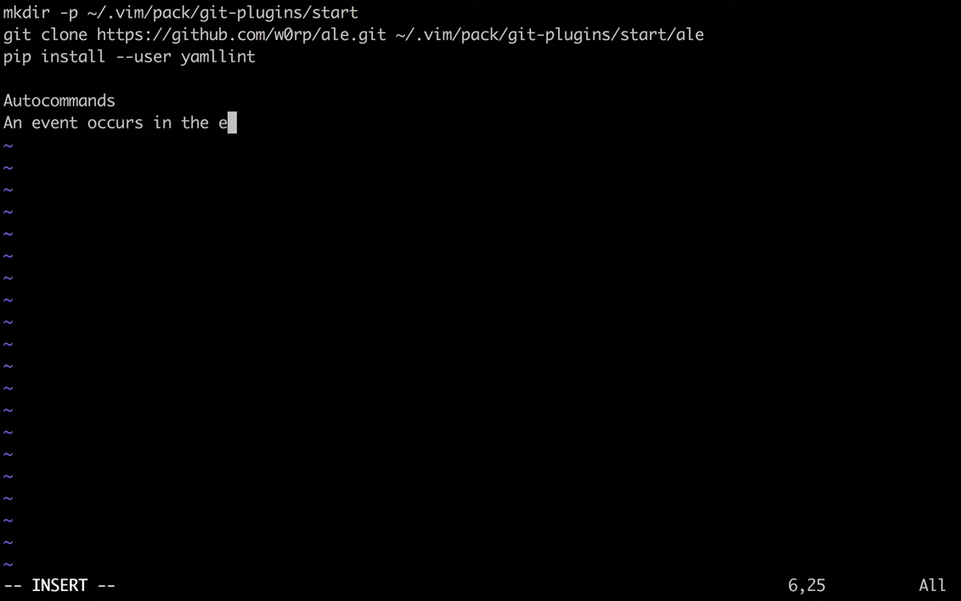
pyautogui.write('ditor.')
pyautogui.write('Pattern')
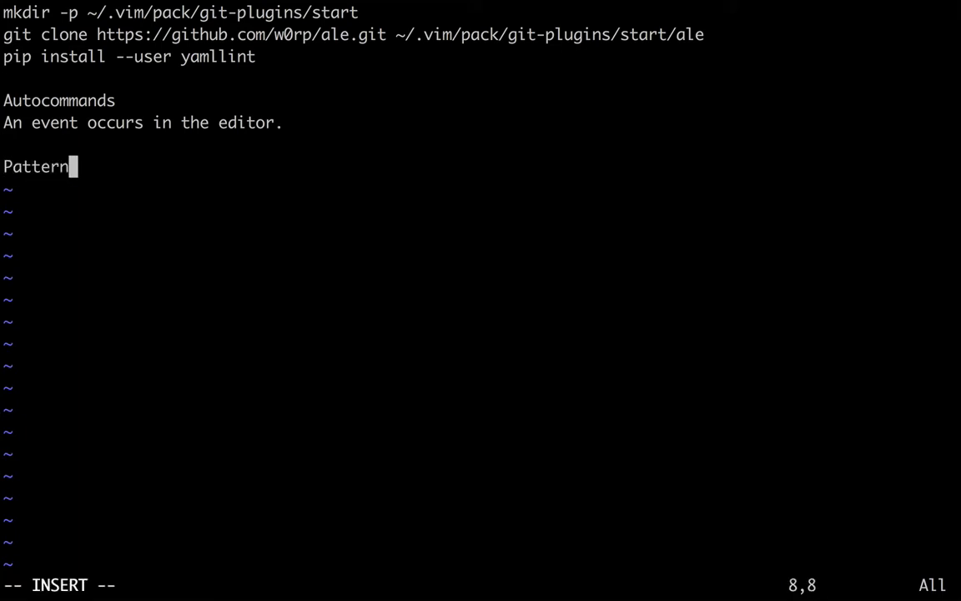
pyautogui.write(':')
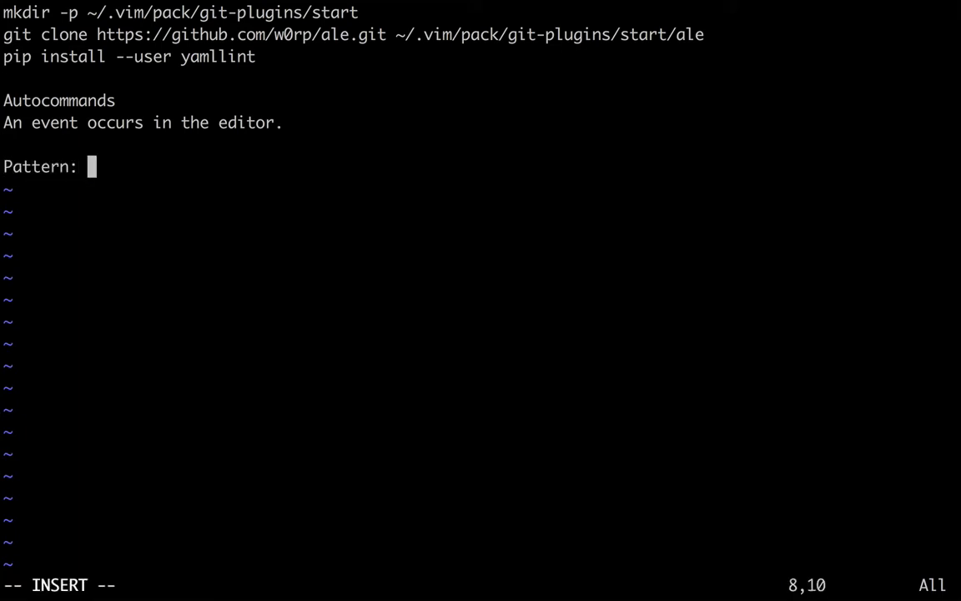
pyautogui.press('Escape')
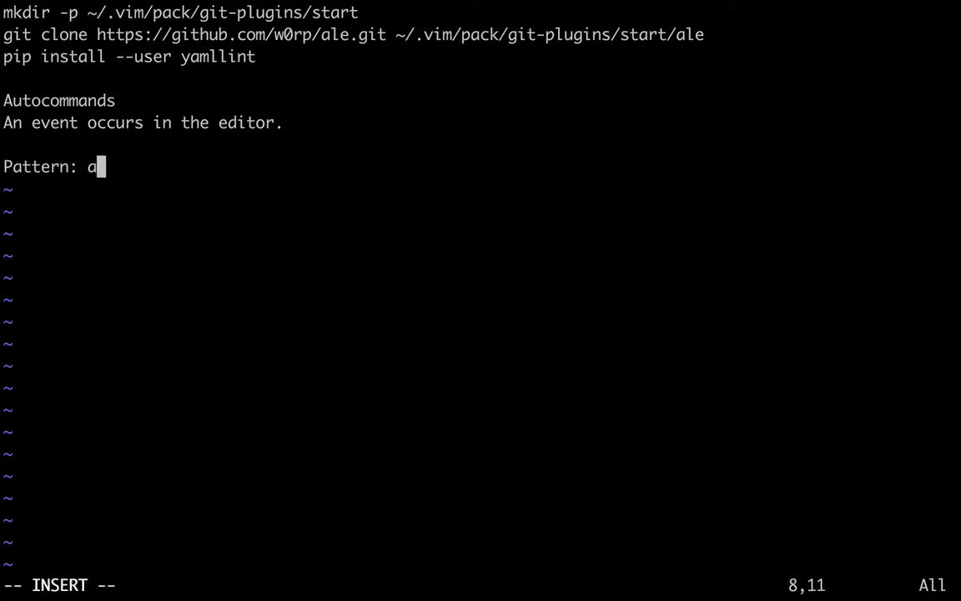
# - Record the pattern 'autocmd {events} {file_type_pattern} {command}'
pyautogui.write('utocmd')
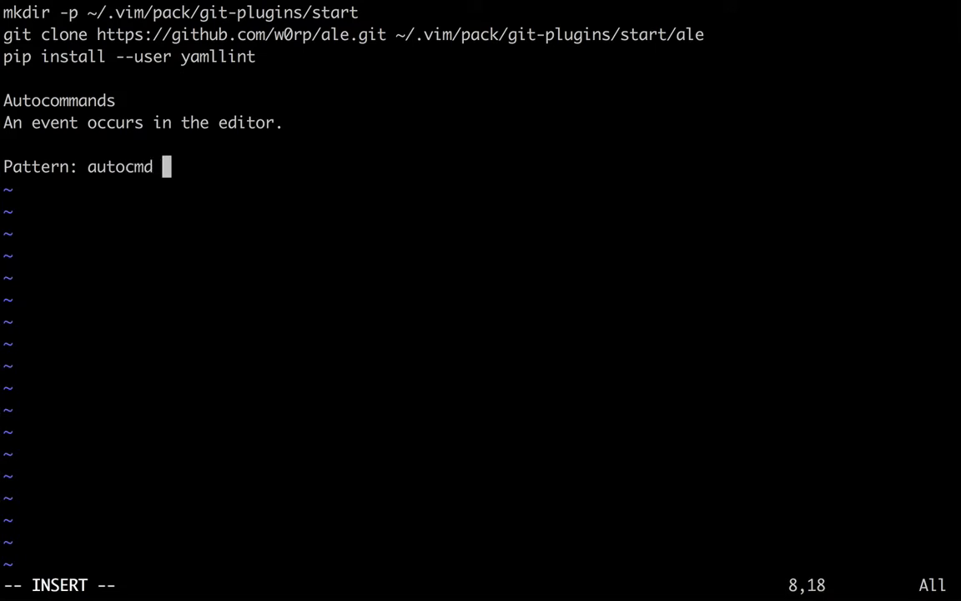
pyautogui.write('{events')
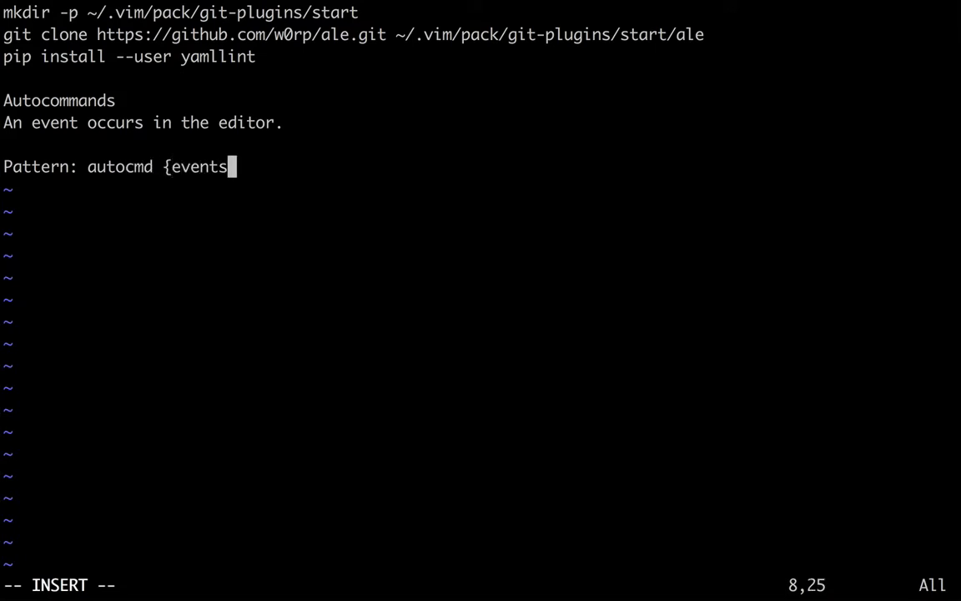
pyautogui.write('}')
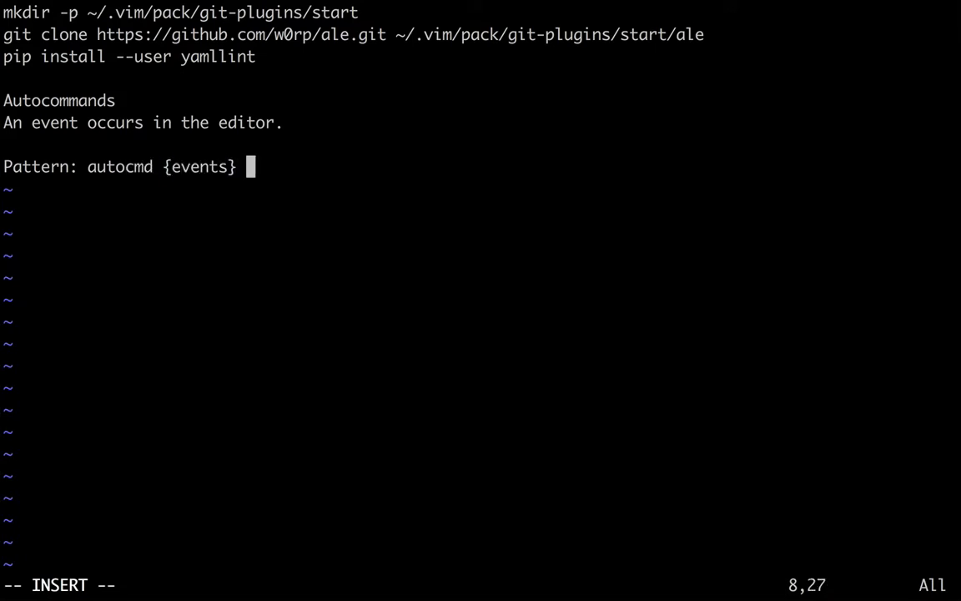
pyautogui.write('{file')
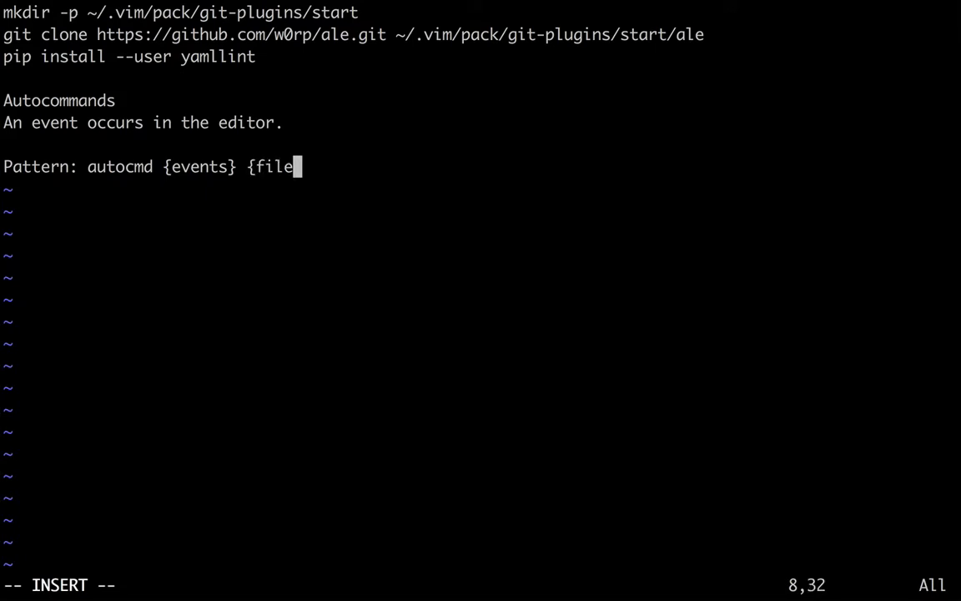
pyautogui.write('_type_patter')
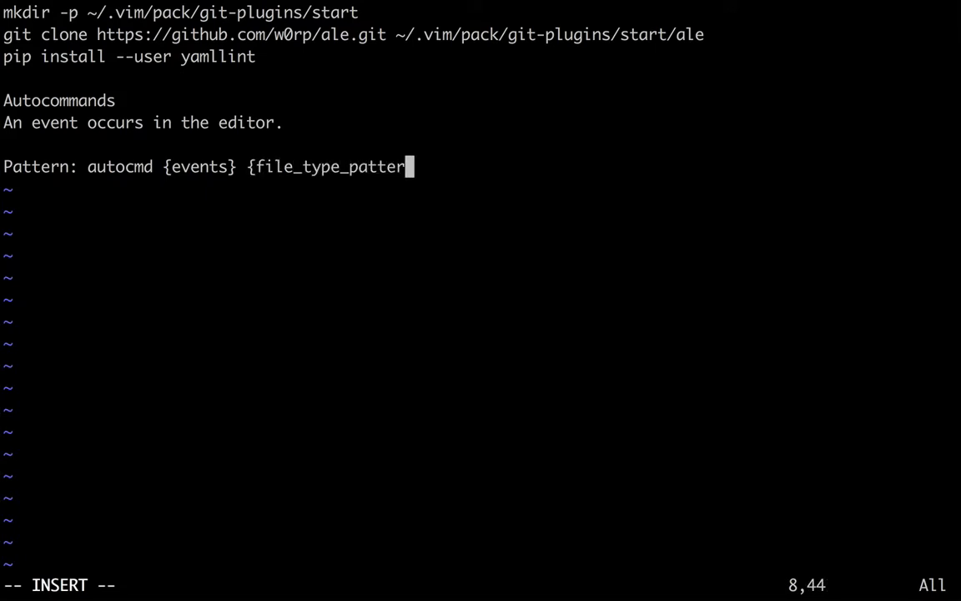
pyautogui.write('n} {')
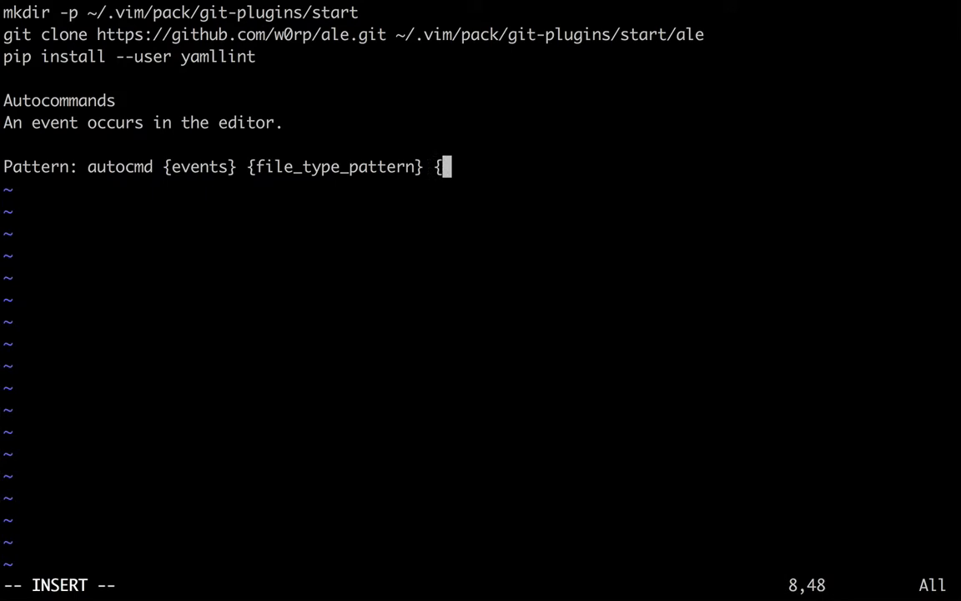
pyautogui.write('{command}')
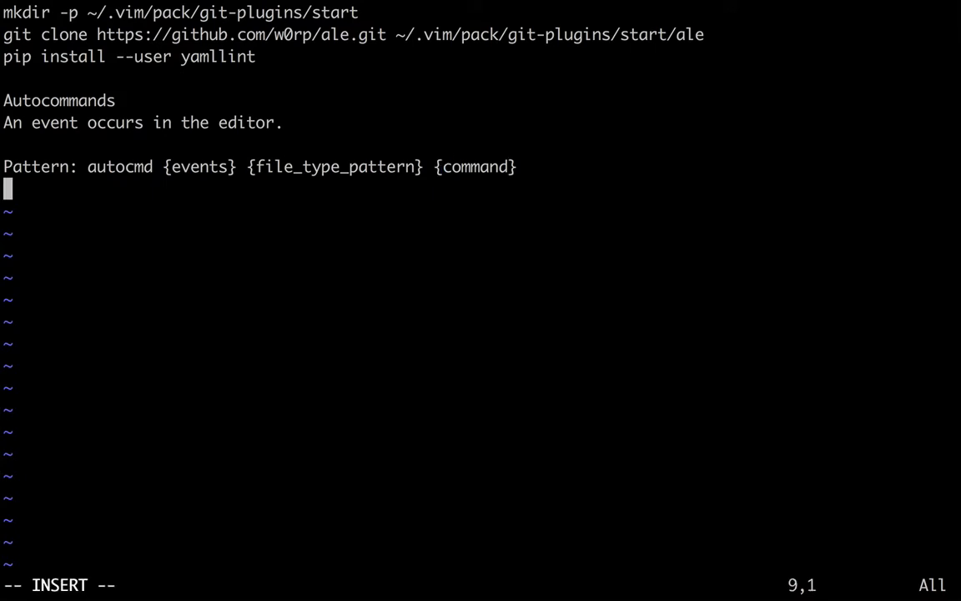
# - Add 'Events: BufNewFile, BufReadPost, BufWritePre, BufWinLeave' and review the listed event names
pyautogui.write('Events:')
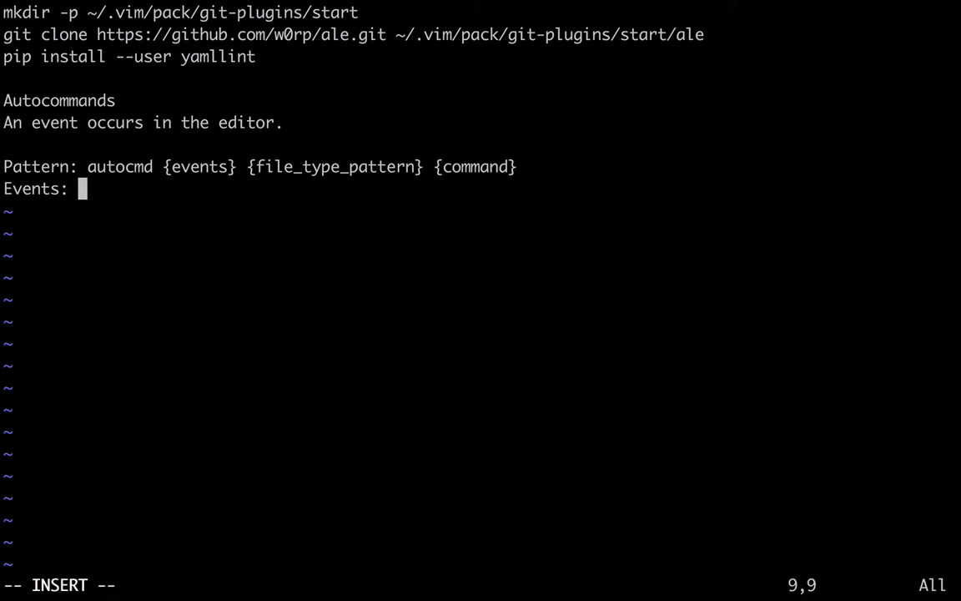
pyautogui.write('BufNewF')
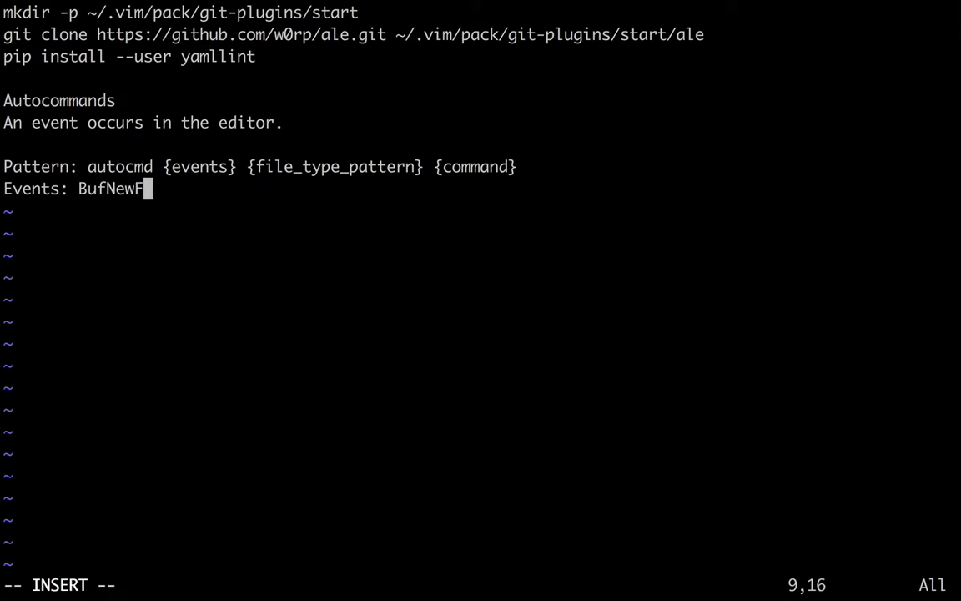
pyautogui.write('ile,')
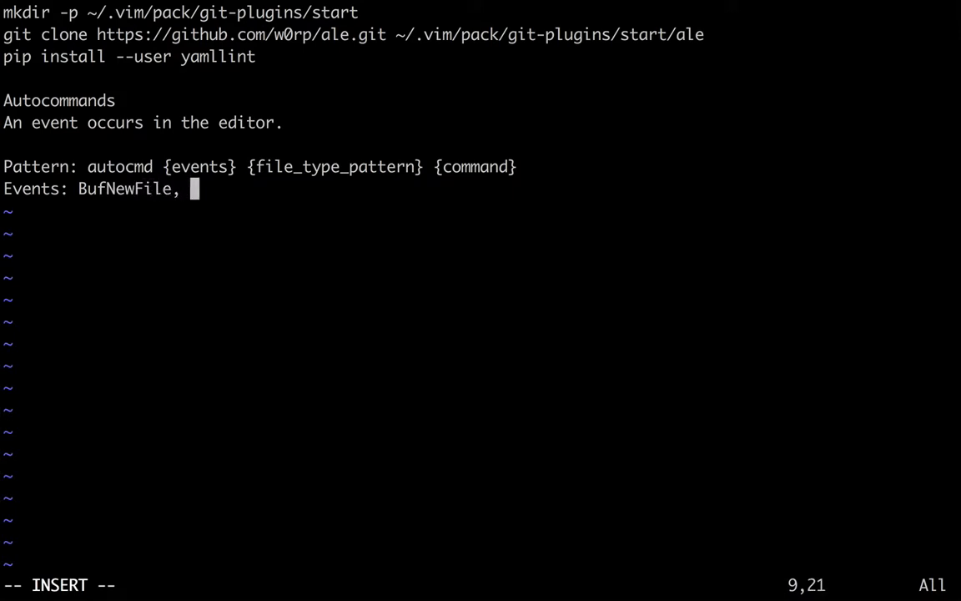
pyautogui.write('BufReadPost')
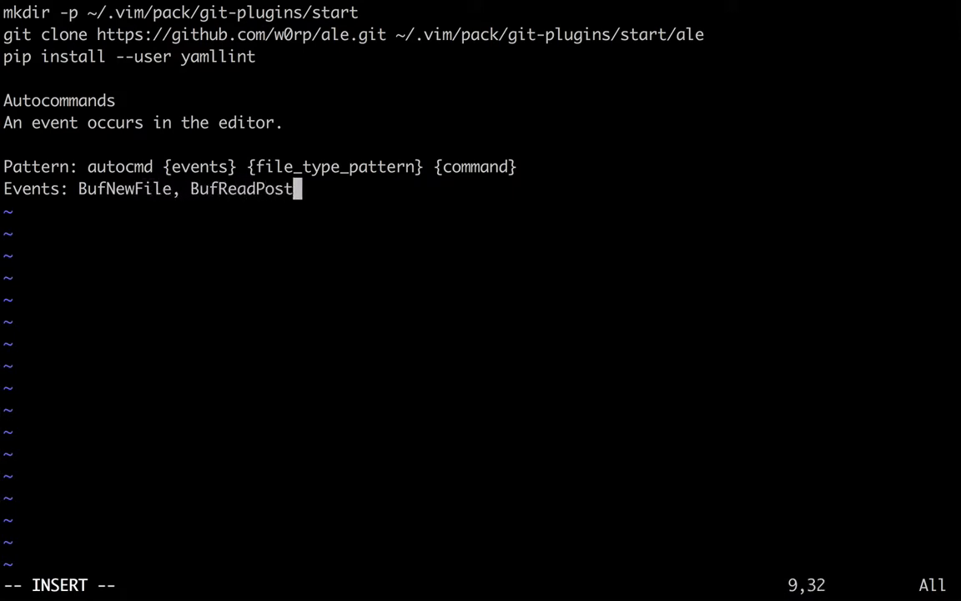
pyautogui.write(', BufWritePre')
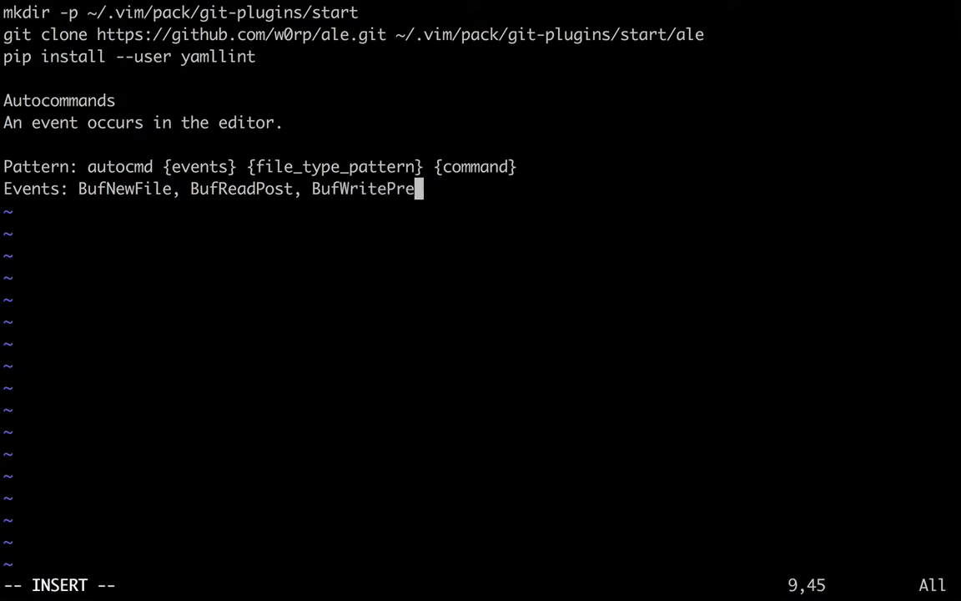
pyautogui.write(', BufWin')
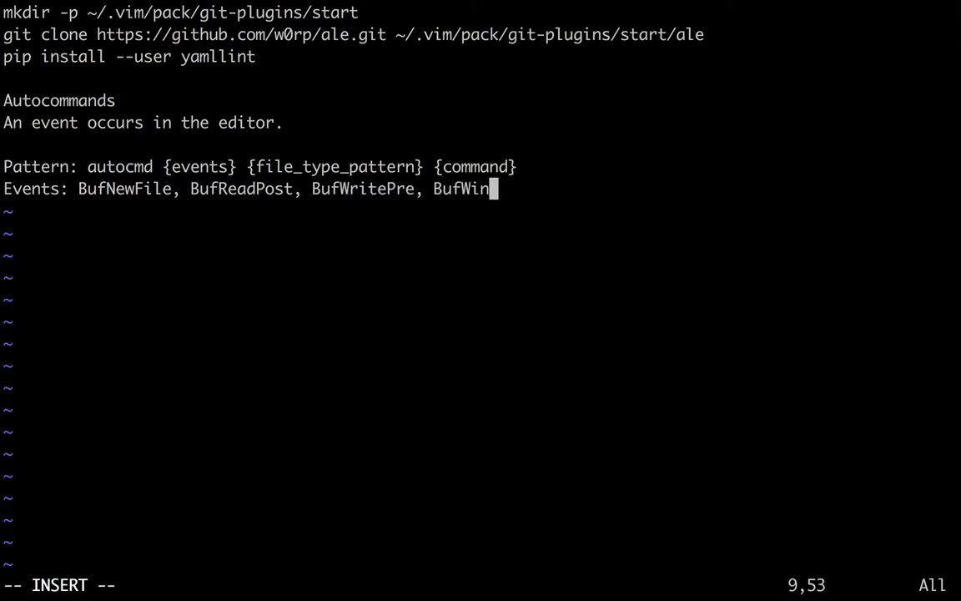
pyautogui.write('Leave')
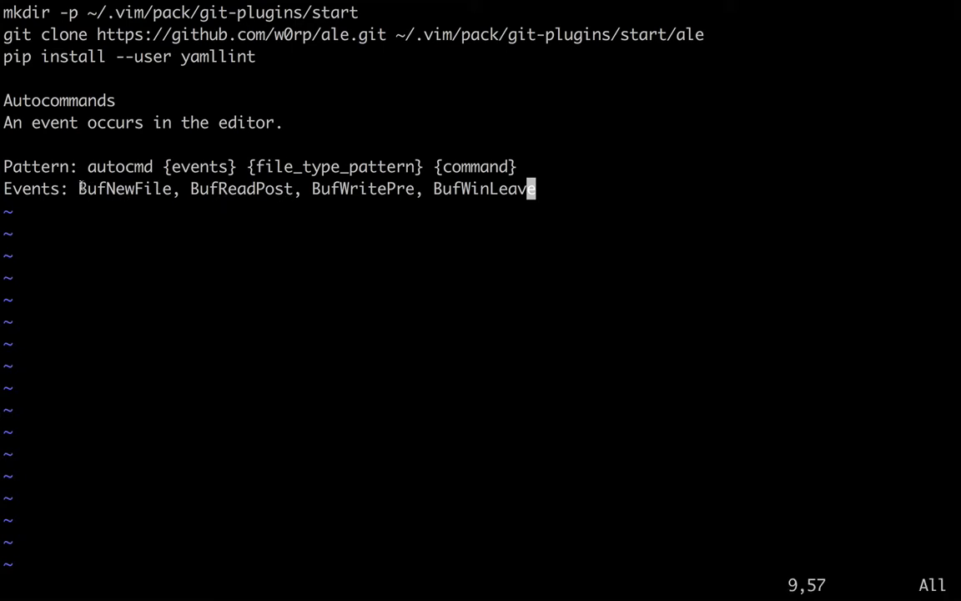
pyautogui.doubleClick(124, 188)
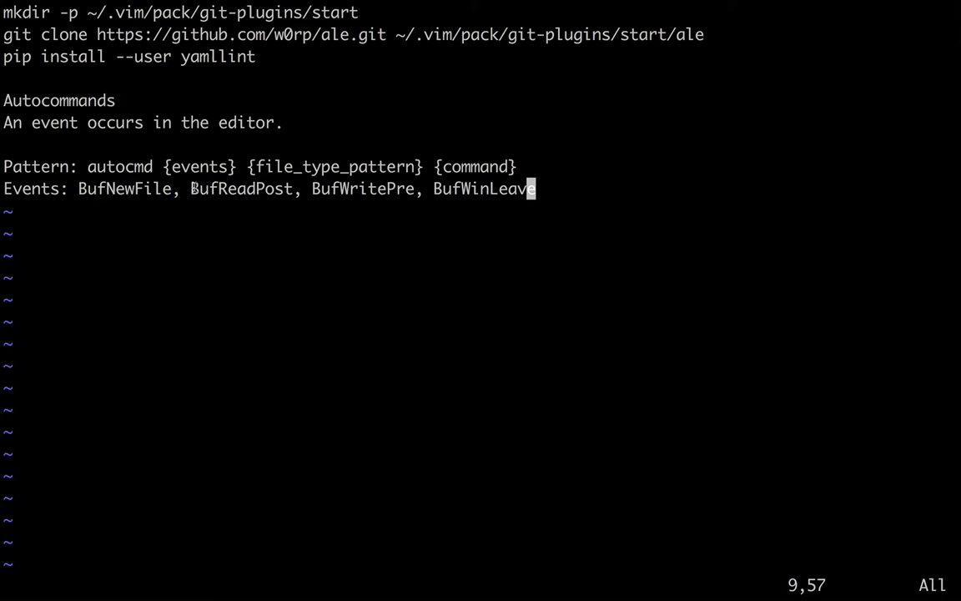
pyautogui.doubleClick(240, 187)
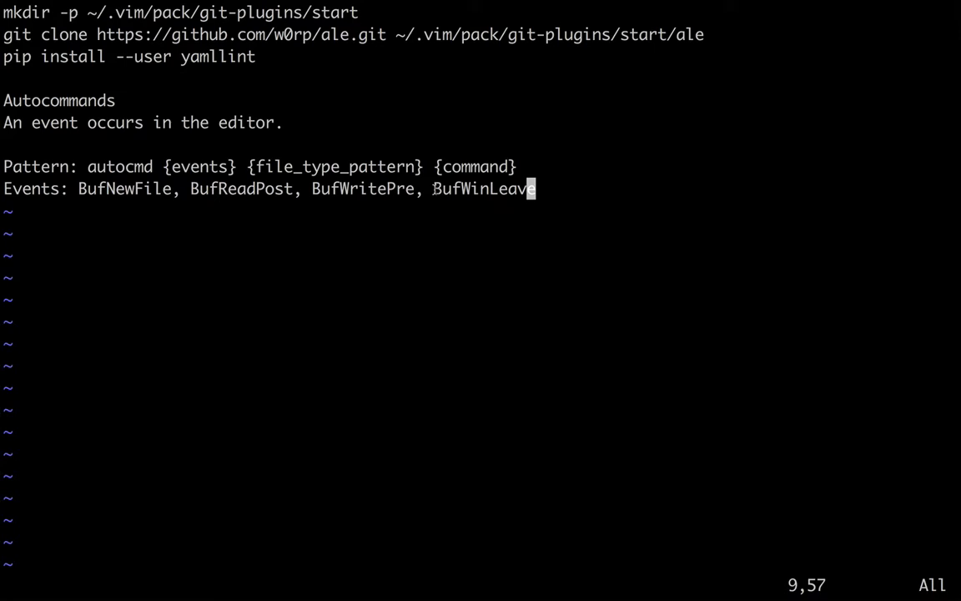
pyautogui.doubleClick(484, 187)
pyautogui.write(':')
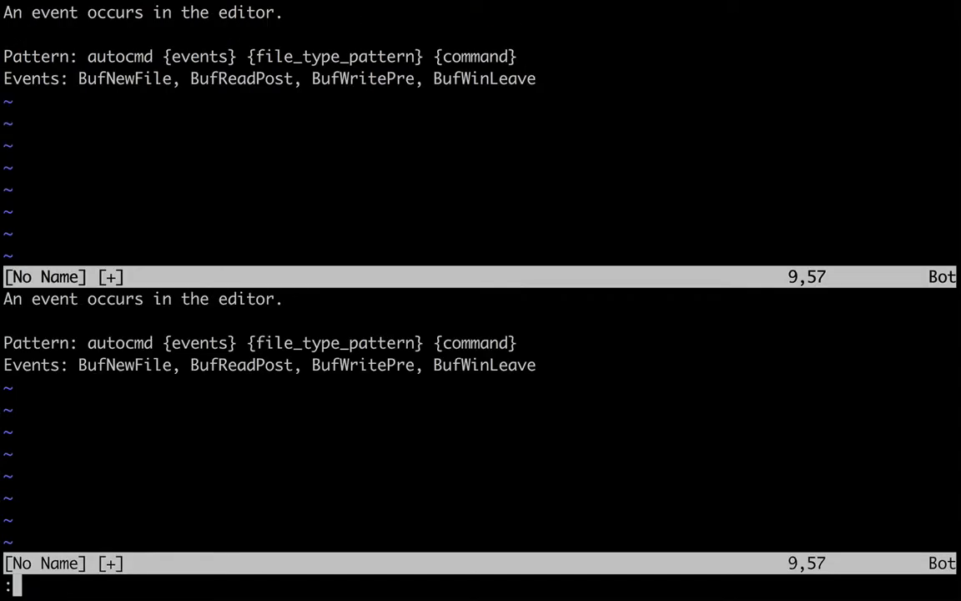
# - Discard the notes in both windows and return to the shell prompt
pyautogui.write('q')
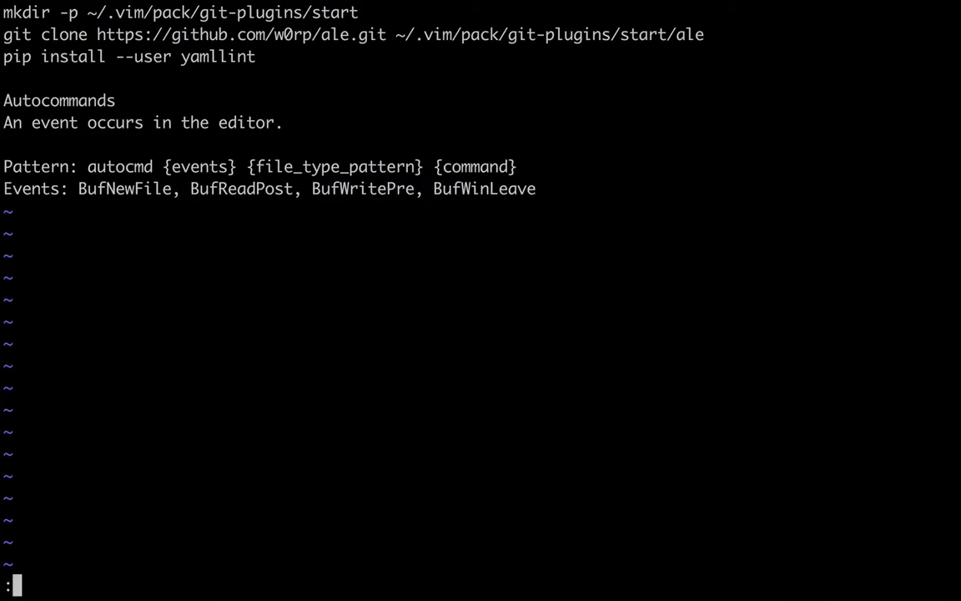
pyautogui.write('q')
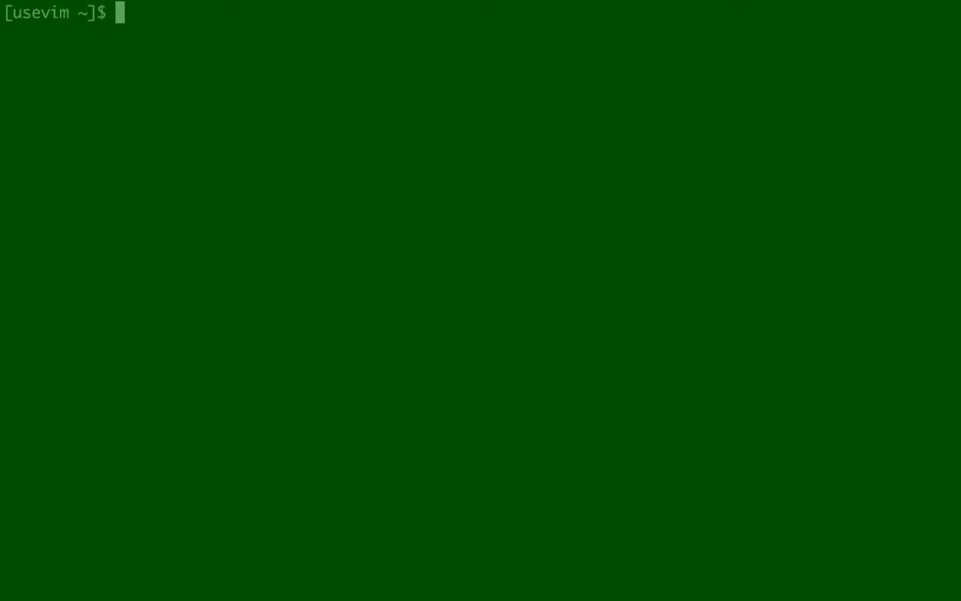
# - Open 0.yaml in Vim and start a new line below the tasks
pyautogui.write('vim 0.yaml')
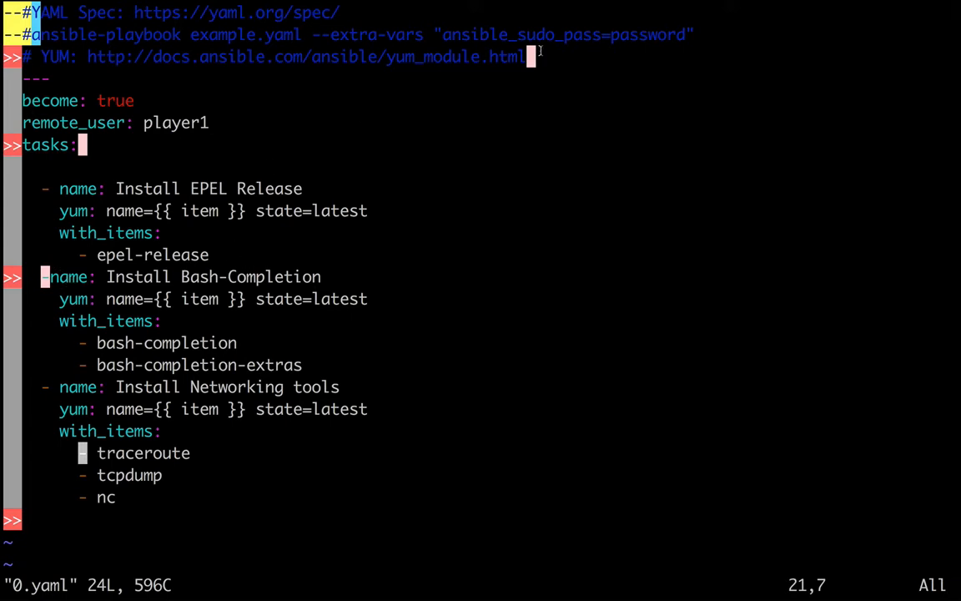
pyautogui.moveTo(423, 120)
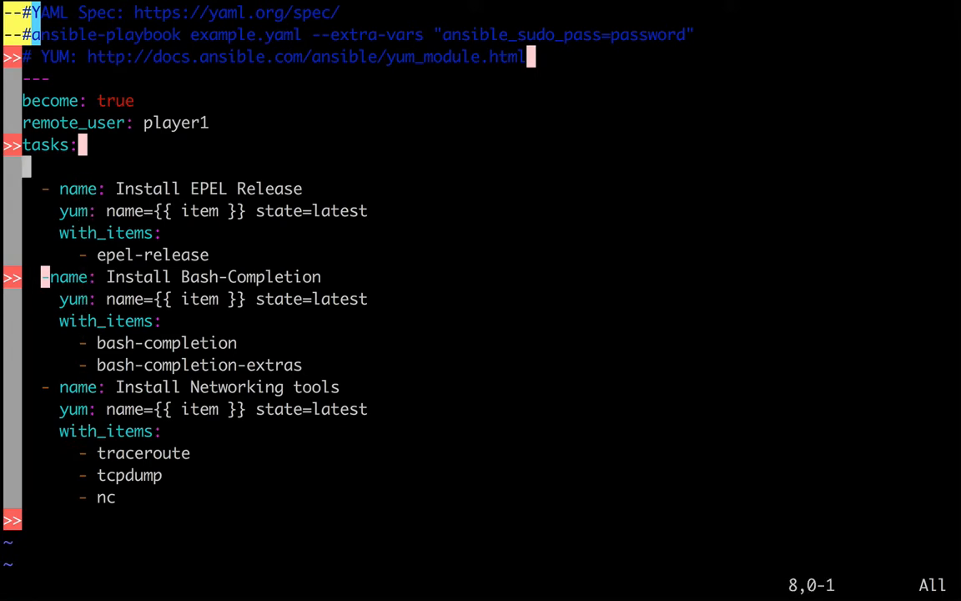
pyautogui.press('o')
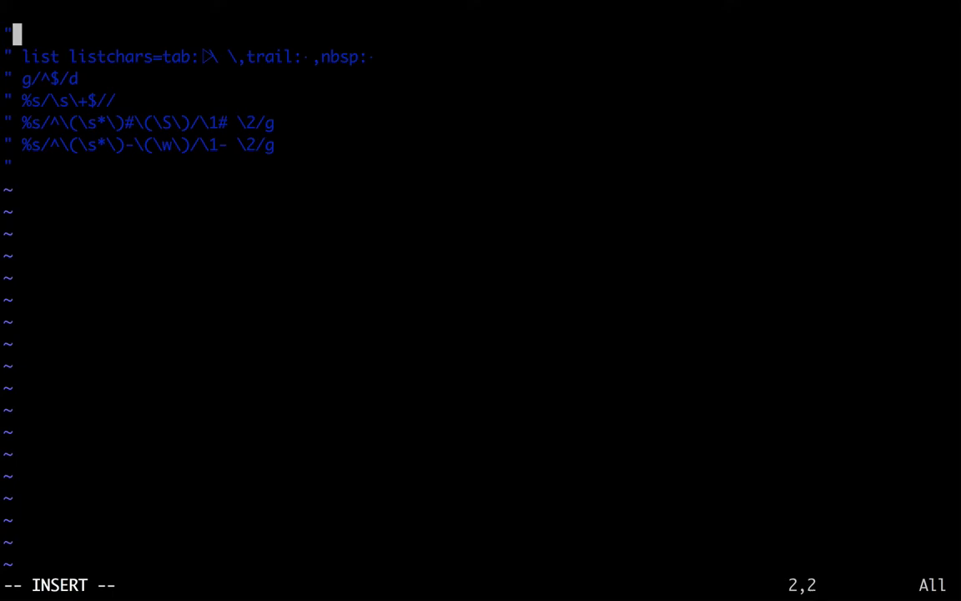
# - Write 'autocmd BufReadPost *.yaml colorscheme koehler' as the .vimrc's first line
pyautogui.write('au')
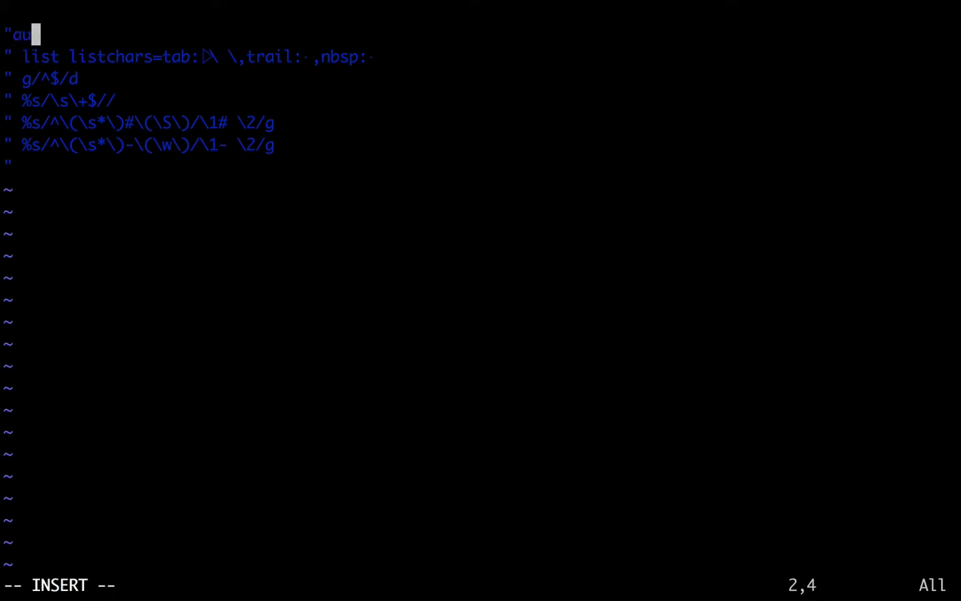
pyautogui.press('BackSpace')
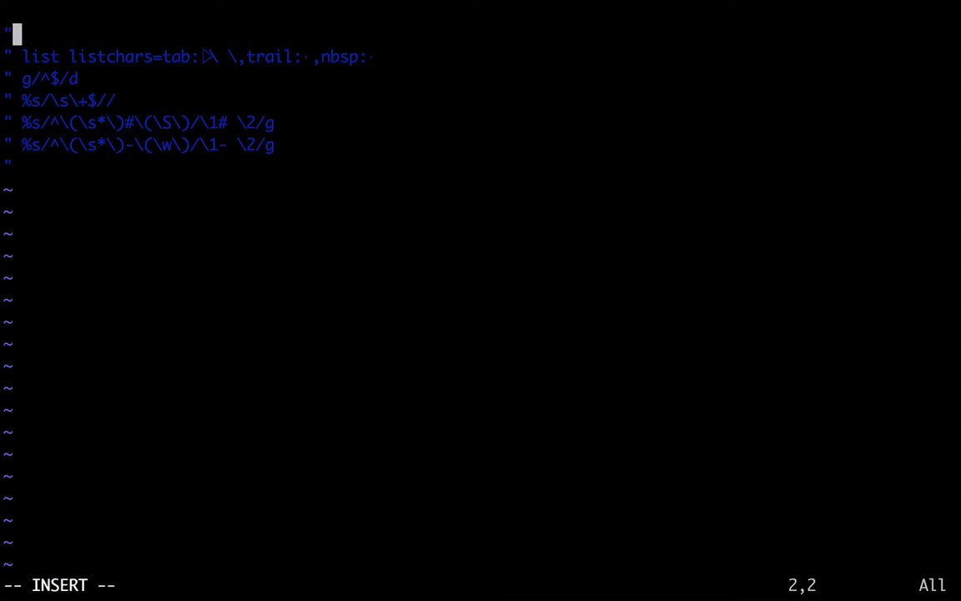
pyautogui.write('auto')
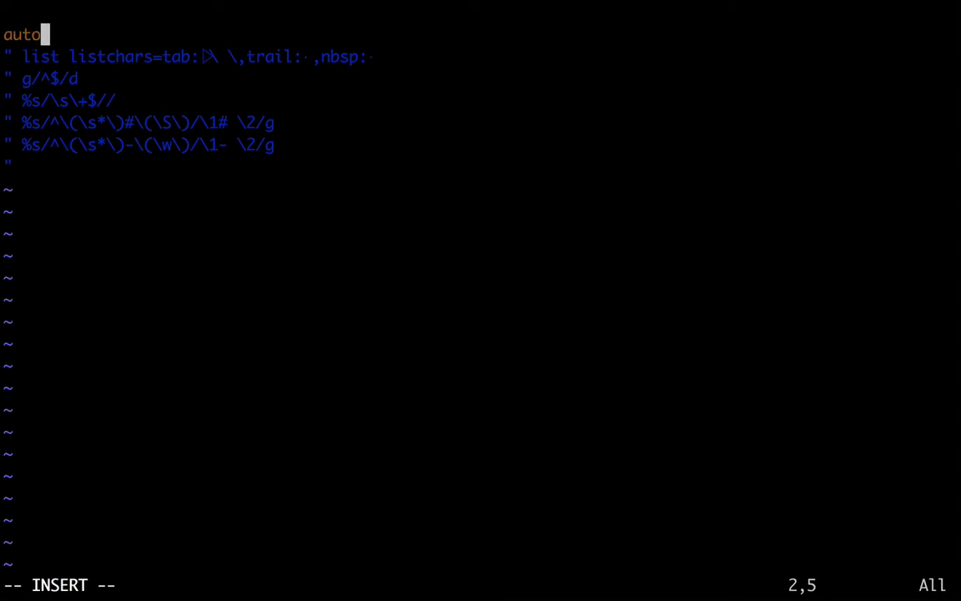
pyautogui.write('cmd Buf')
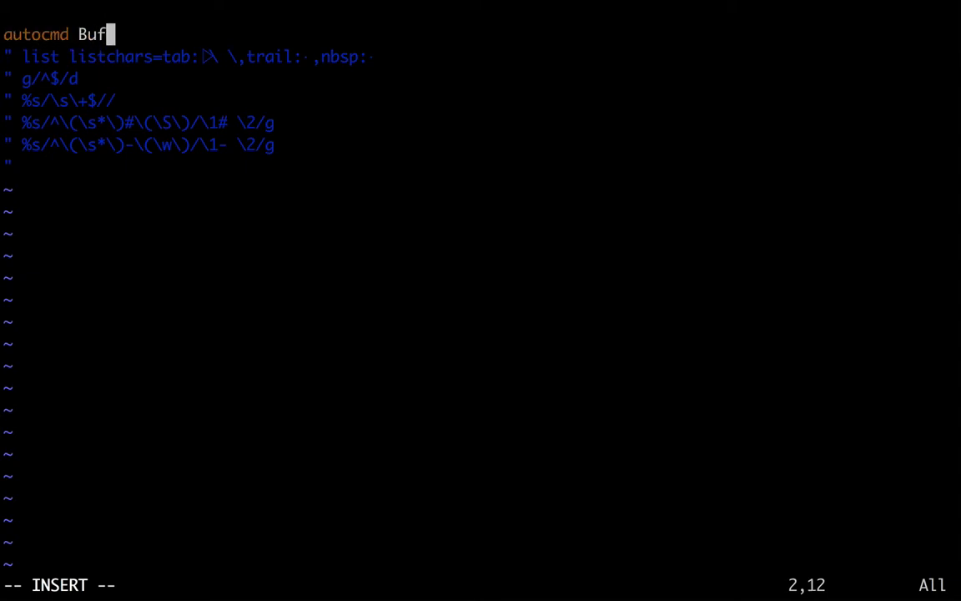
pyautogui.write('ReadPost')
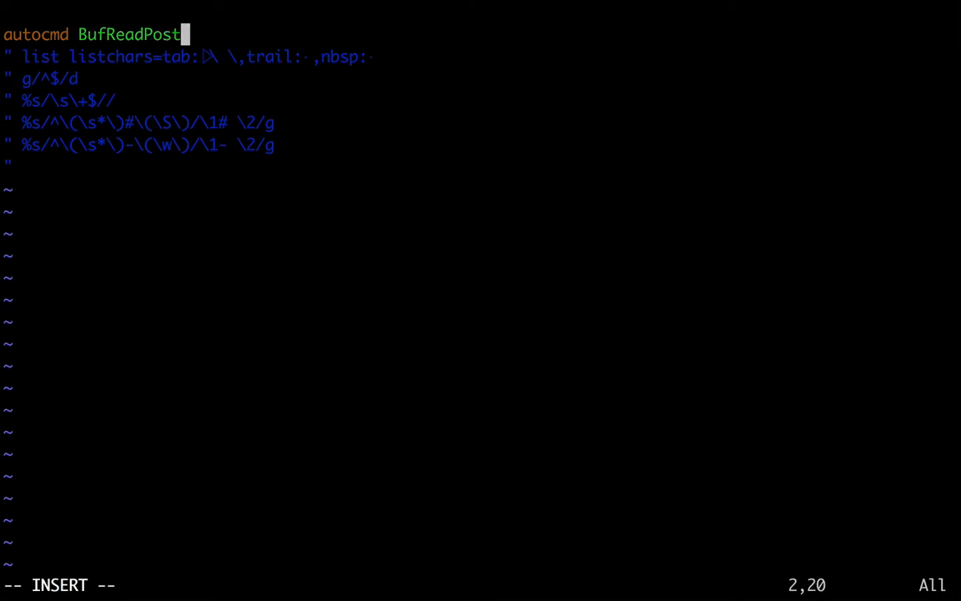
pyautogui.write('*.yaml')
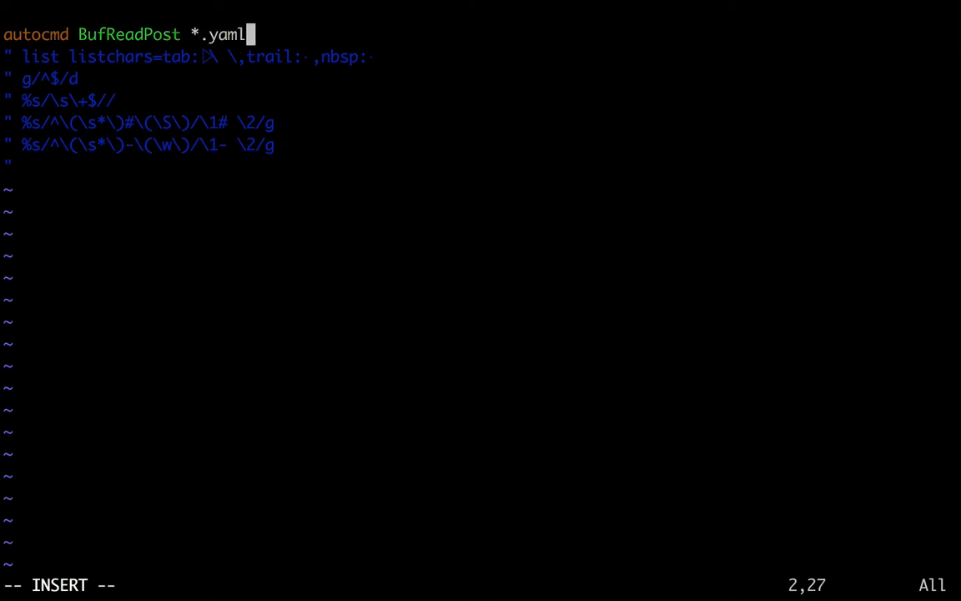
pyautogui.write('colorsc')
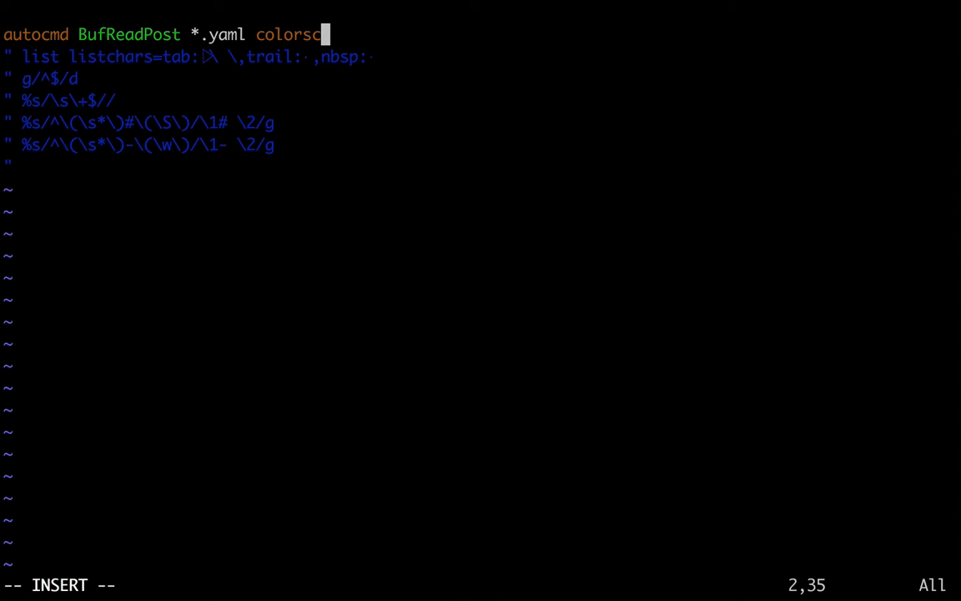
pyautogui.write('heme koehler')
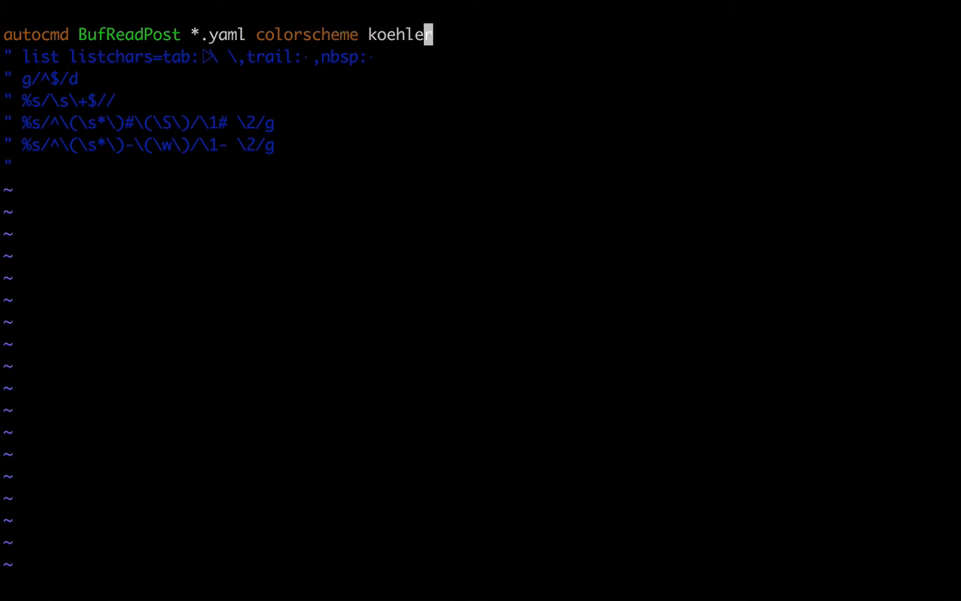
# - Save everything, test with a split of 0.yaml, and begin a second autocmd line
pyautogui.write(':wqa')
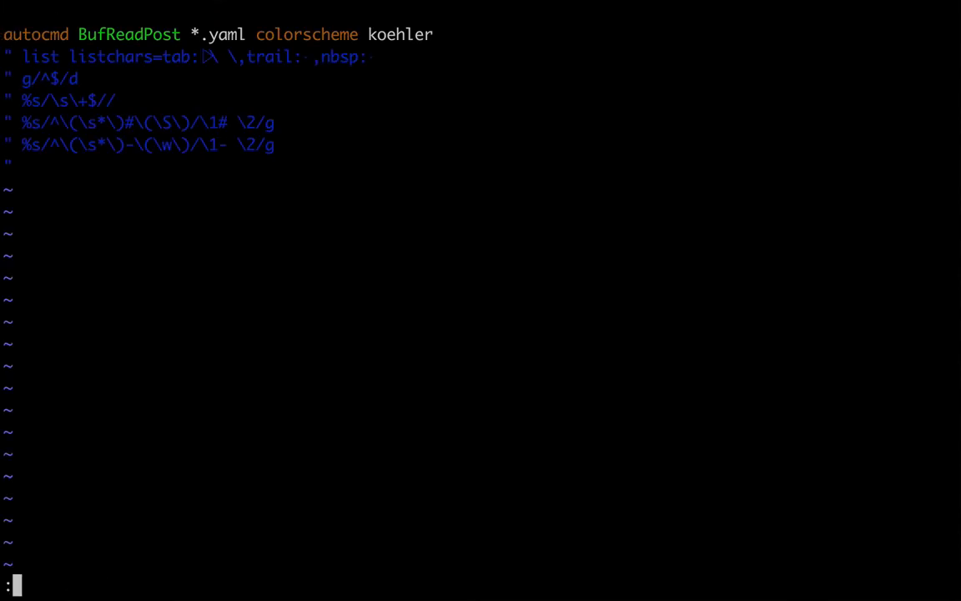
pyautogui.write('split 0.yaml')
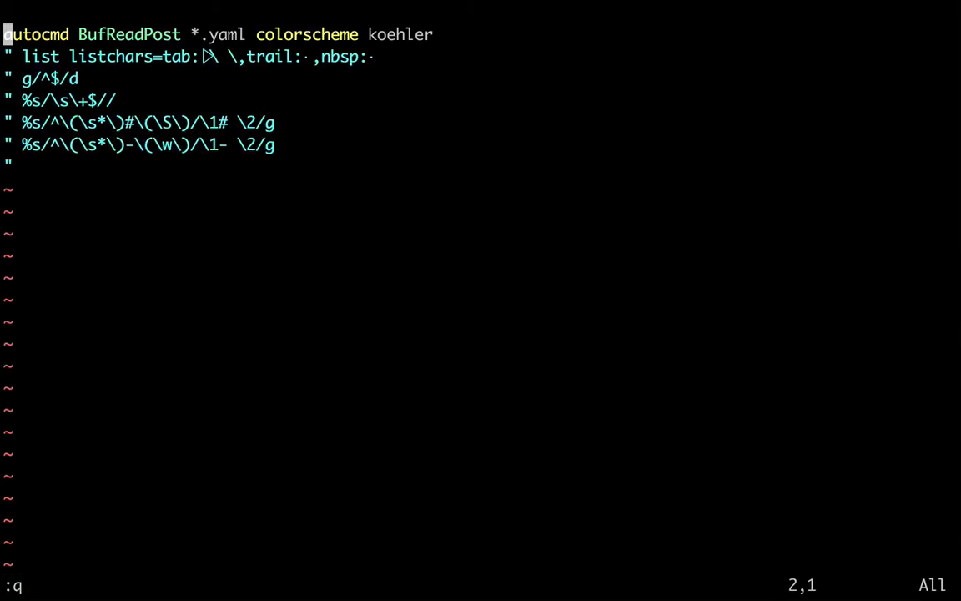
pyautogui.write('autocmd')
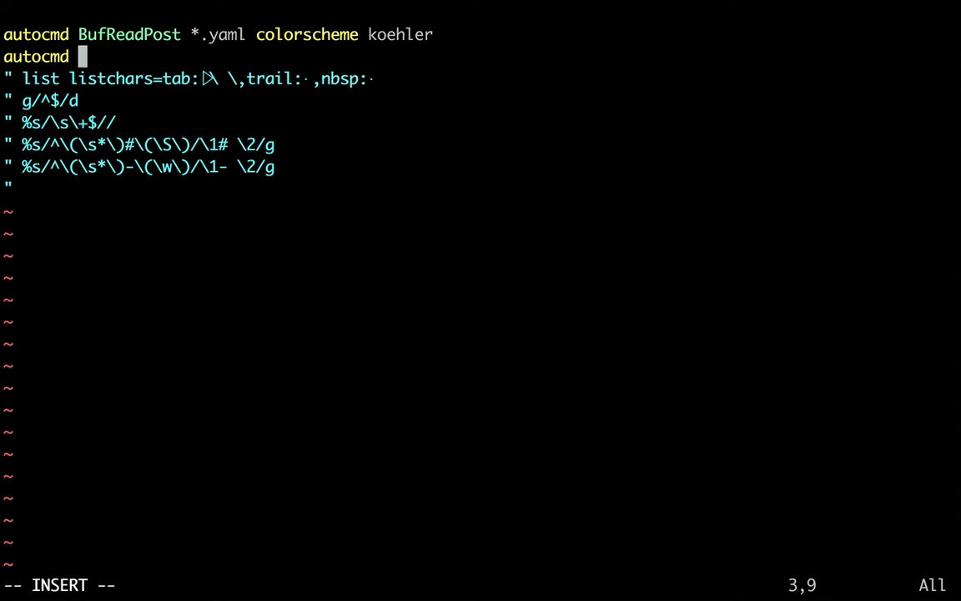
# - Write 'autocmd BufWinLeave *.yaml colorscheme default' as the second autocommand
pyautogui.write('BufWrite')
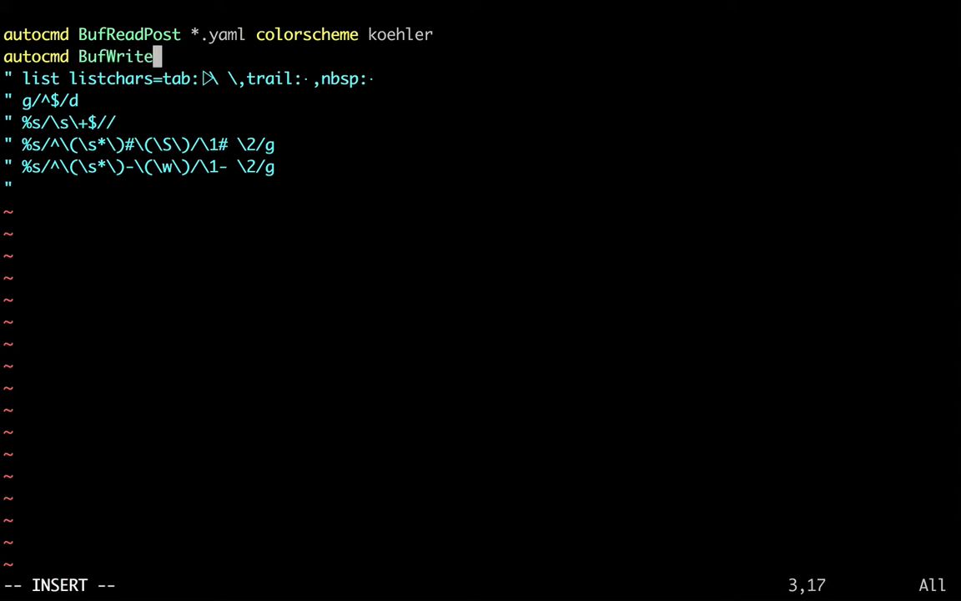
pyautogui.press('BackSpace')
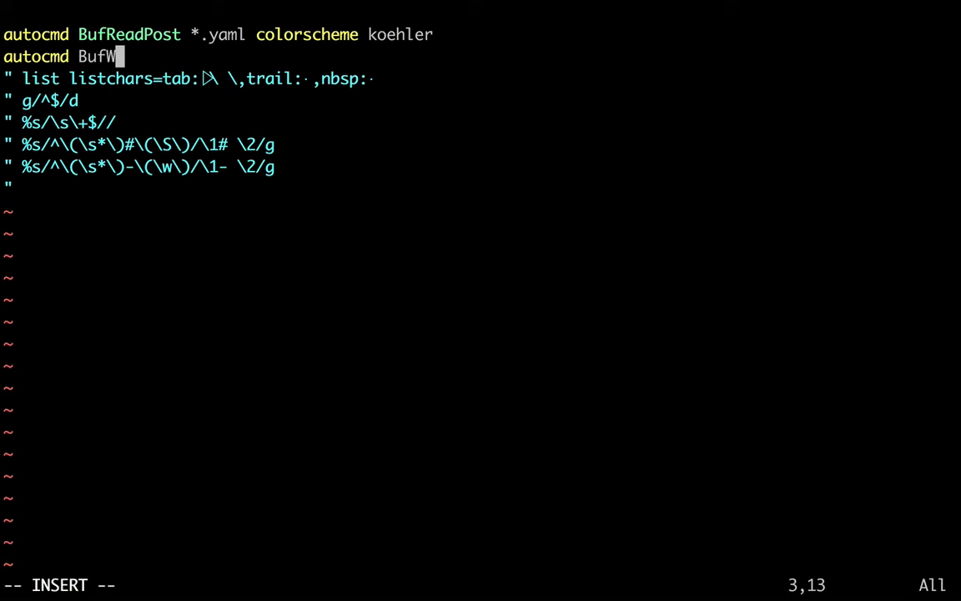
pyautogui.write('inLeave')
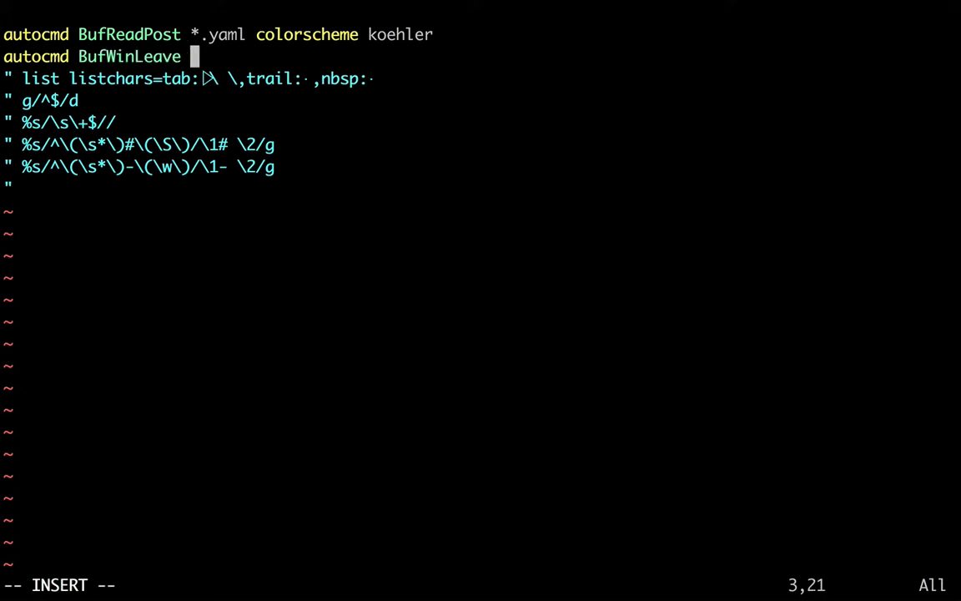
pyautogui.write('*.')
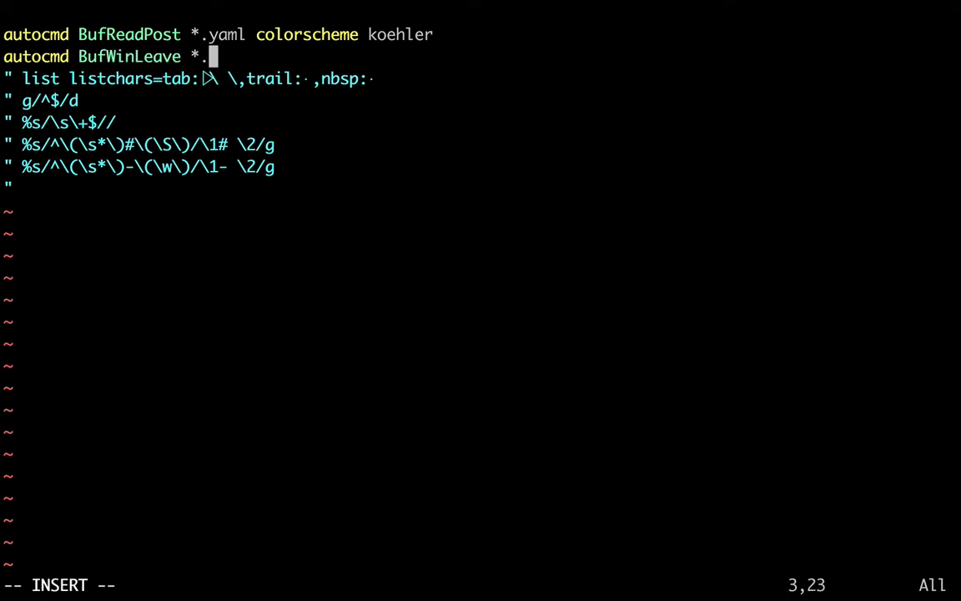
pyautogui.write('yaml color')
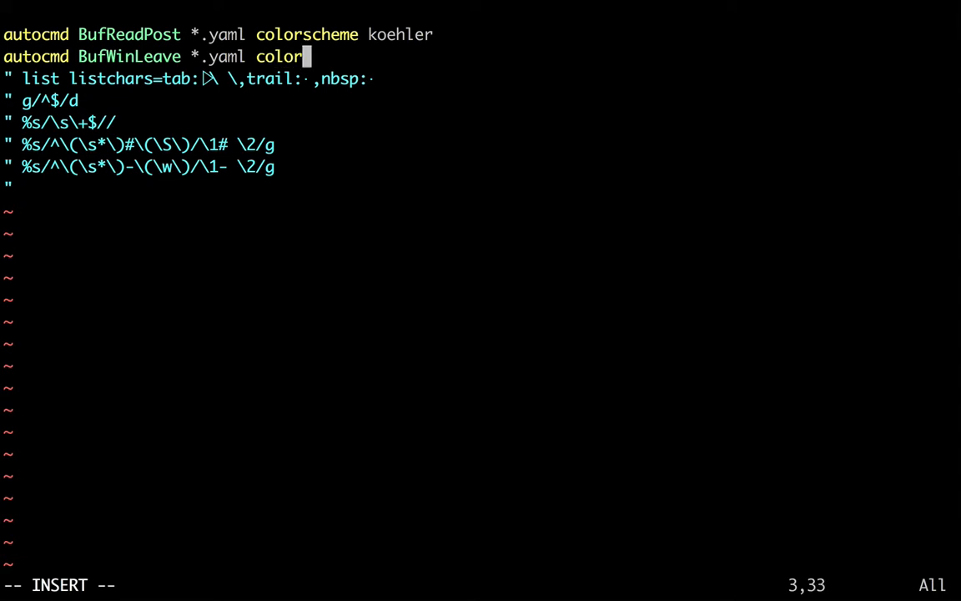
pyautogui.write('scheme default')
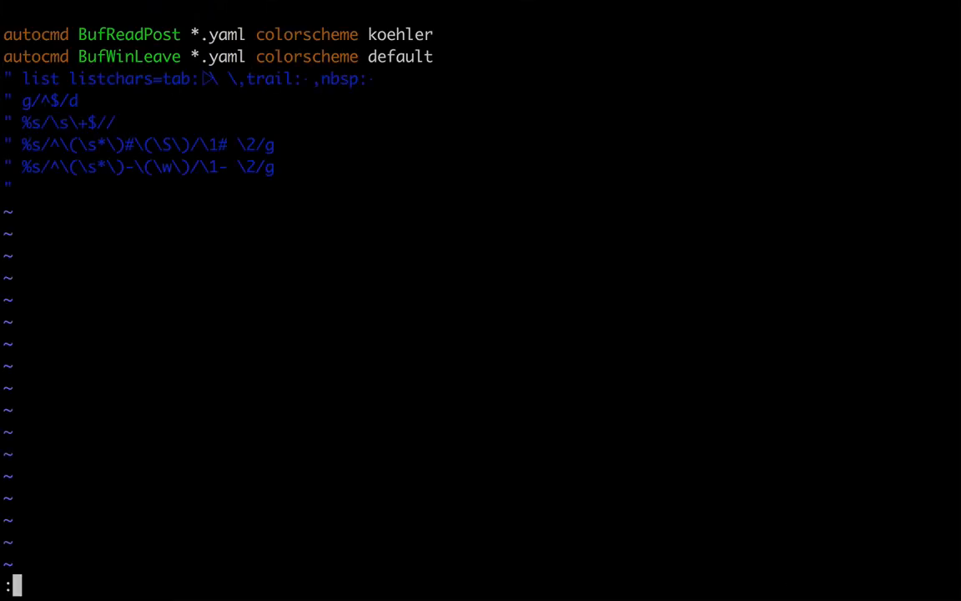
# - Test it with a split of 0.yaml, close the split, and start a new line
pyautogui.write('split 0.')
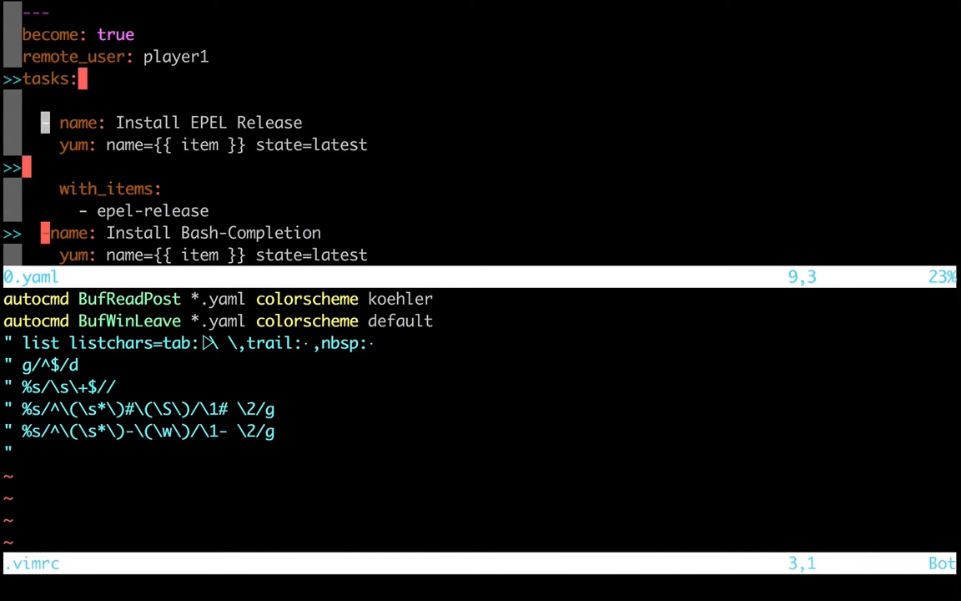
pyautogui.write(':q')
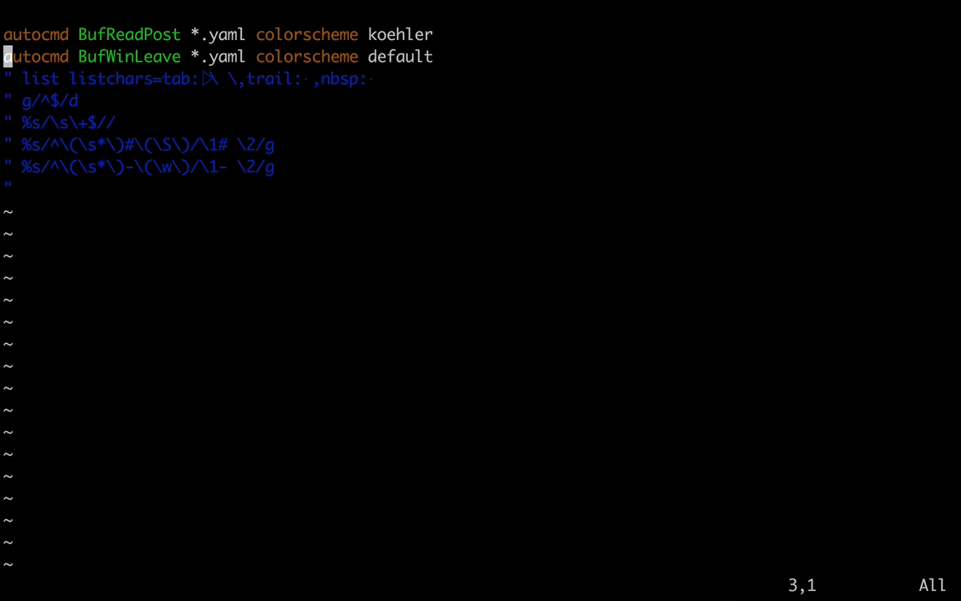
pyautogui.press('o')
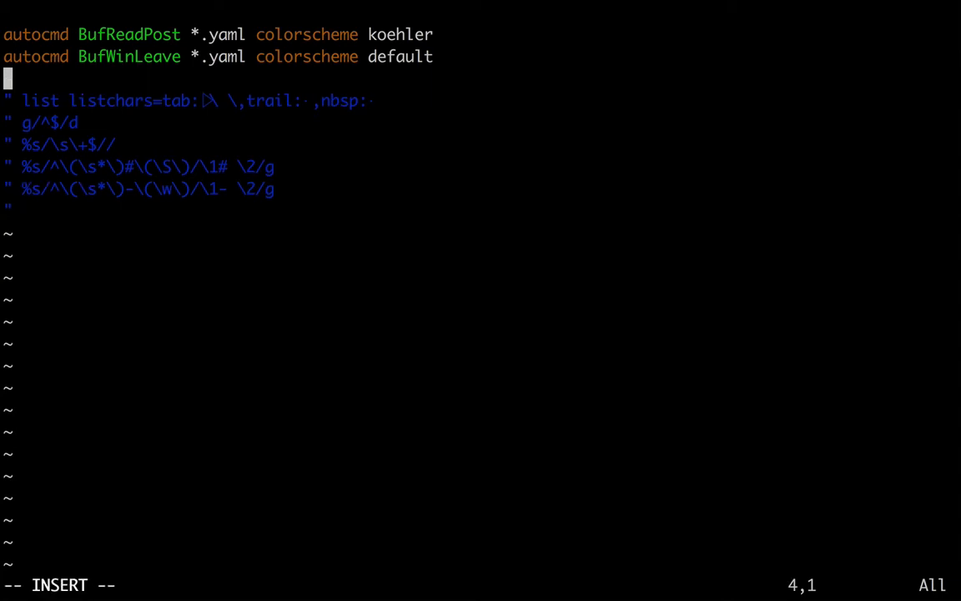
# - Start a third 'autocmd BufReadPost *.yaml' line continued onto an indented next line
pyautogui.write('auto')
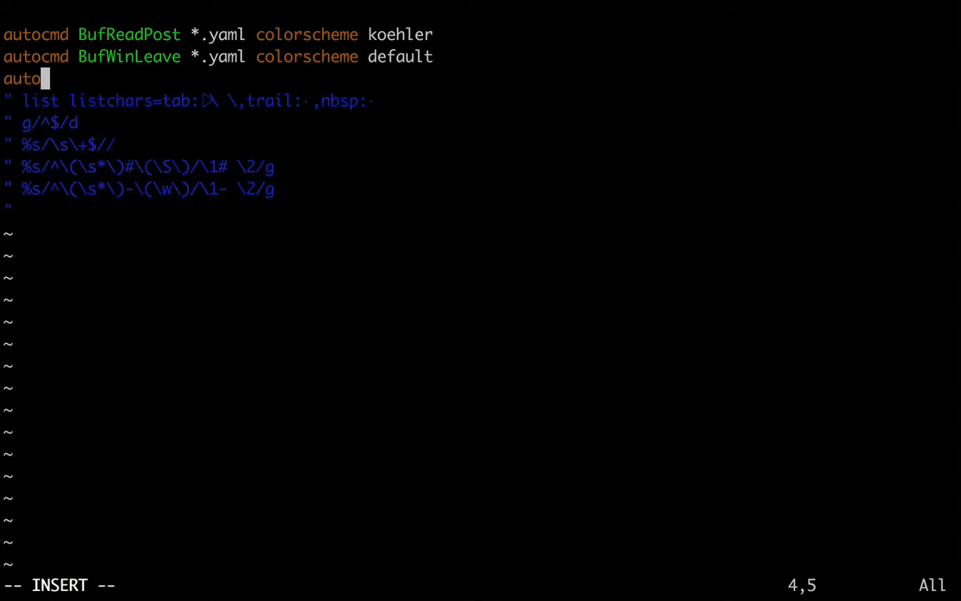
pyautogui.write('Buf')
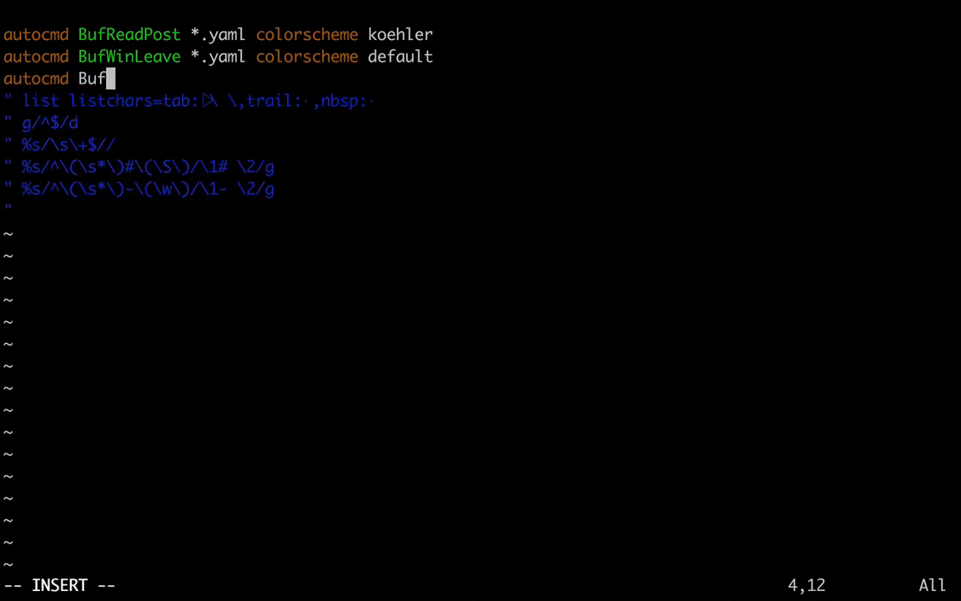
pyautogui.write('ReadP')
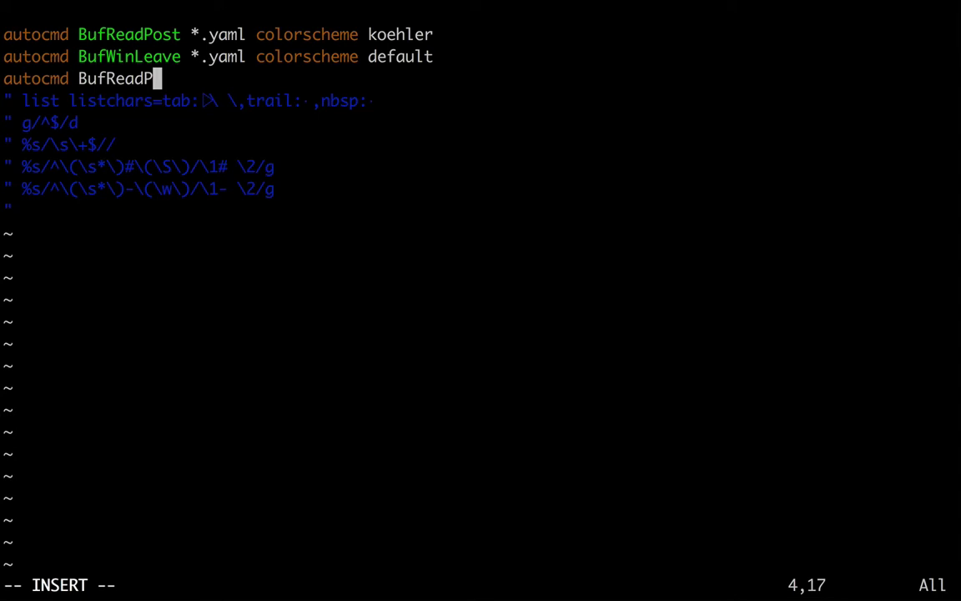
pyautogui.write('ost *.ya')
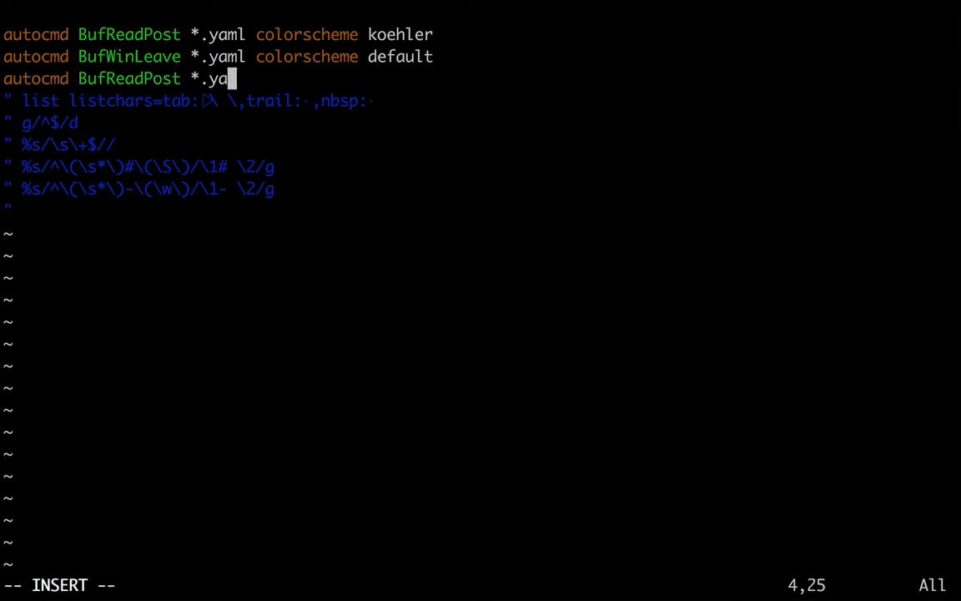
pyautogui.write('ml')
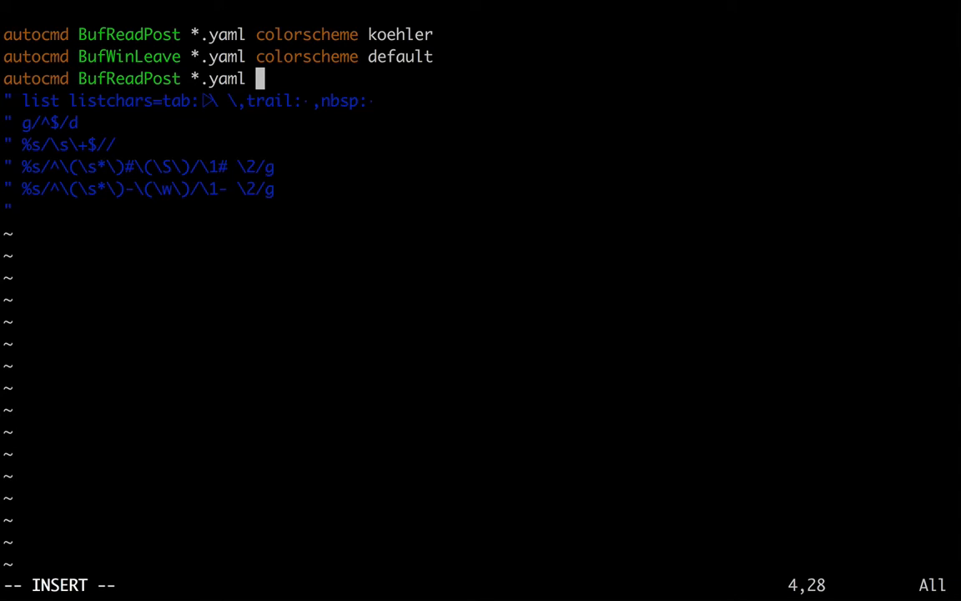
pyautogui.write('\\')
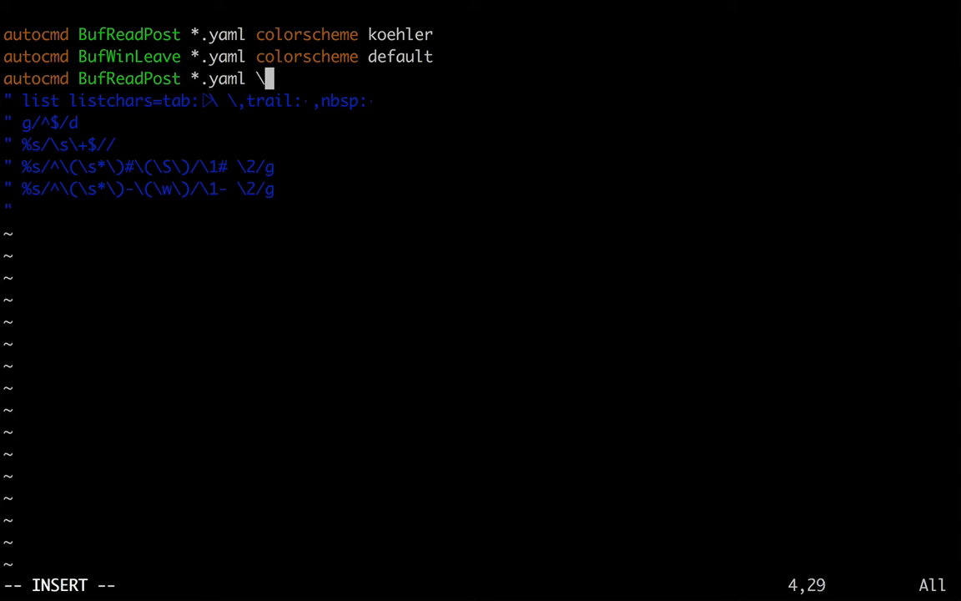
pyautogui.press('BackSpace')
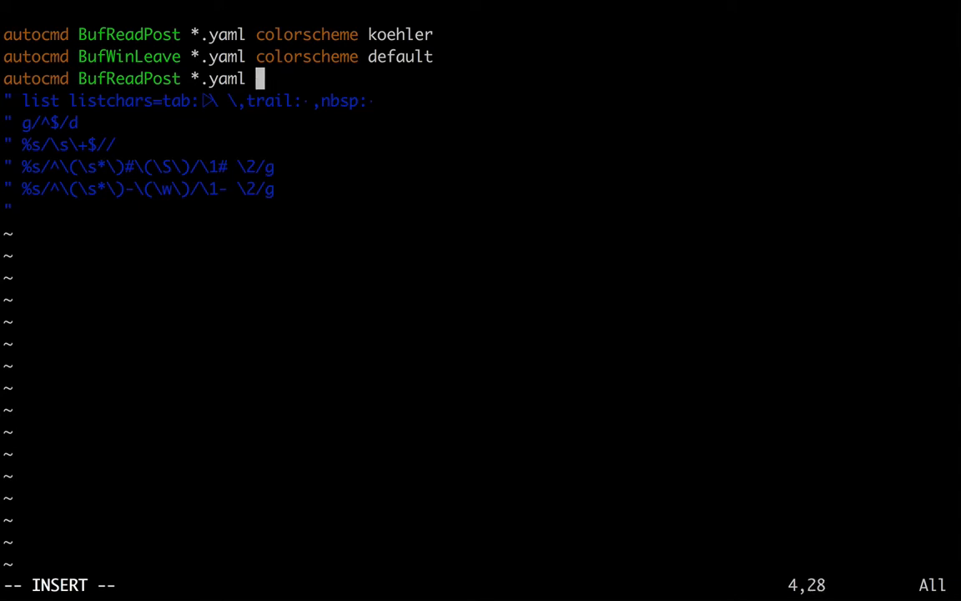
pyautogui.write('set')
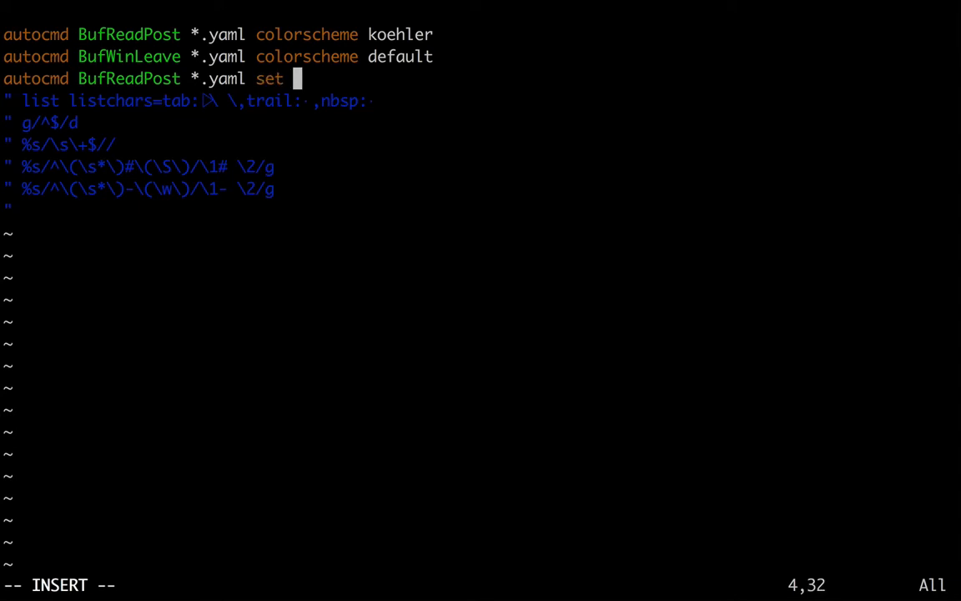
pyautogui.press('BackSpace')
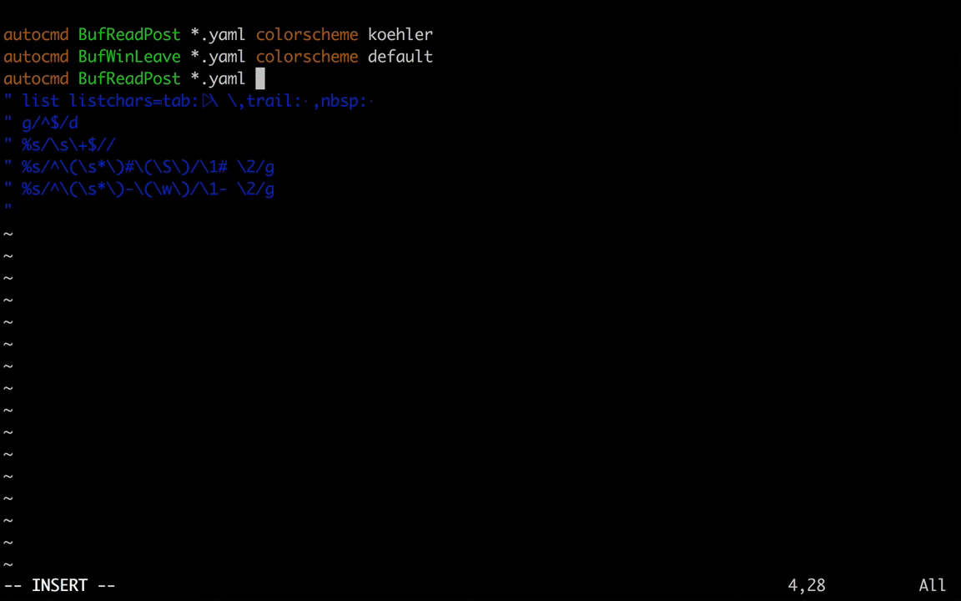
pyautogui.press('Enter')
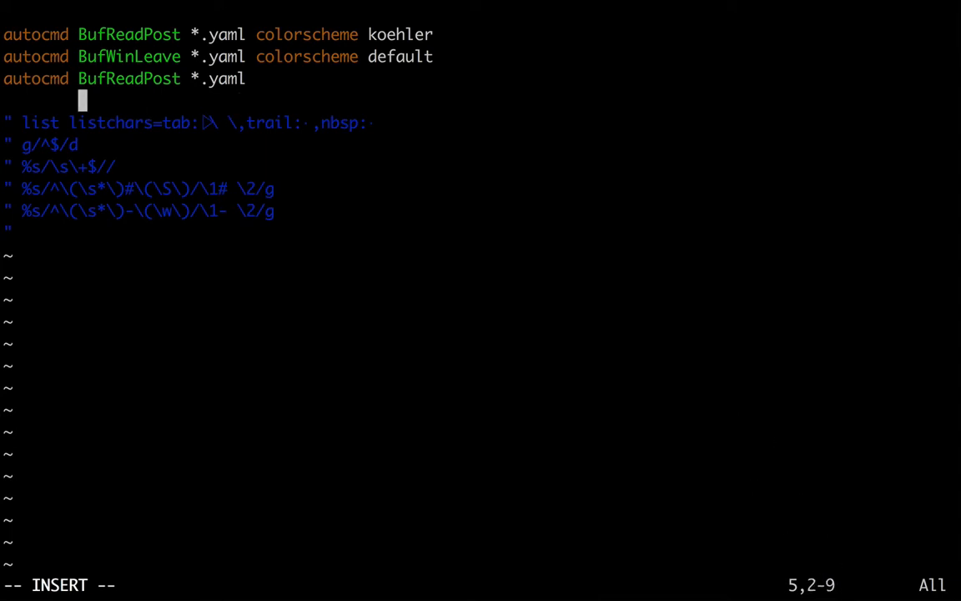
# - Set 'sw=2 ts=2 sts=2 expandtab' as the YAML indentation command
pyautogui.write('set')
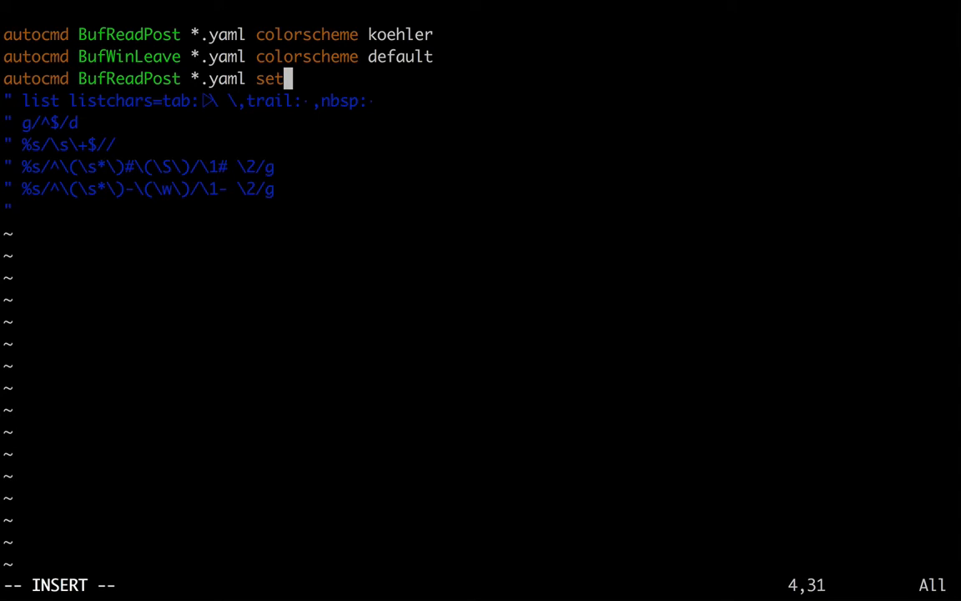
pyautogui.write('sw')
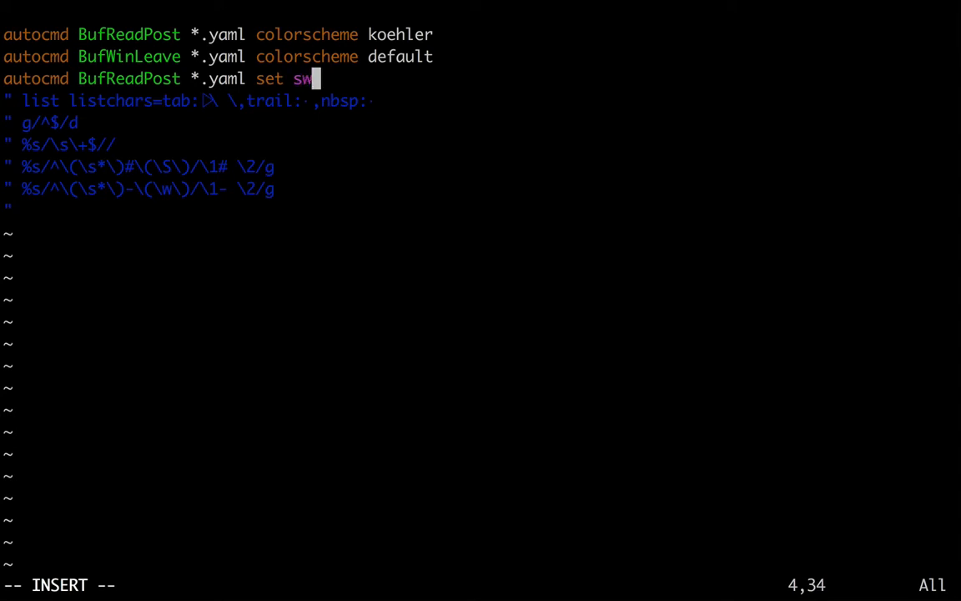
pyautogui.write('=2 ts=2')
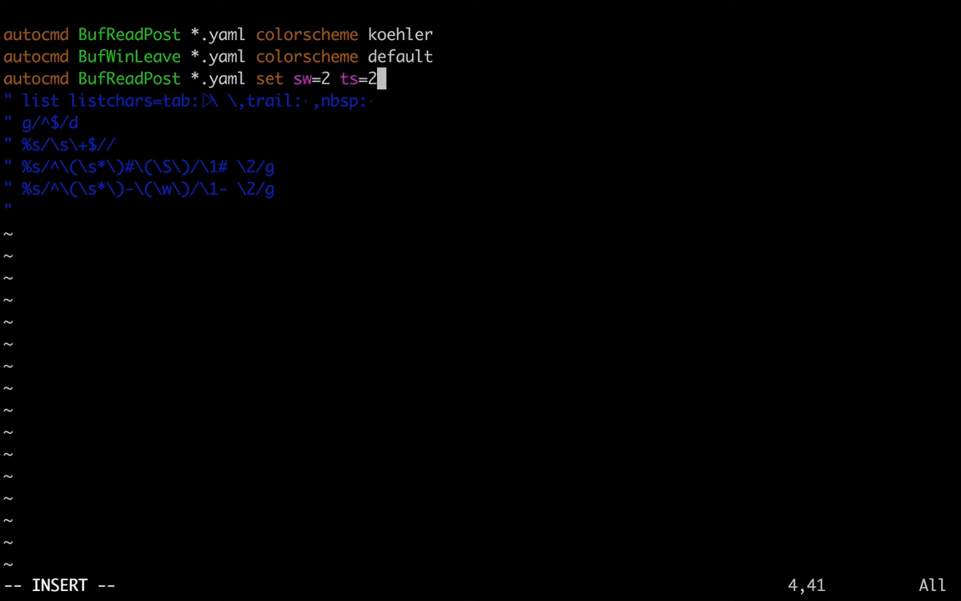
pyautogui.write('sw')
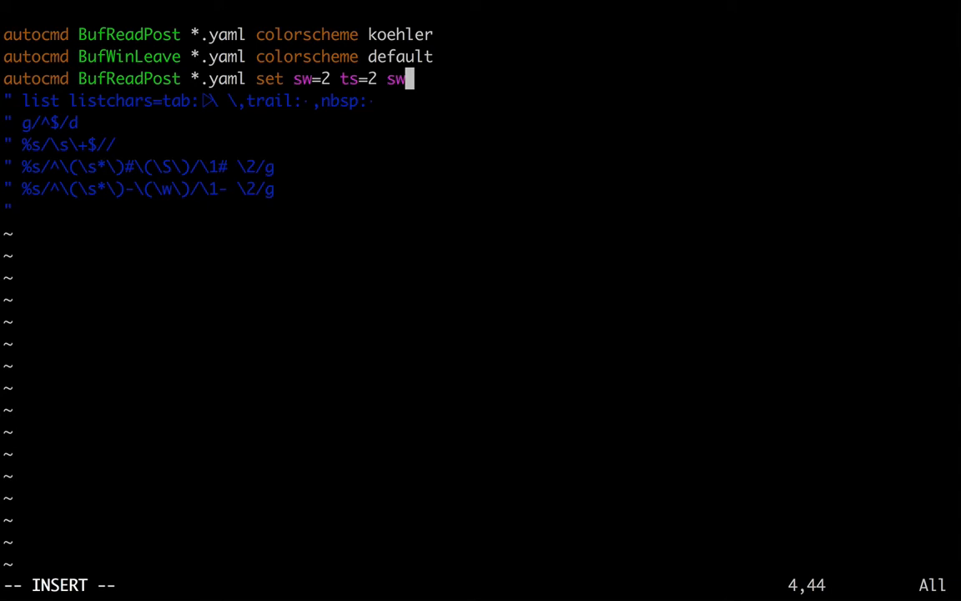
pyautogui.write('ts')
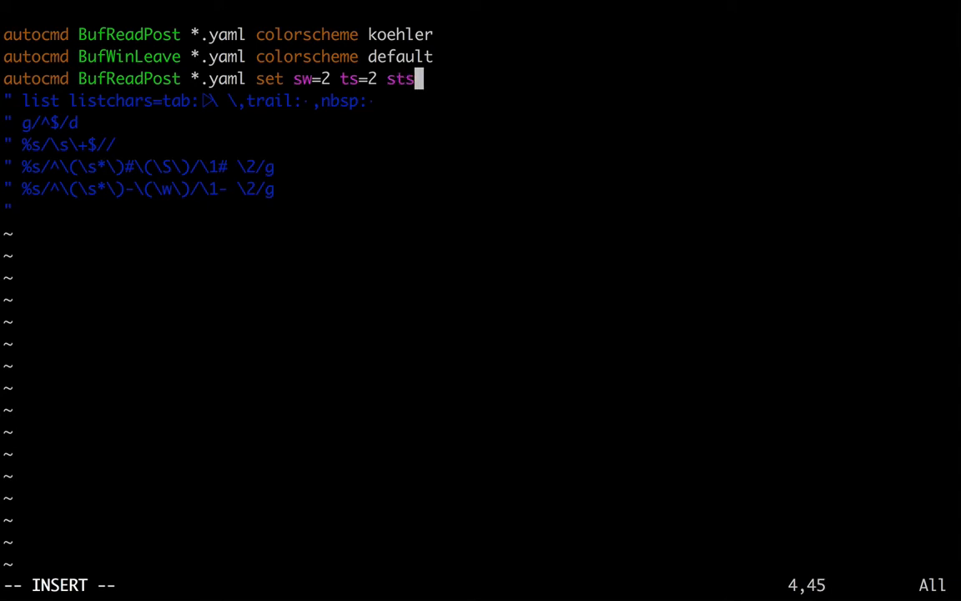
pyautogui.write('=2 expandtab')
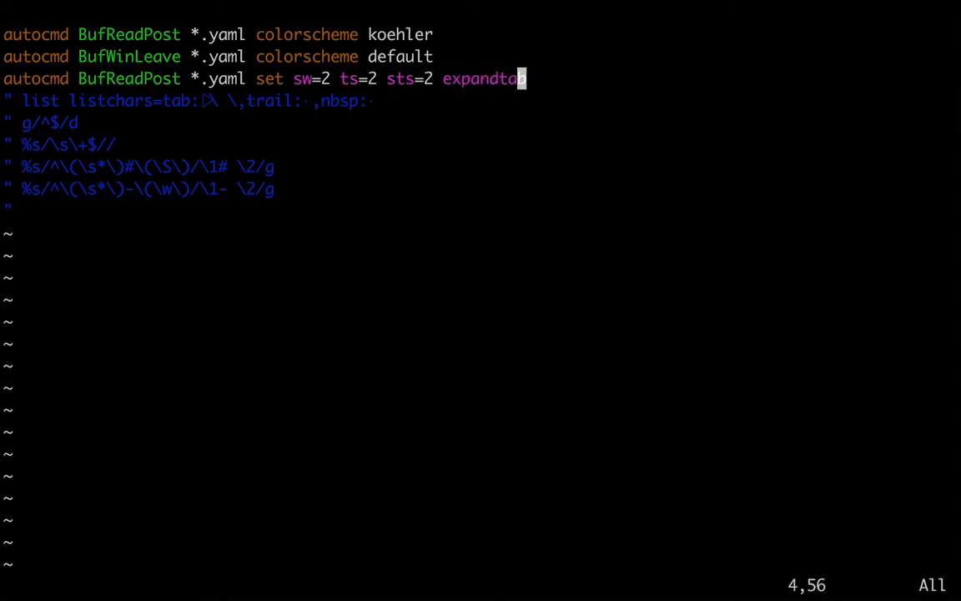
pyautogui.press('o')
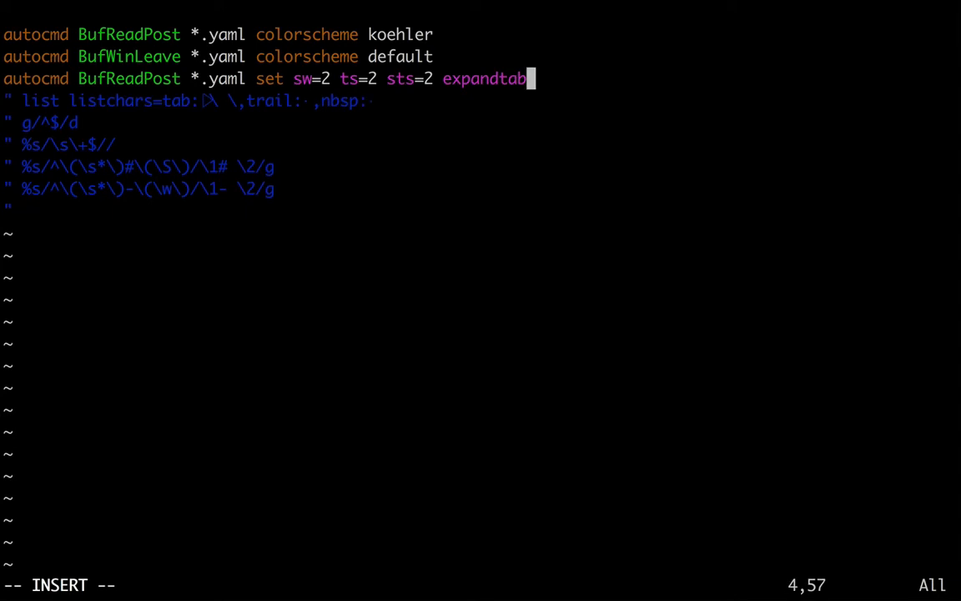
pyautogui.press('Escape')
pyautogui.write('vim 0.yaml')
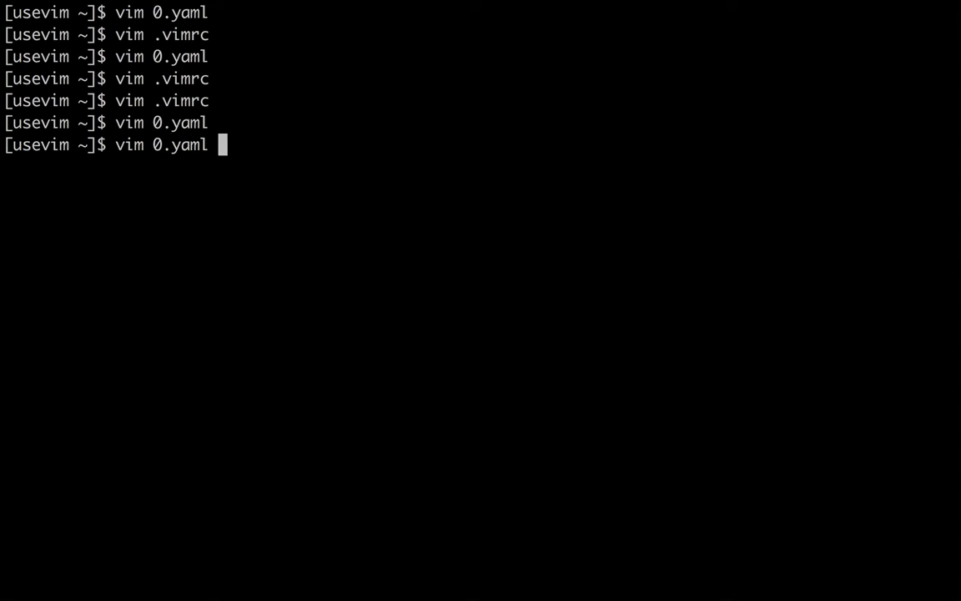
# - Join the 'list listchars=…' options onto the YAML set autocommand and check it in 0.yaml
pyautogui.press('Return')
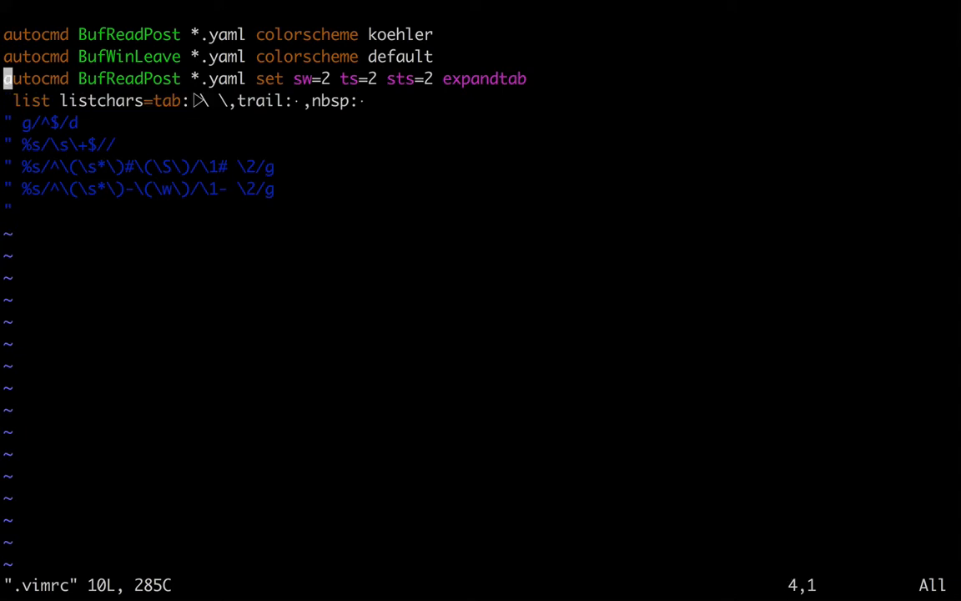
pyautogui.press('J')
pyautogui.write('vim .vimrc')
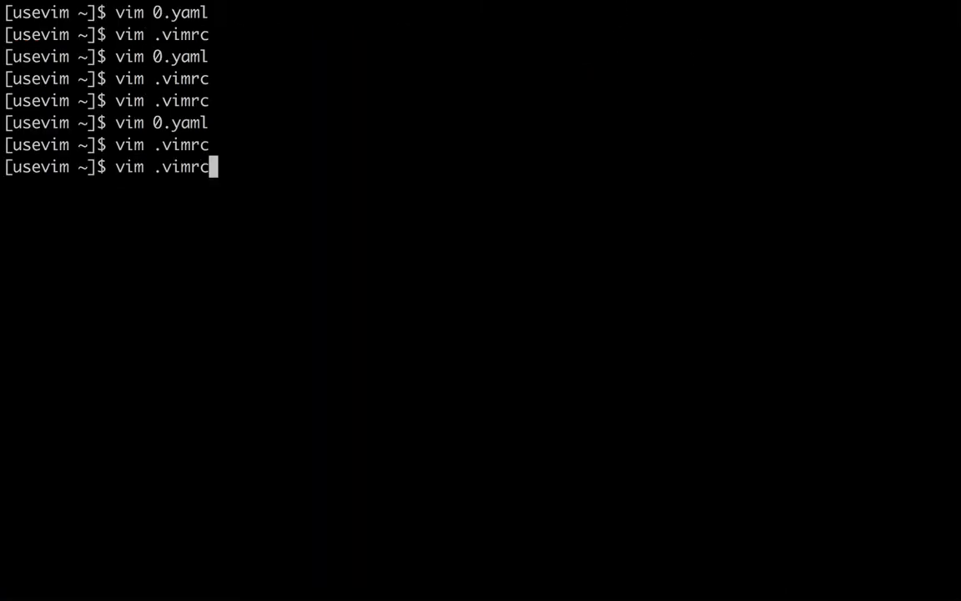
pyautogui.press('Enter')
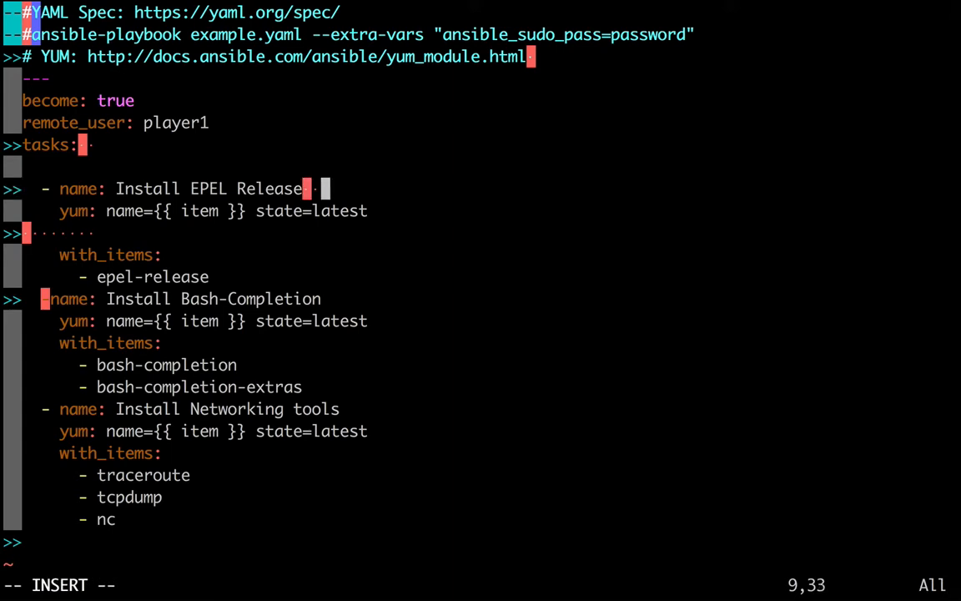
pyautogui.press('Escape')
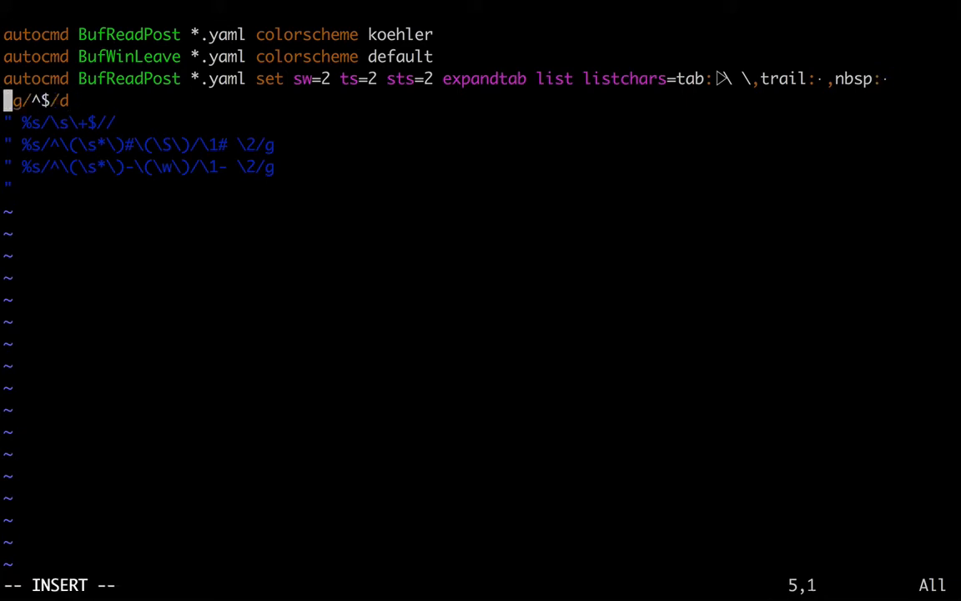
# - Prefix the g/^$/d line with 'autocmd BufWritePre' and comment it 'Remove blank lines'
pyautogui.write('autocmd')
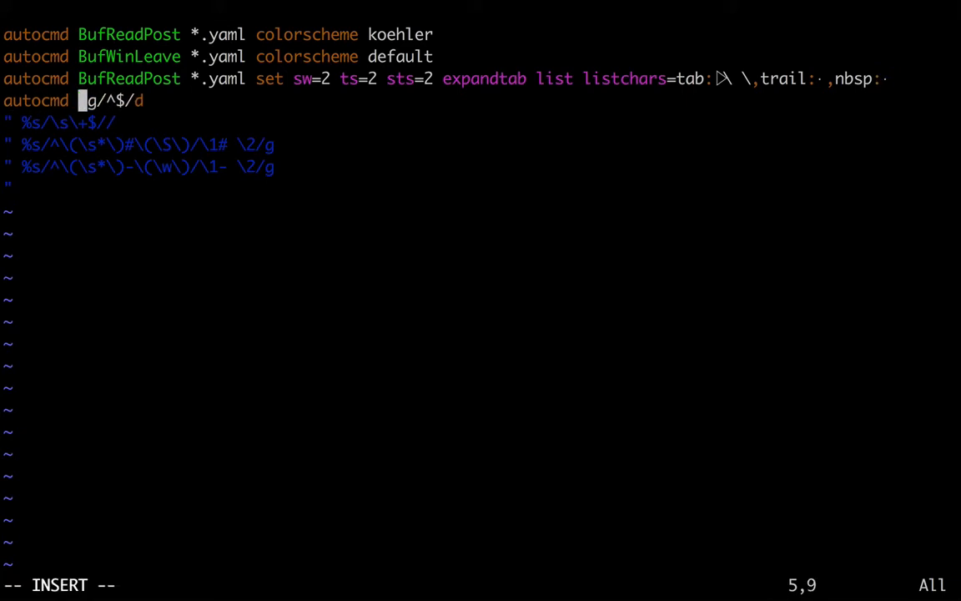
pyautogui.write('Buf')
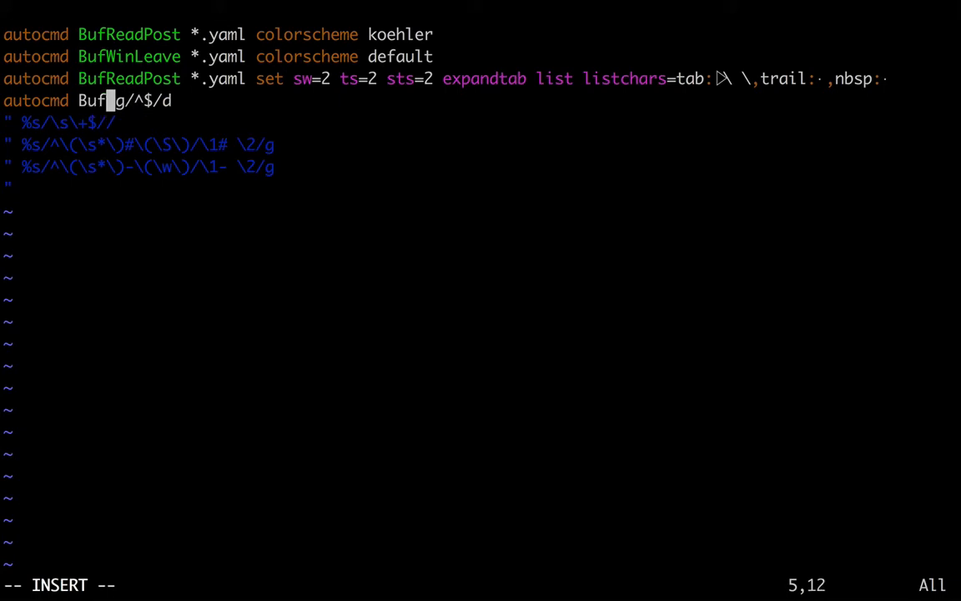
pyautogui.write('WritePre *.yaml')
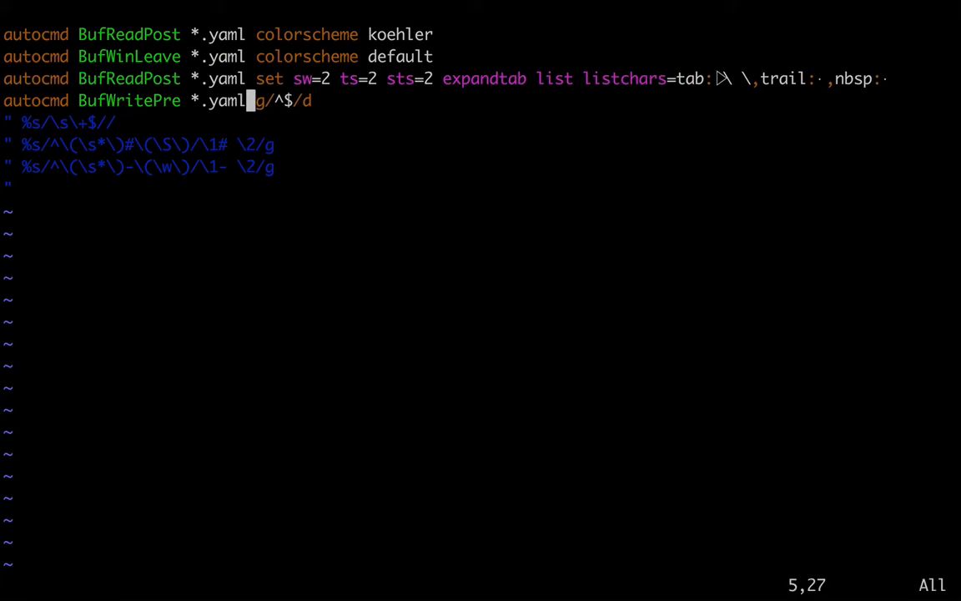
pyautogui.write('" Re')
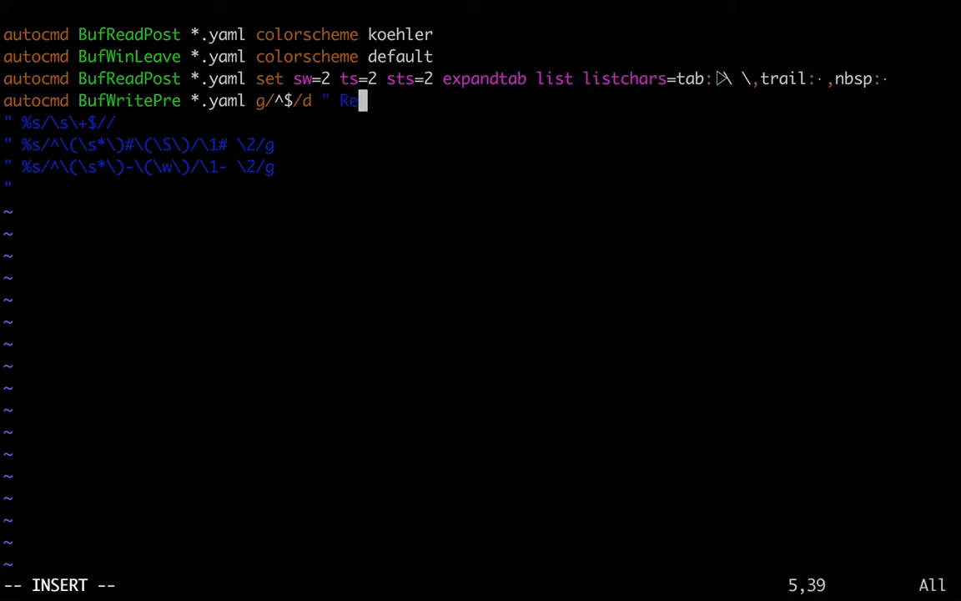
pyautogui.write('move comment')
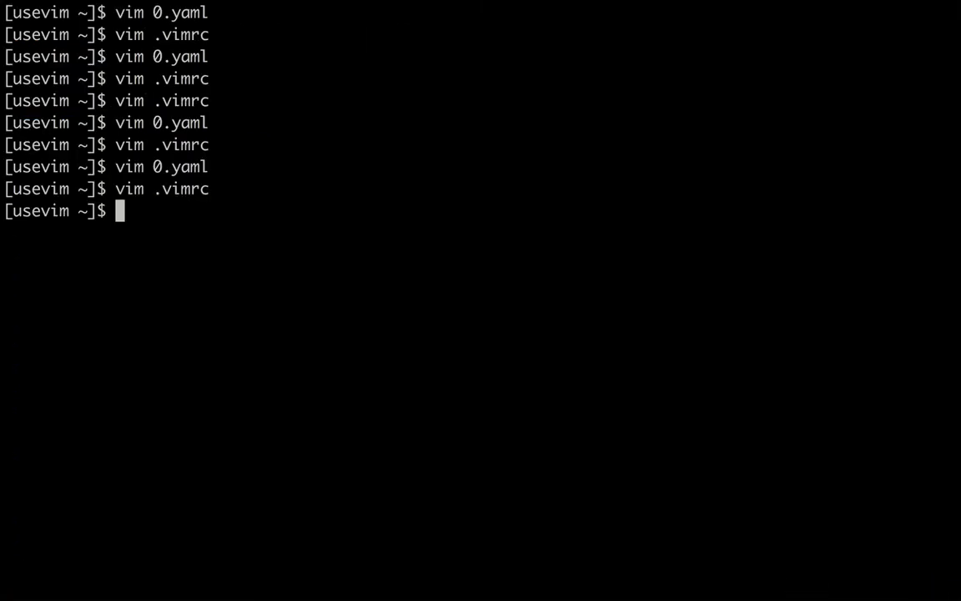
pyautogui.write('vim .vimrc')
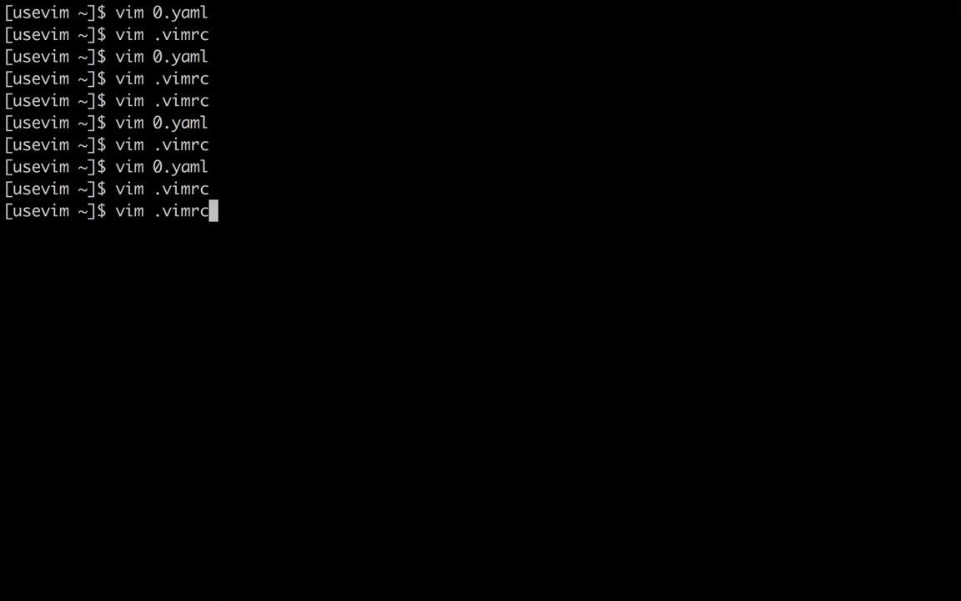
pyautogui.press('Return')
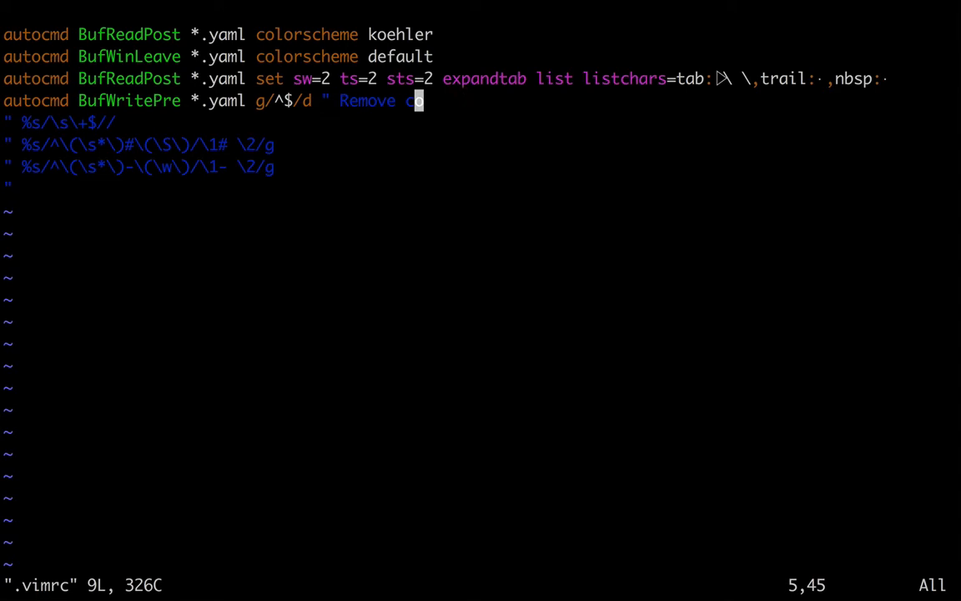
pyautogui.write('blank lines')
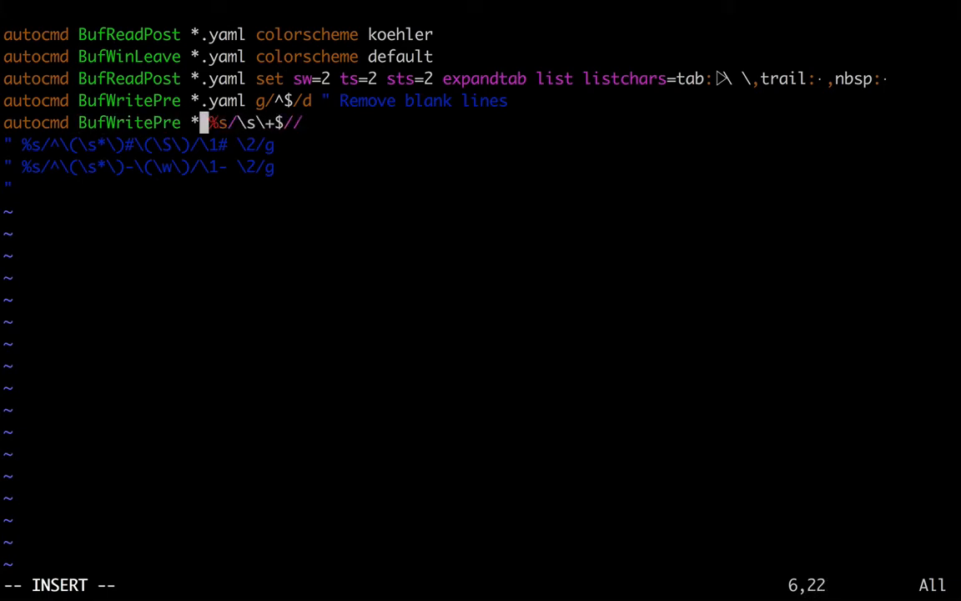
# - Make the %s/\s\+$// line a *.yaml autocommand commented 'Remove trailing whitespace'
pyautogui.write('.yaml')
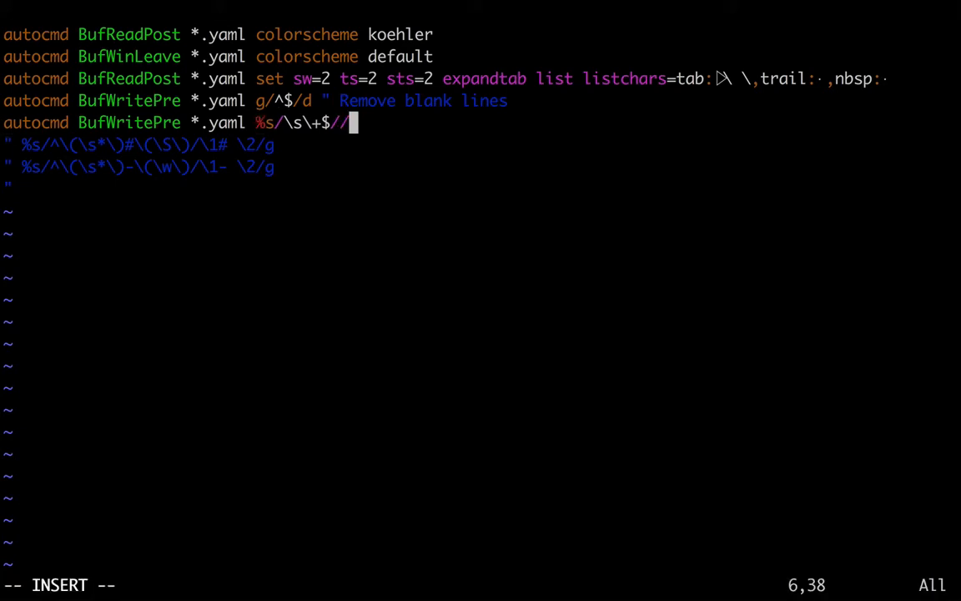
pyautogui.write('" Remove')
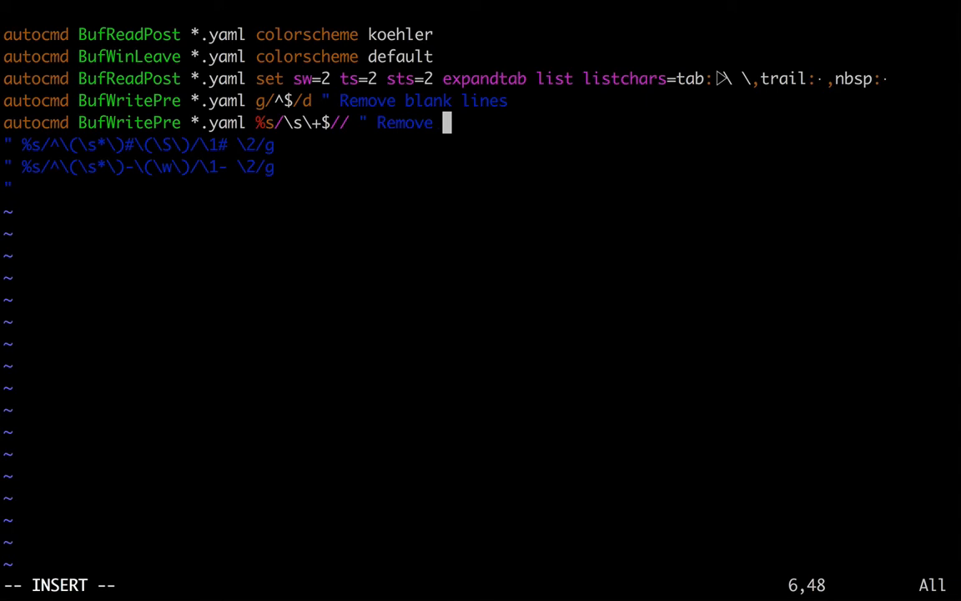
pyautogui.write('trailing')
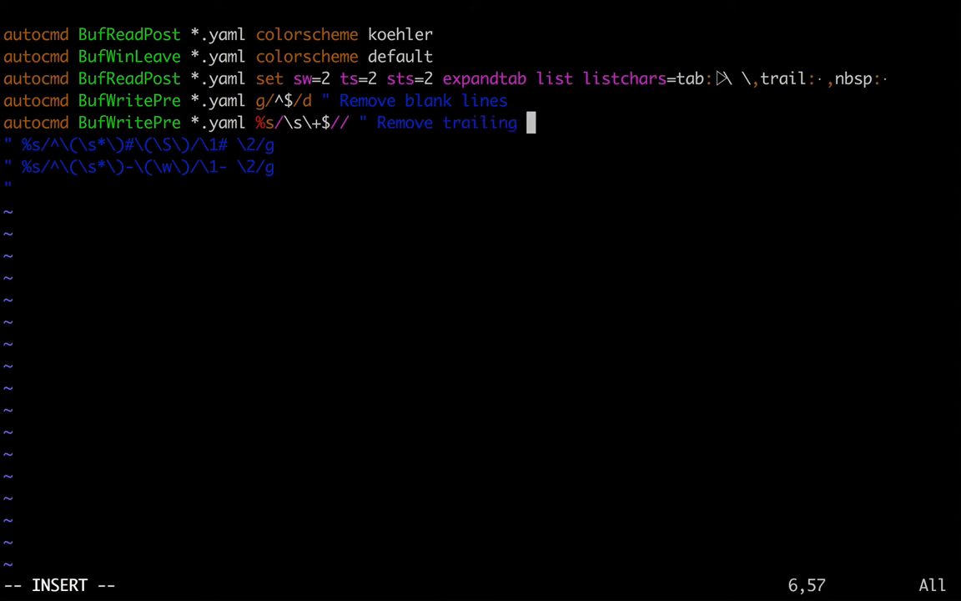
pyautogui.write('whitespace')
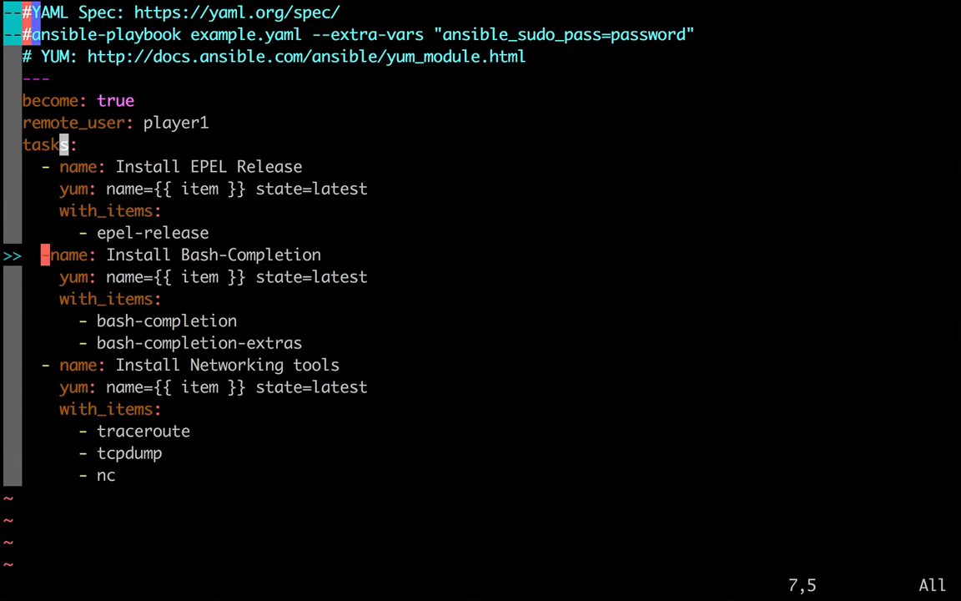
# - Save all buffers with :wqa so the cleanup autocommands can be tested on 0.yaml
pyautogui.write(':wqa')
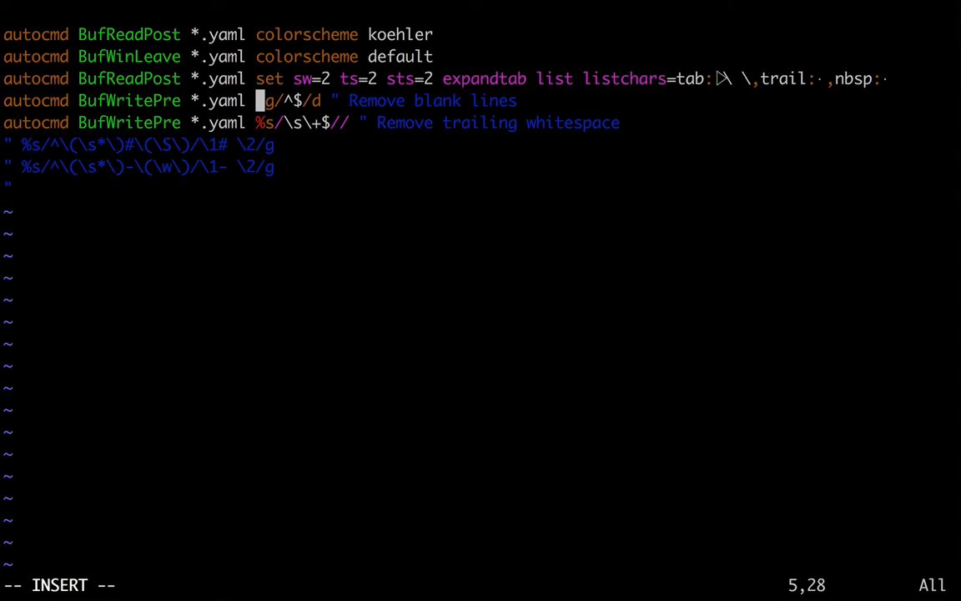
# - Prefix the g/^$/d and %s/\s\+$// save autocmds with silent!, test on 0.yaml, then save and quit all
pyautogui.write('silent')
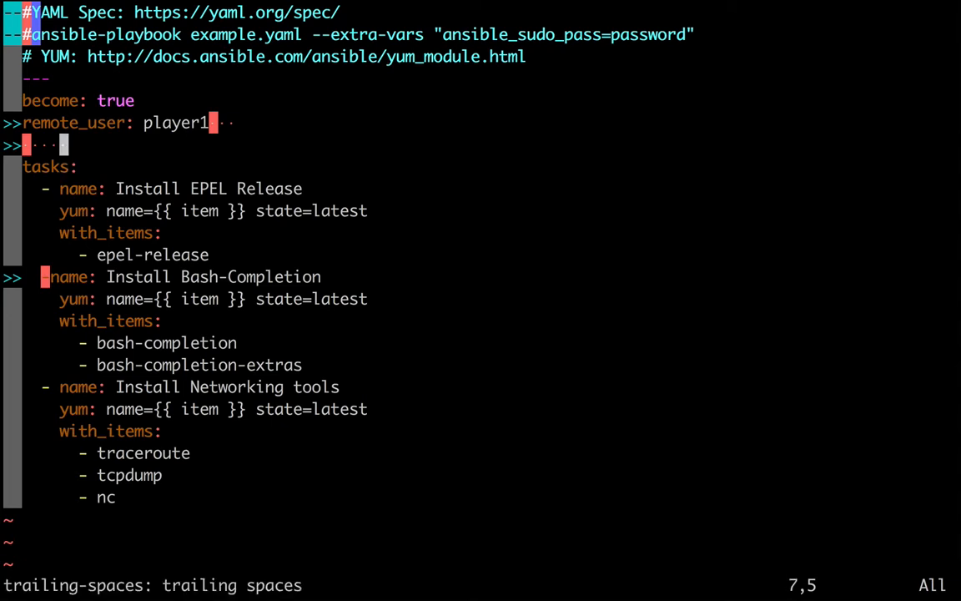
pyautogui.write(':w')
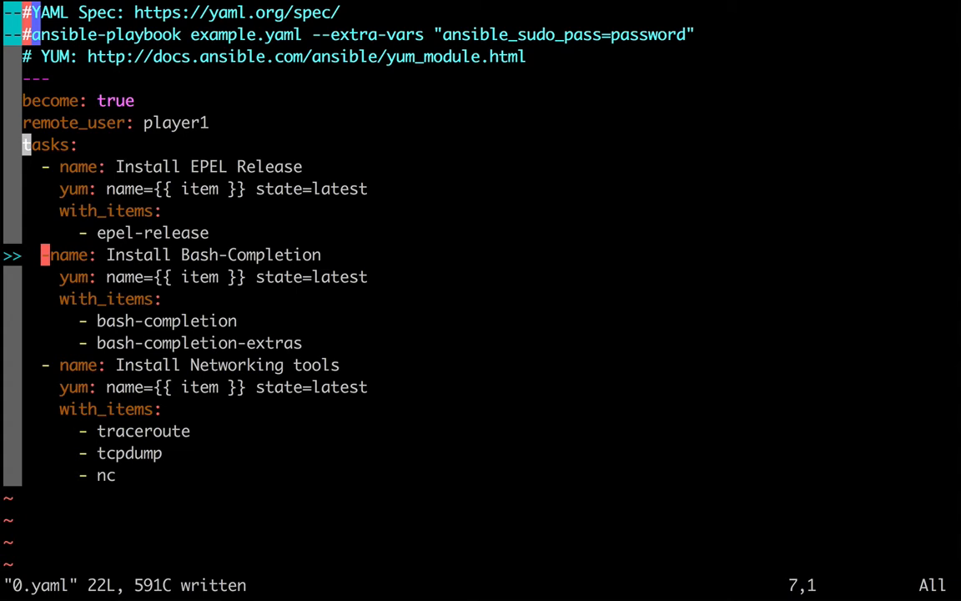
pyautogui.write(':wqa')
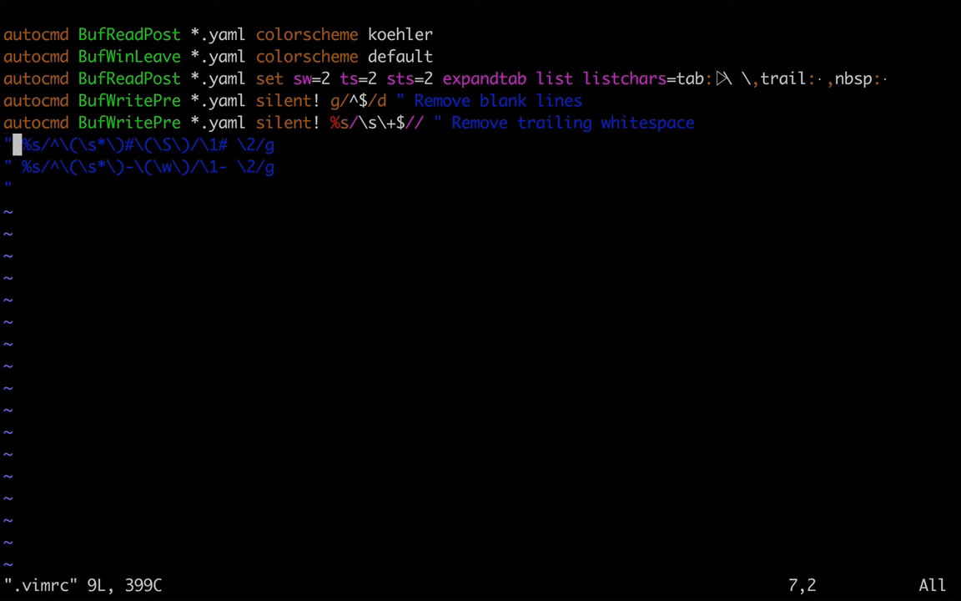
pyautogui.write(':wqa')
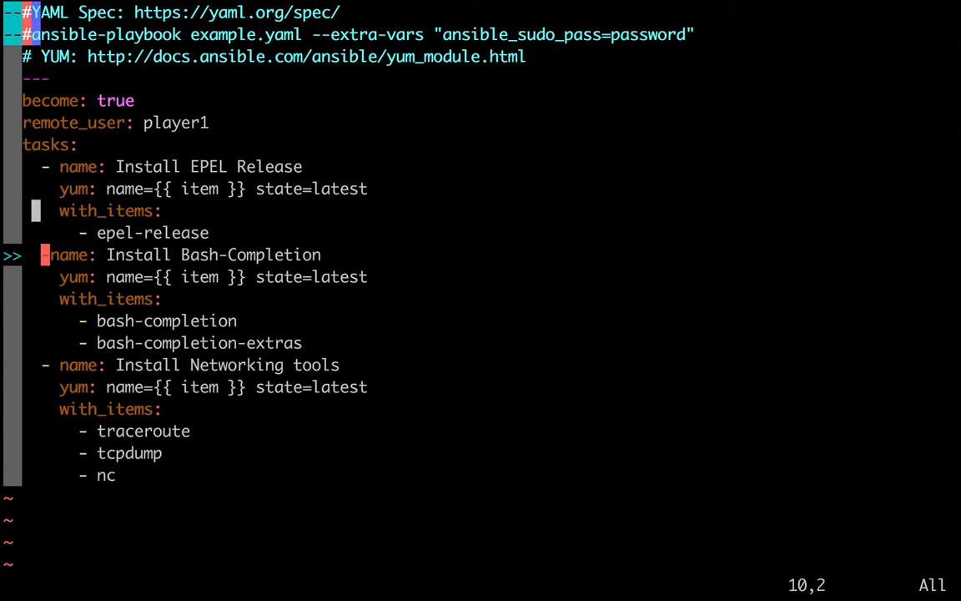
# - Add a '#another comment' line under the Bash-Completion yum task, then save and quit all
pyautogui.press('o')
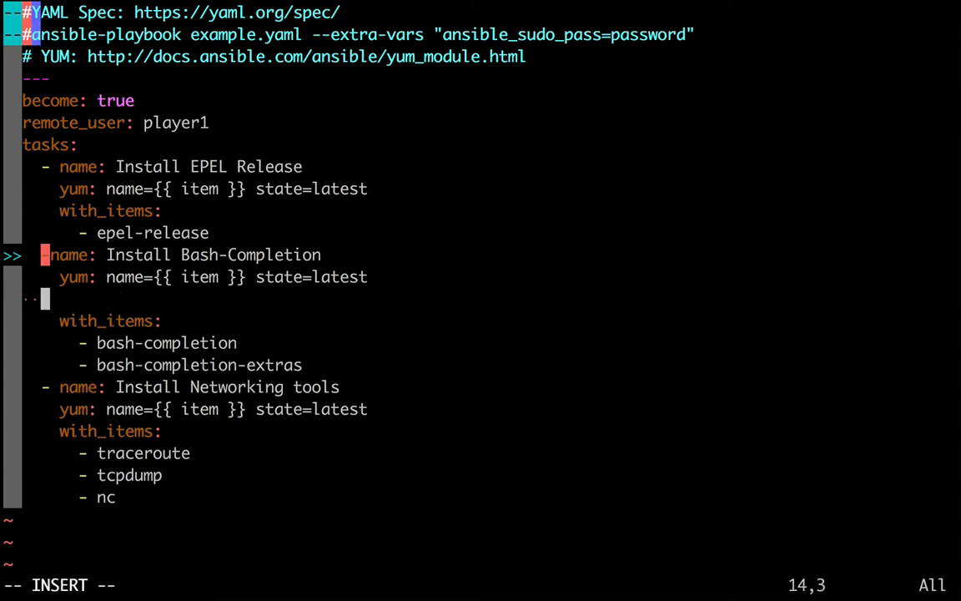
pyautogui.write('#')
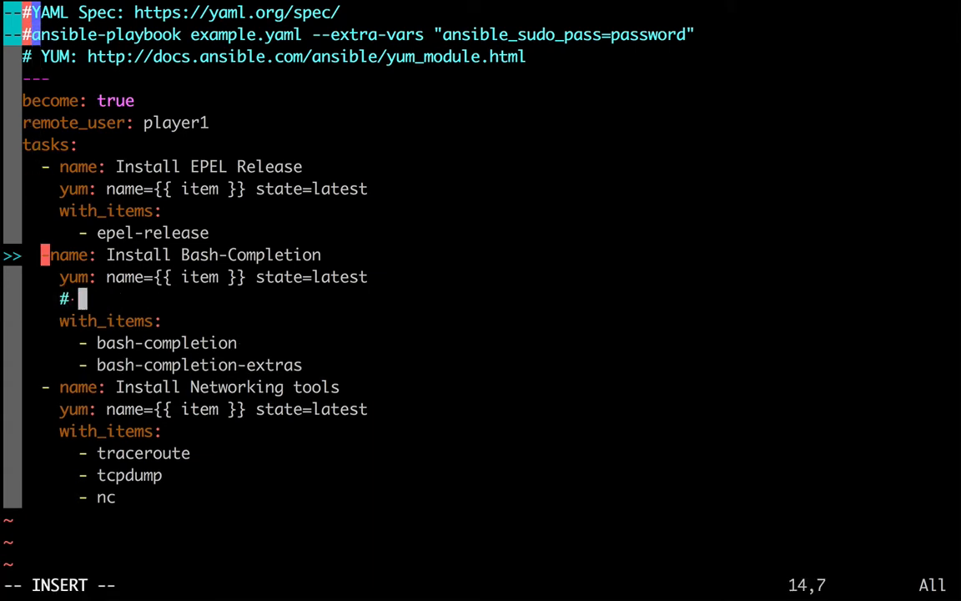
pyautogui.write('another comment')
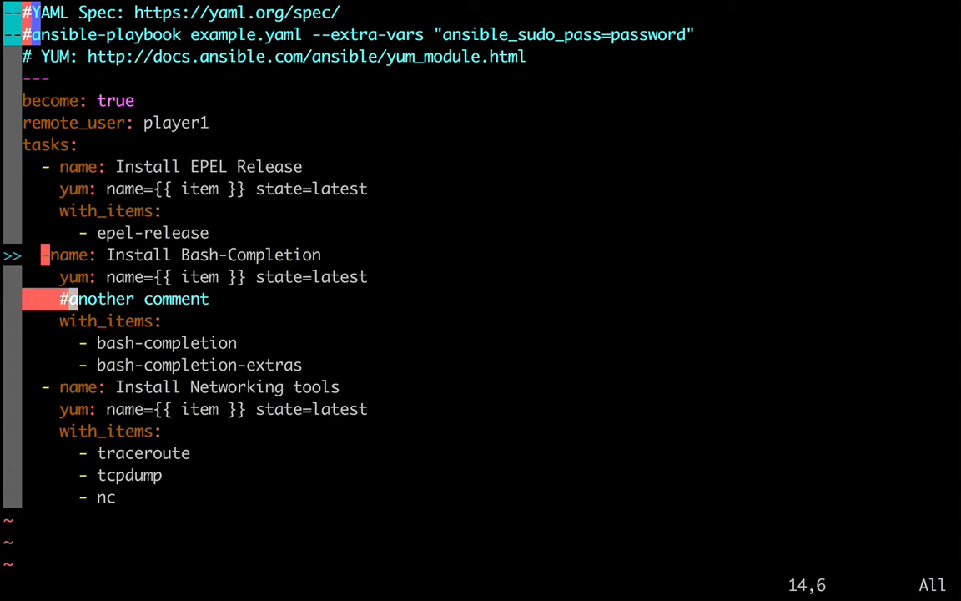
pyautogui.write(':wqa')
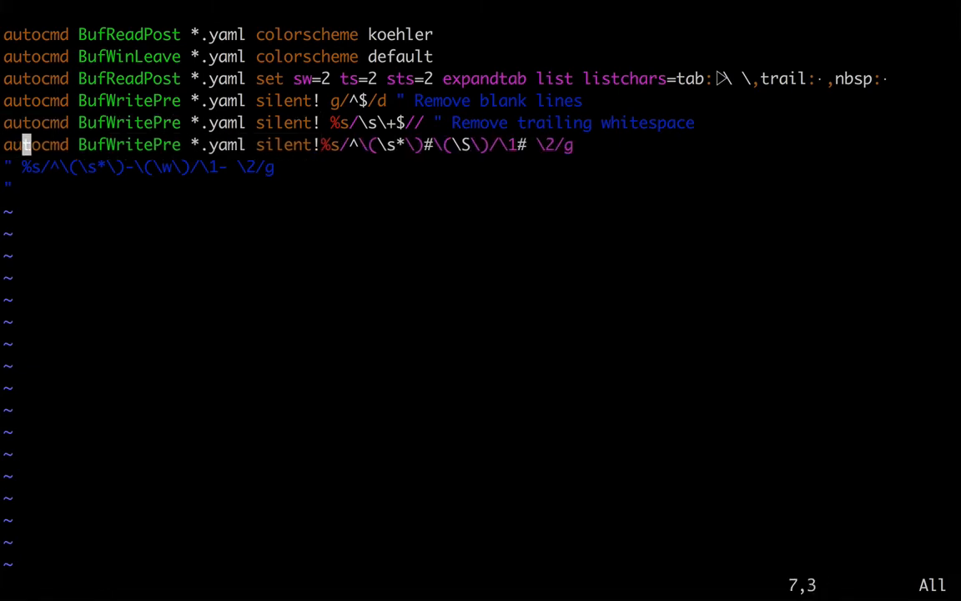
# - Add a silent BufWritePre *.yaml rule spacing list dashes, save, test on 0.yaml and reopen .vimrc
pyautogui.press('i')
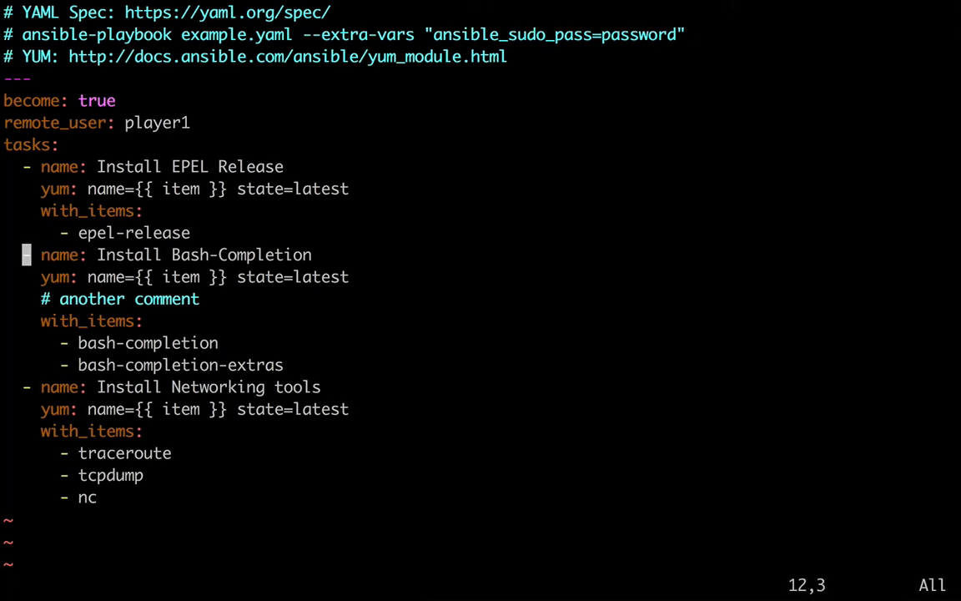
pyautogui.write(':wq')
pyautogui.write('vim 0.yaml')
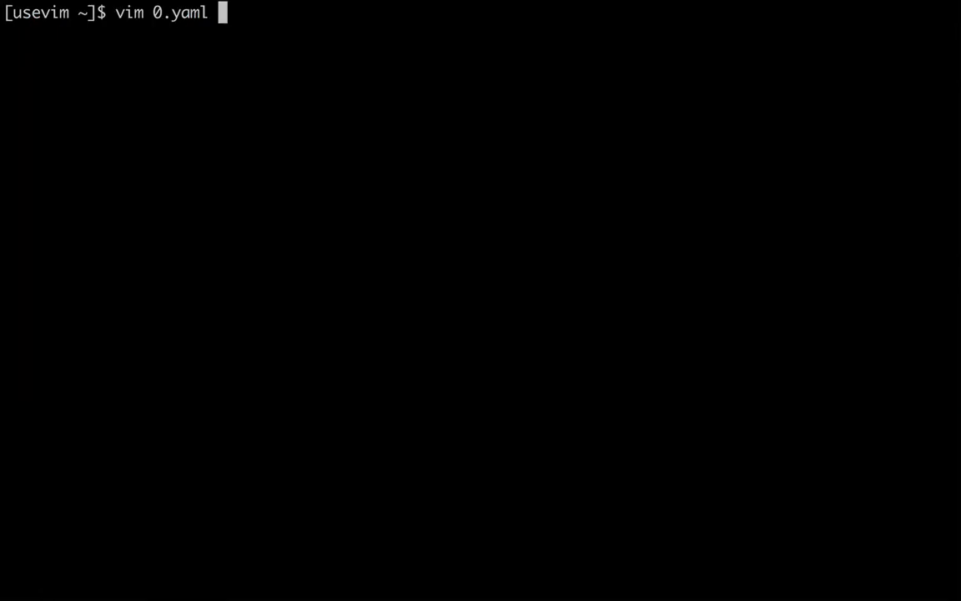
pyautogui.write('.vimrc')
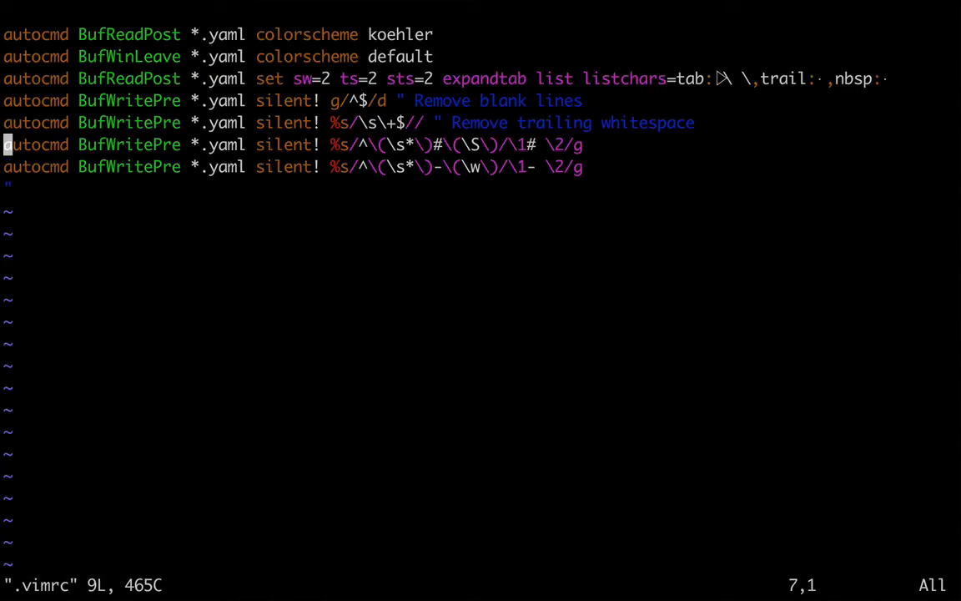
# - Add 'autocmd BufNewFile *.yaml 0r ~/skeleton' as the first line of .vimrc
pyautogui.press('O')
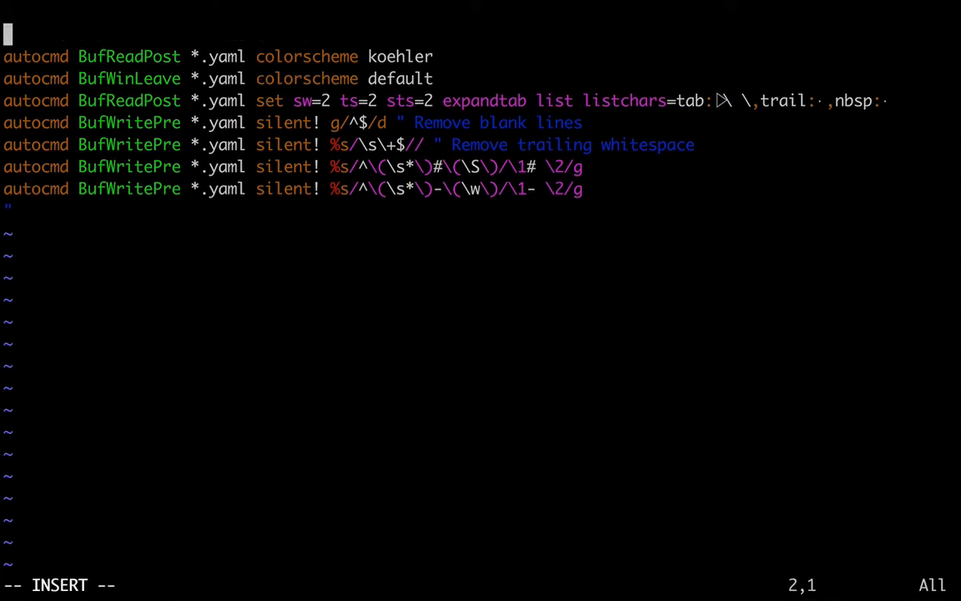
pyautogui.write('autocmd Bu')
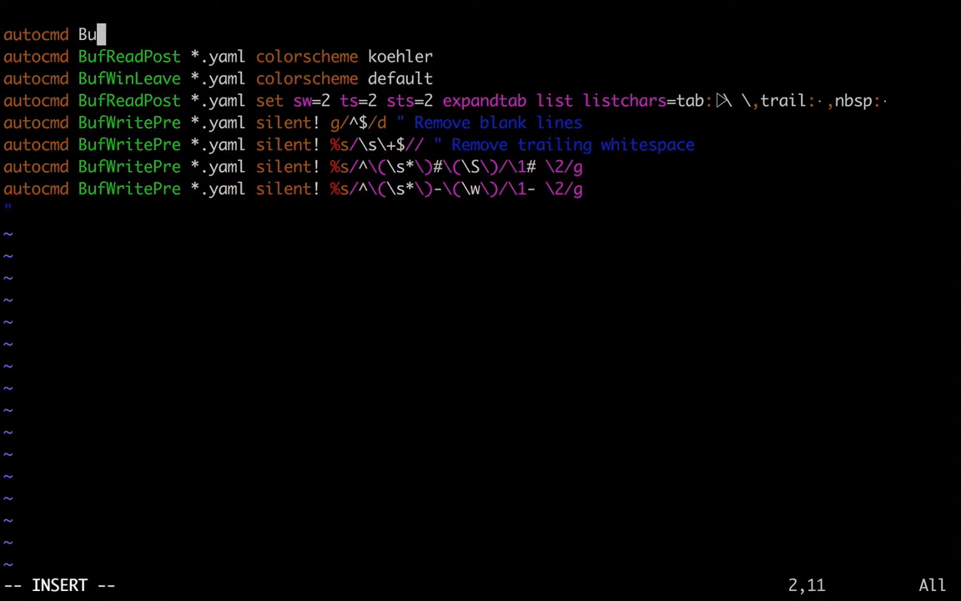
pyautogui.write('fNewFile')
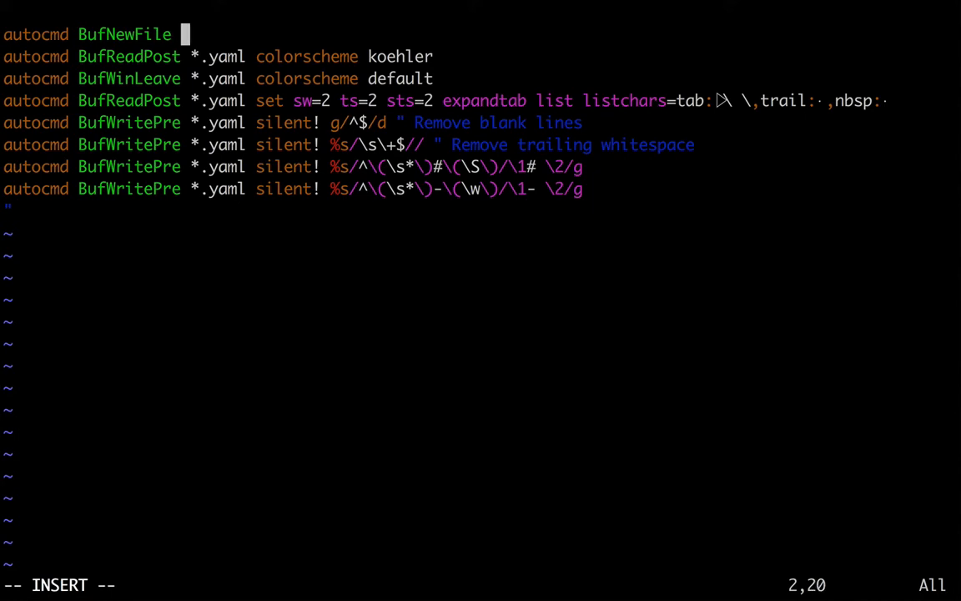
pyautogui.write('*.yaml')
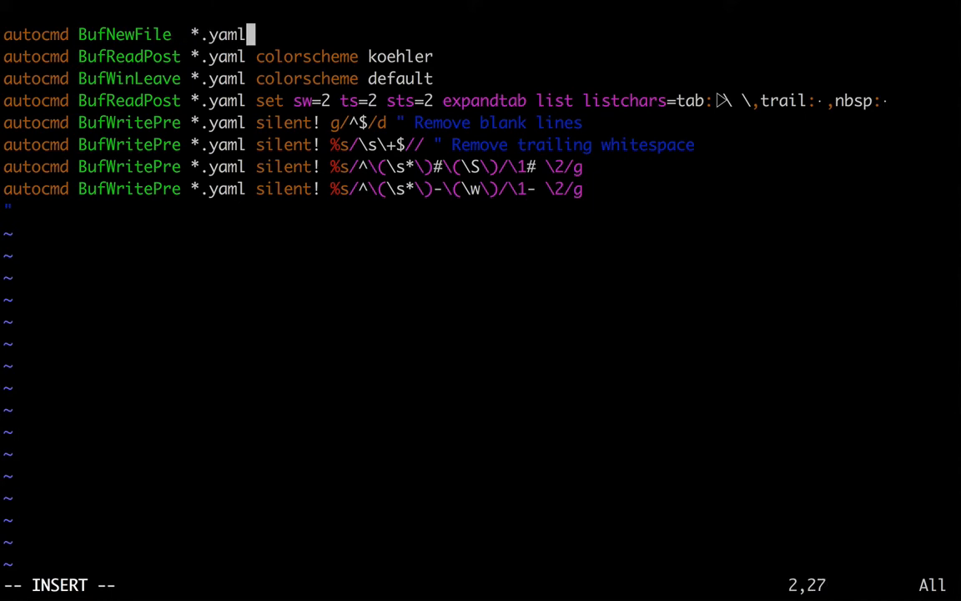
pyautogui.write('0r')
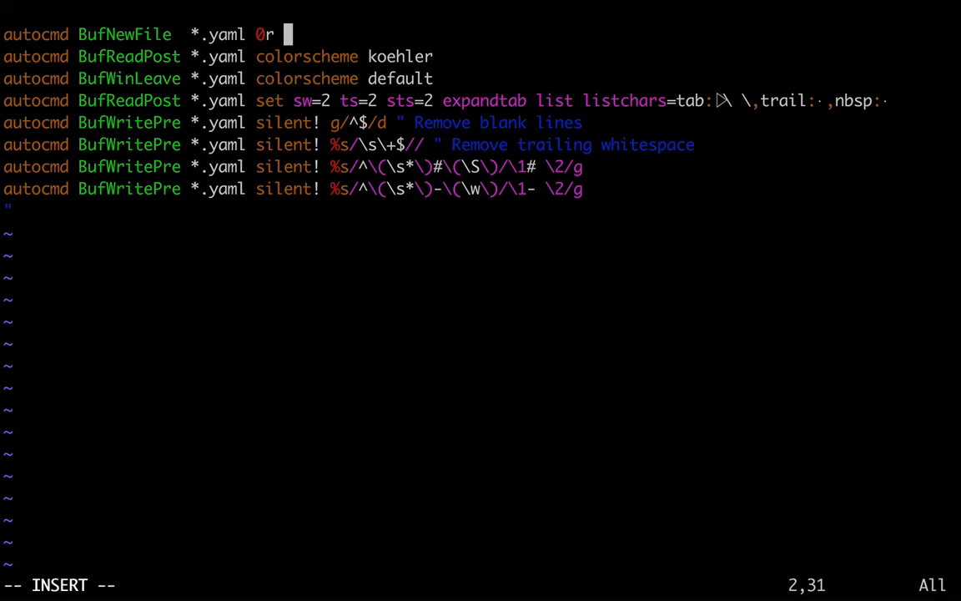
pyautogui.write('~/skel')
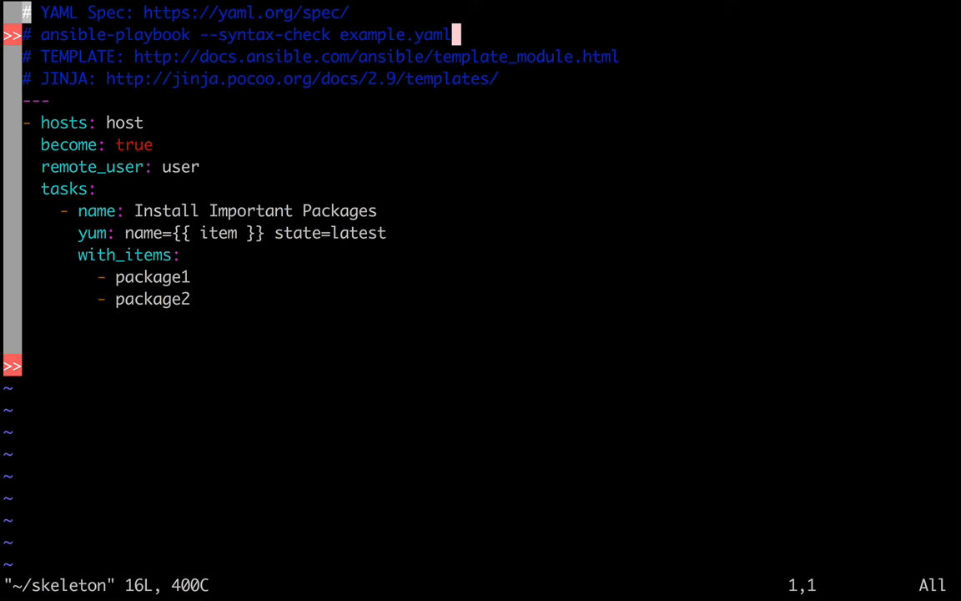
# - Adjust the ~/skeleton playbook template, try it on a new 1.yaml, then reopen .vimrc
pyautogui.write(':ta')
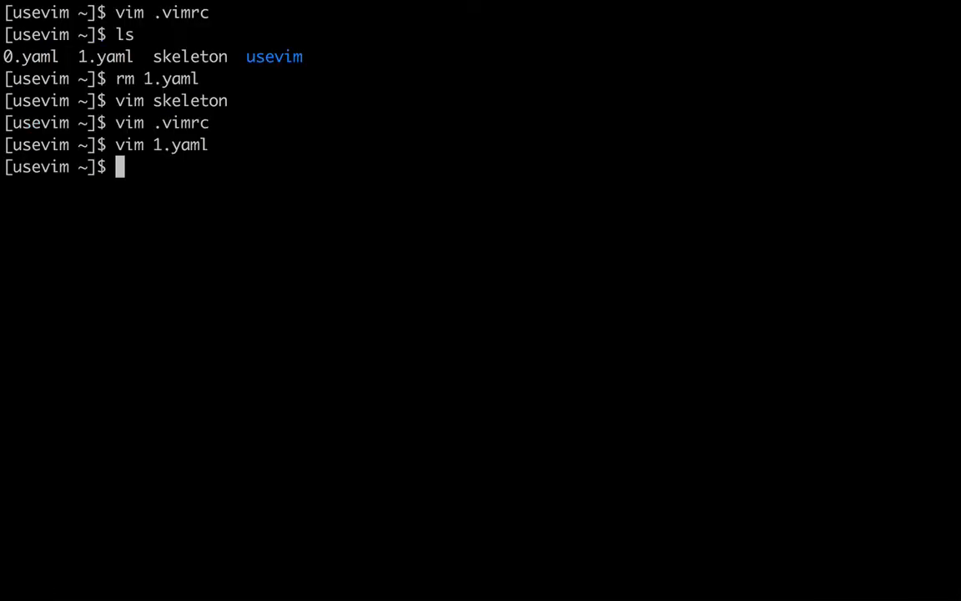
pyautogui.write('vim .vimr')
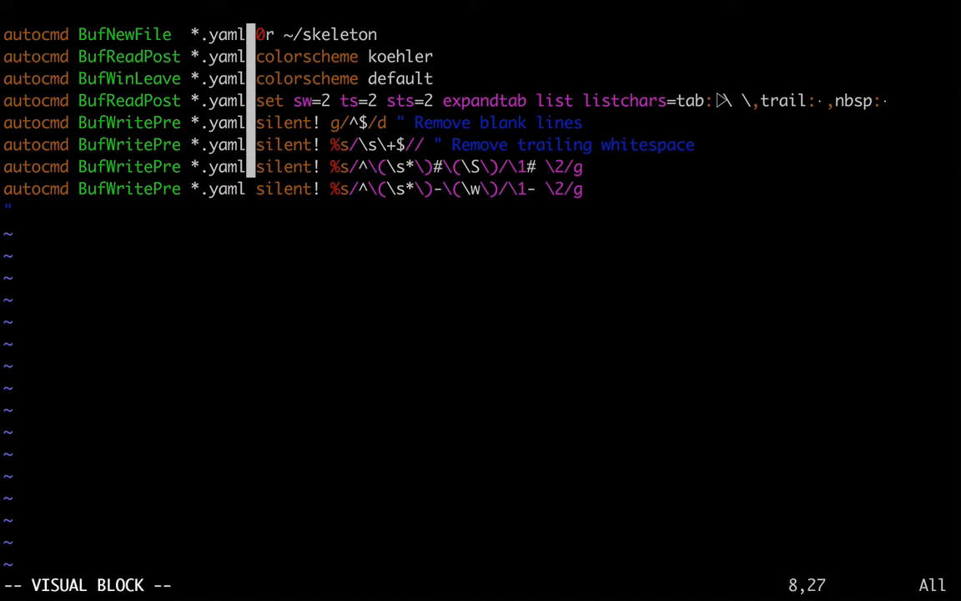
# - Block-insert ',*.yml' after *.yaml on every autocommand line and save all
pyautogui.press('j')
pyautogui.write(',*')
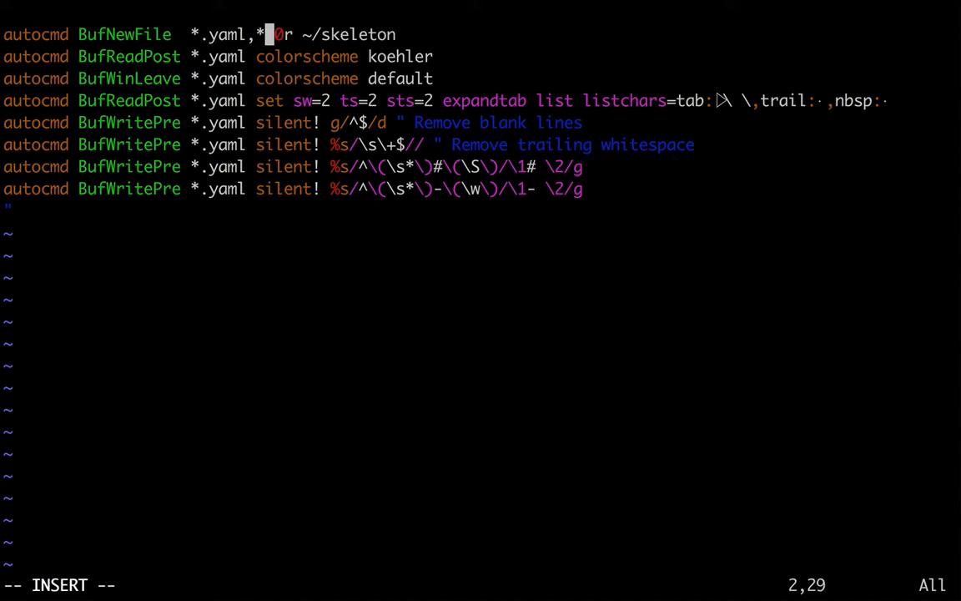
pyautogui.write('.yml')
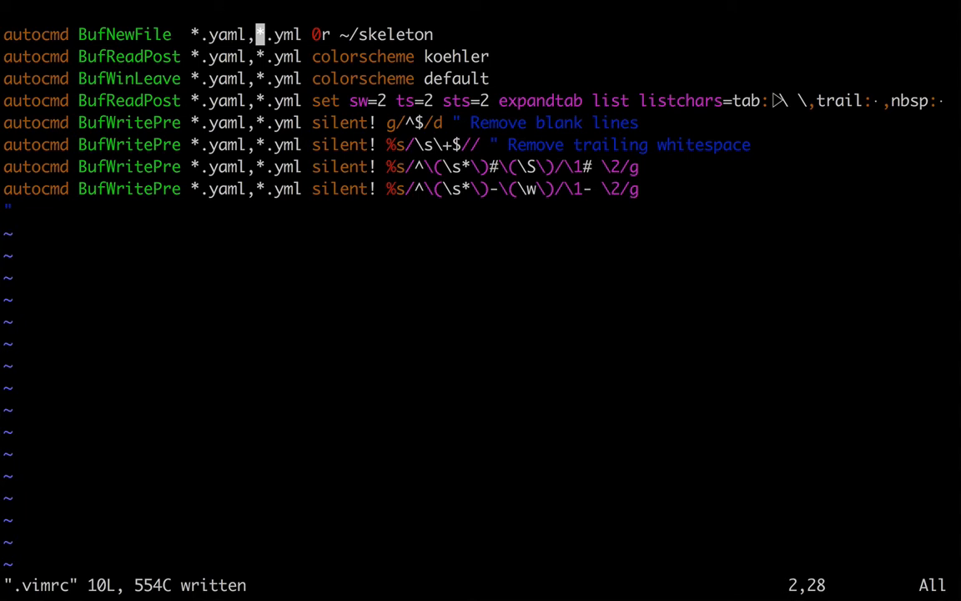
pyautogui.write(':wqa')
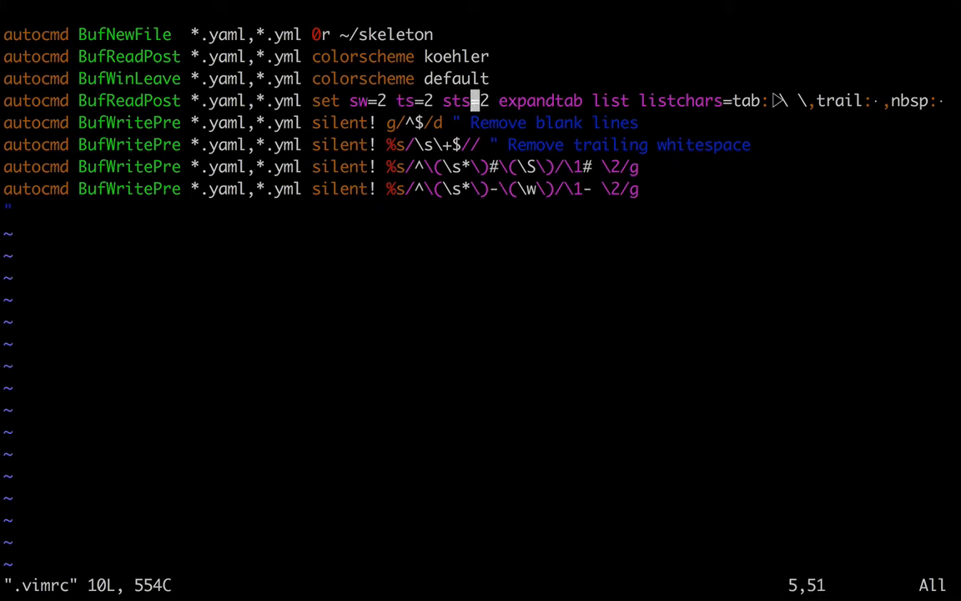
# - Add foldmethod=indent folding to the YAML set line, check 0.yaml's folds, and reopen .vimrc
pyautogui.write('fold')
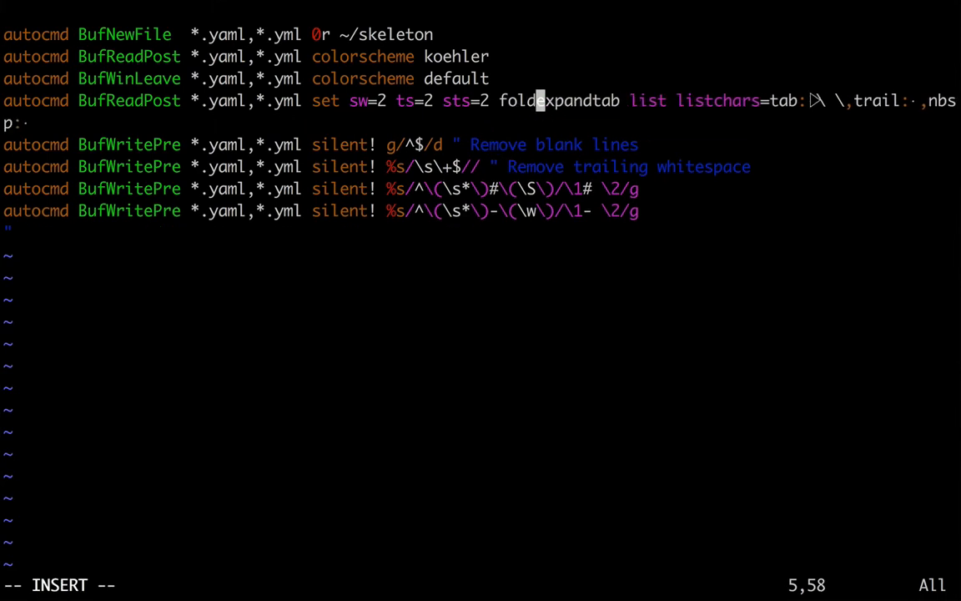
pyautogui.write('method=')
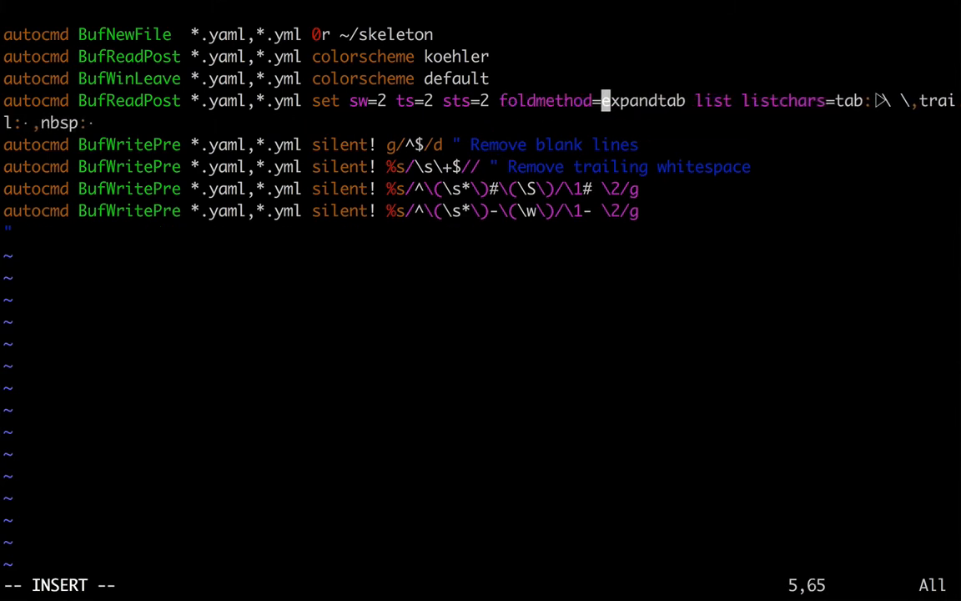
pyautogui.write('ident')
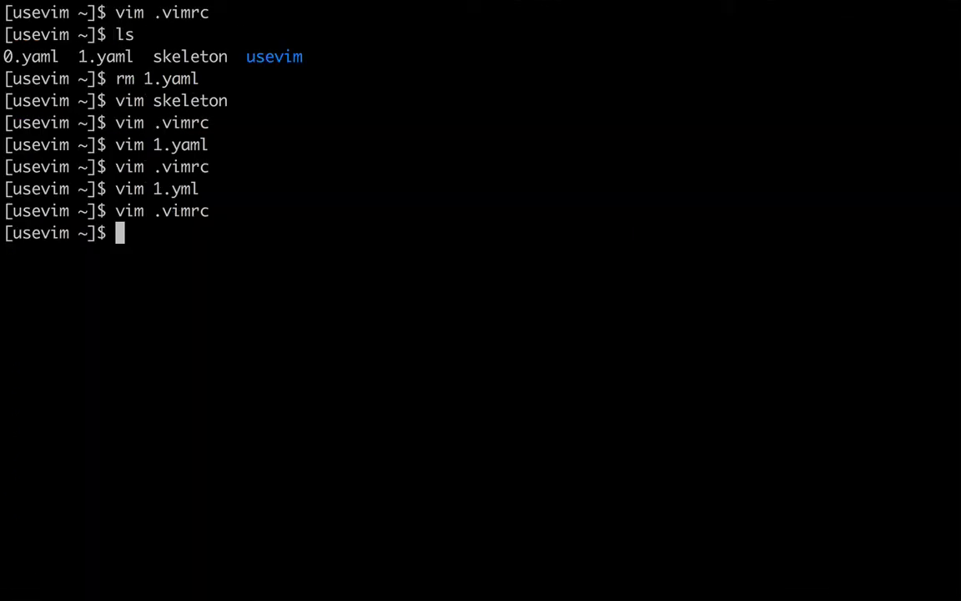
pyautogui.write('vim .vimrc')
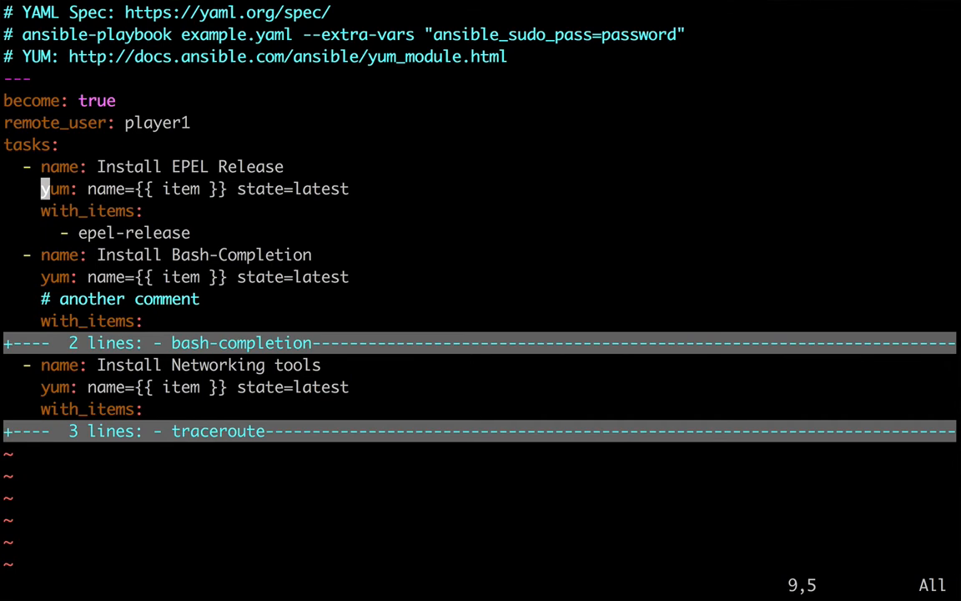
pyautogui.press('k')
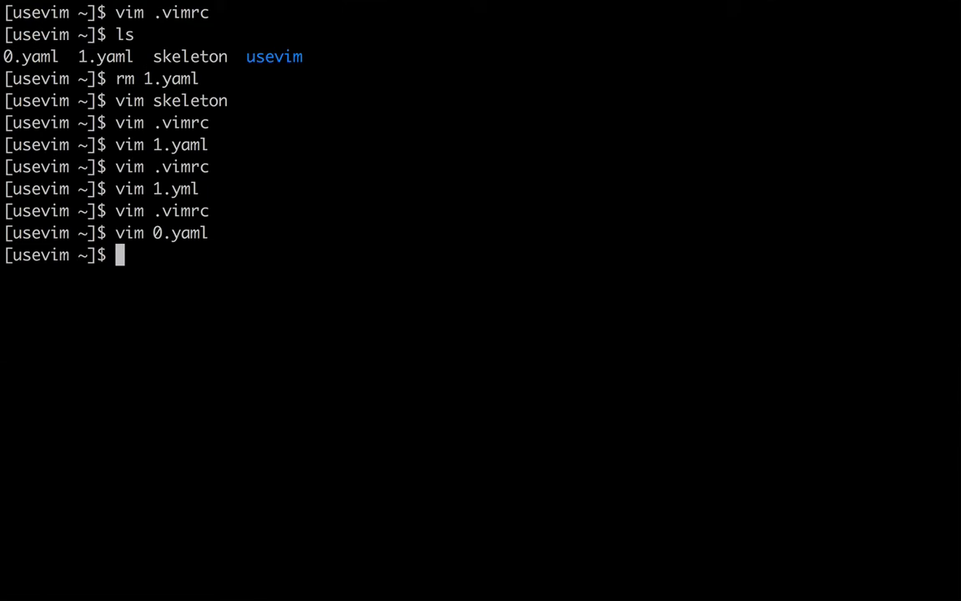
# - Surround the YAML autocmds with 'augroup yamlcmds' and 'augroup END' lines in .vimrc
pyautogui.write('vim .vimrc')
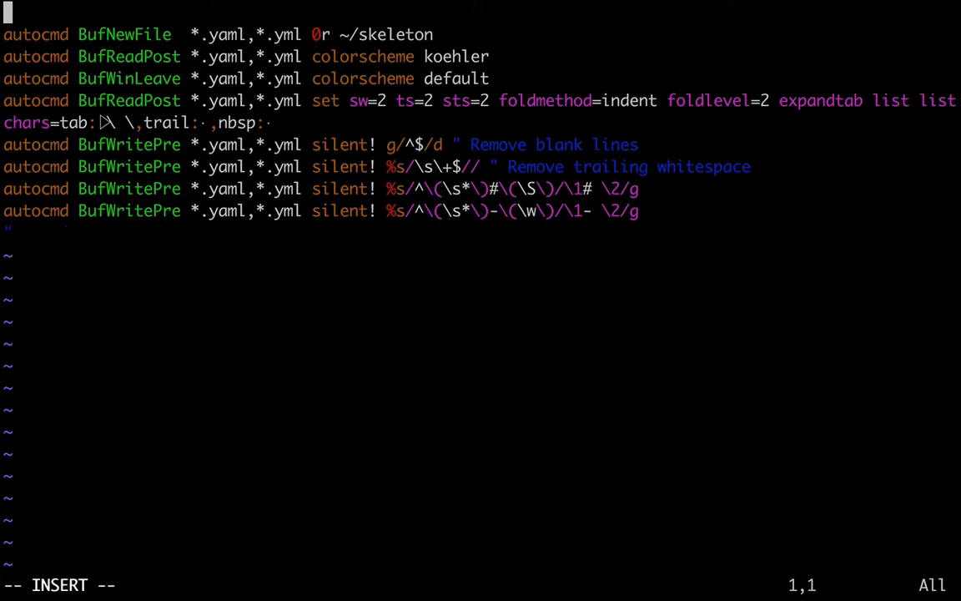
pyautogui.write('augroup')
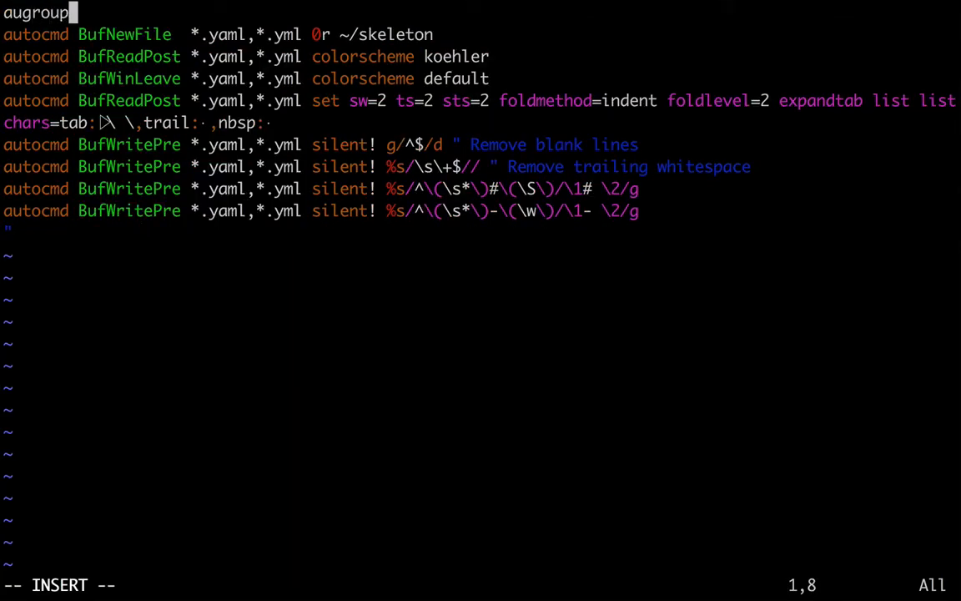
pyautogui.press('BackSpace')
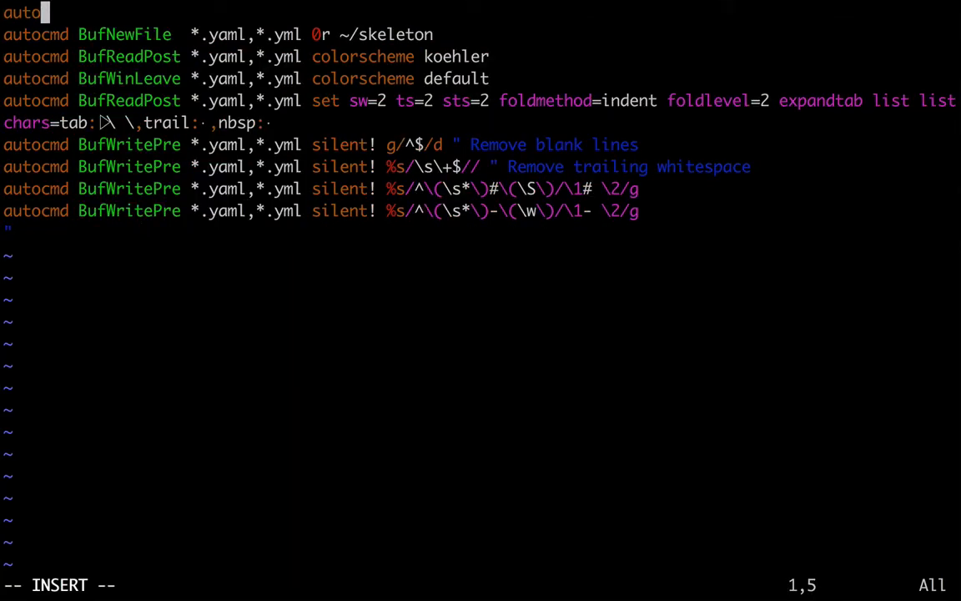
pyautogui.write('cmdgro')
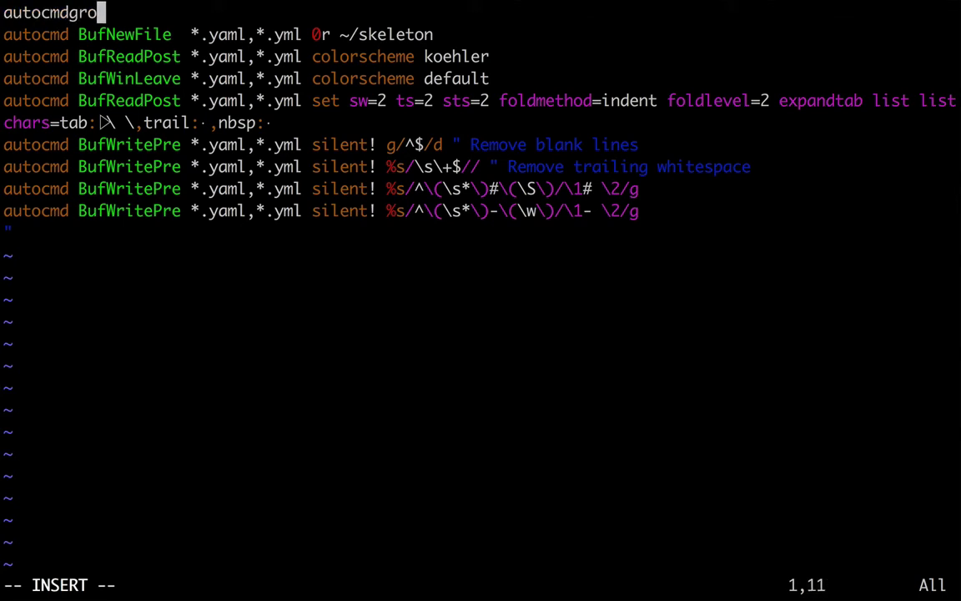
pyautogui.press('BackSpace')
pyautogui.write('aug')
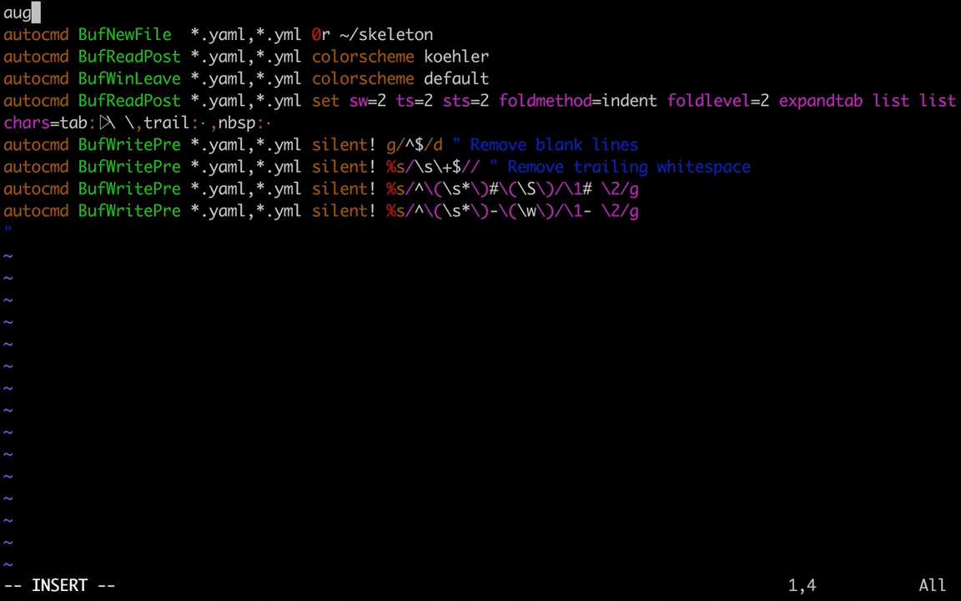
pyautogui.write('roup yamlcmds')
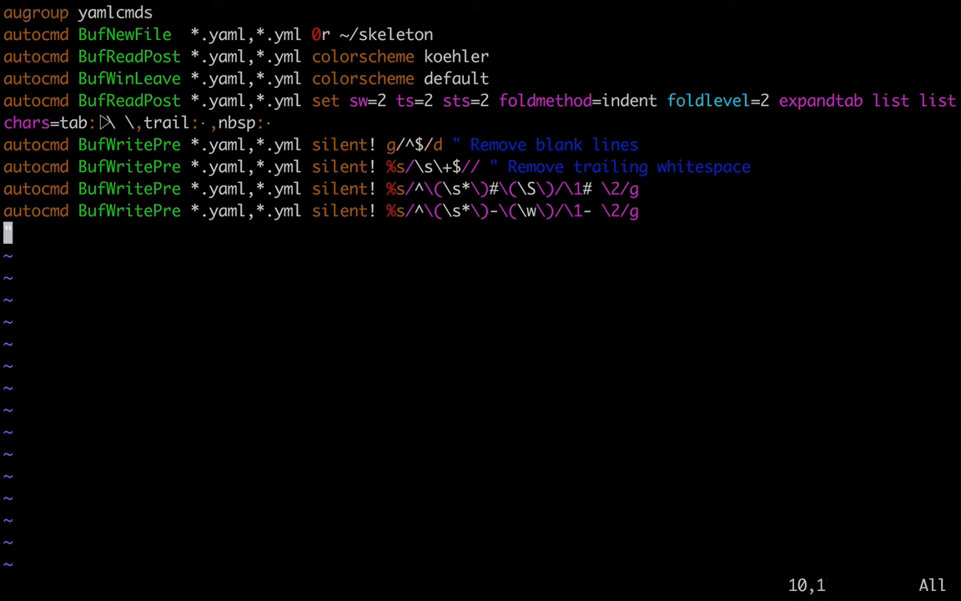
pyautogui.write('augroup END')
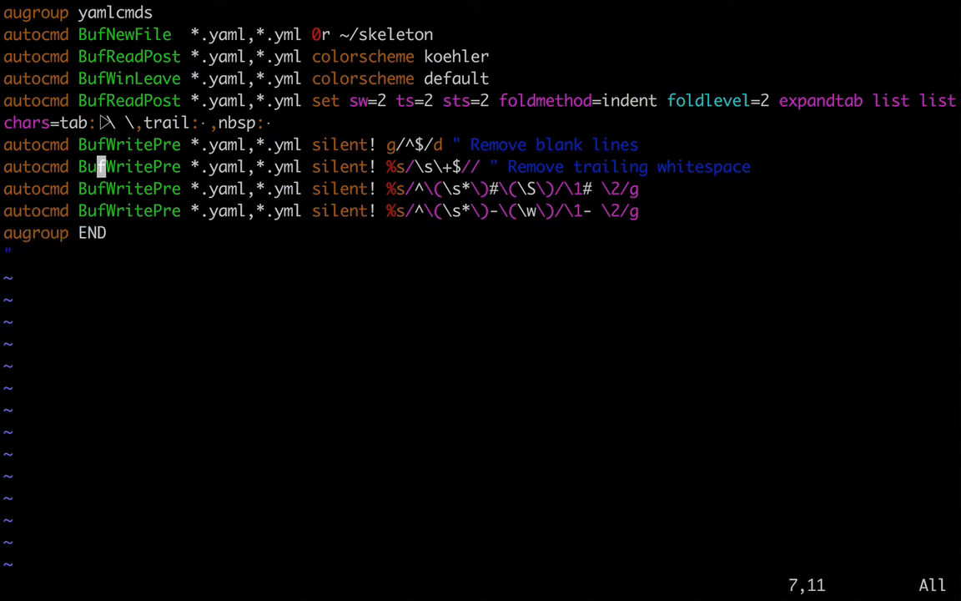
# - Indent the autocommands inside the yamlcmds group with a block shift and save
pyautogui.press('ctrl-v')
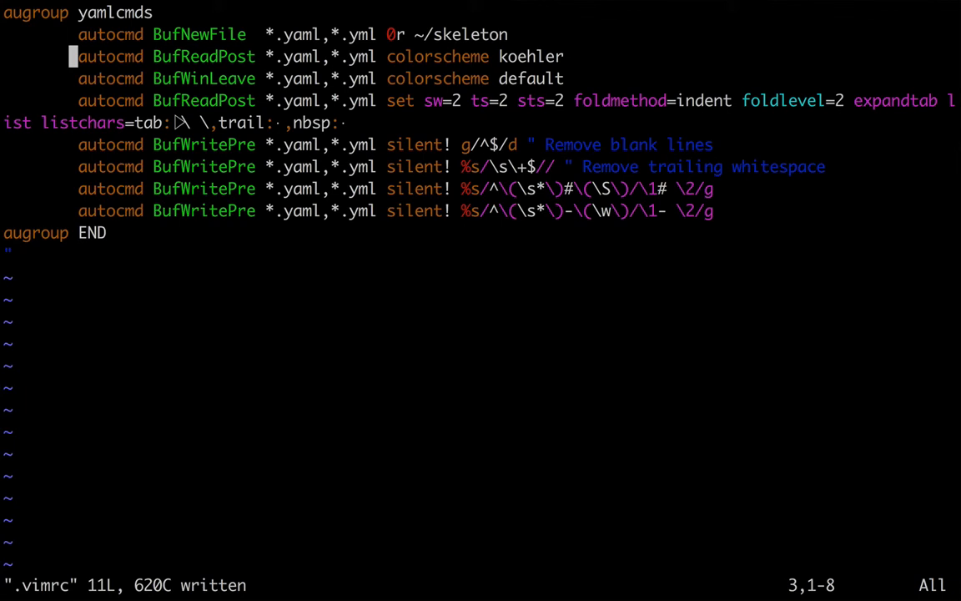
# - Run :augroup! yamlcmds to delete the group, then save the .vimrc
pyautogui.write(':aug')
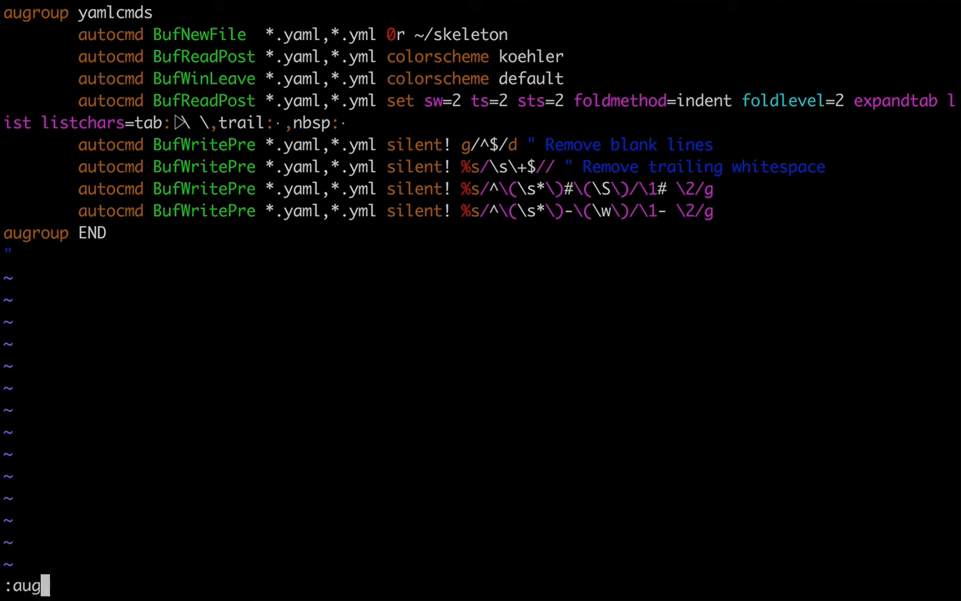
pyautogui.write('roup!')
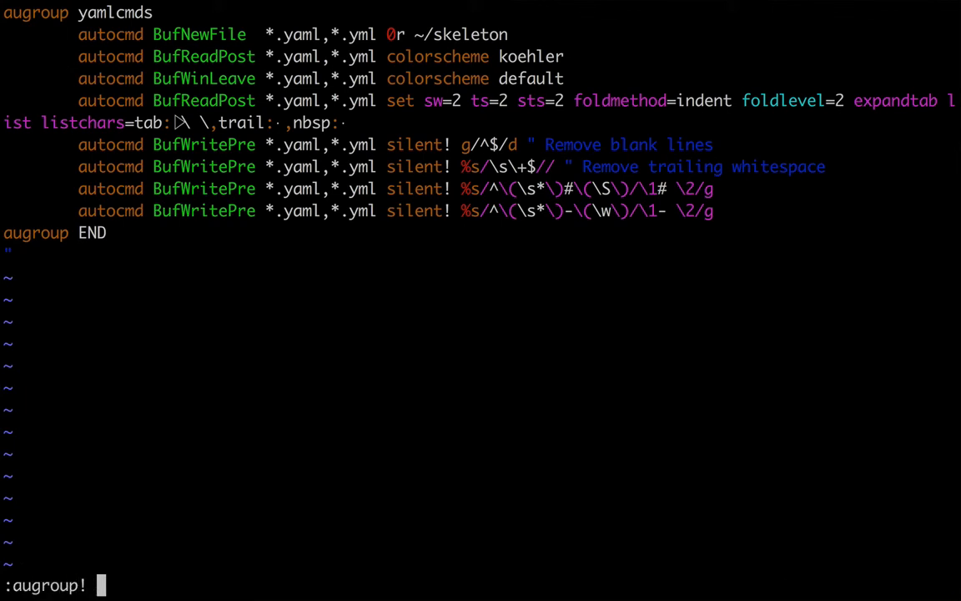
pyautogui.write('yamlcmds')
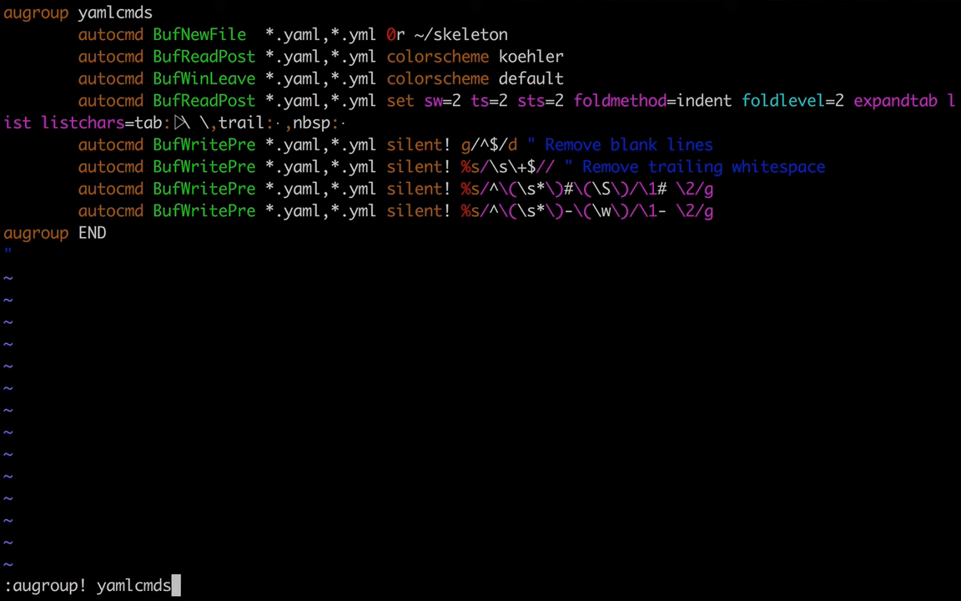
pyautogui.moveTo(427, 188)
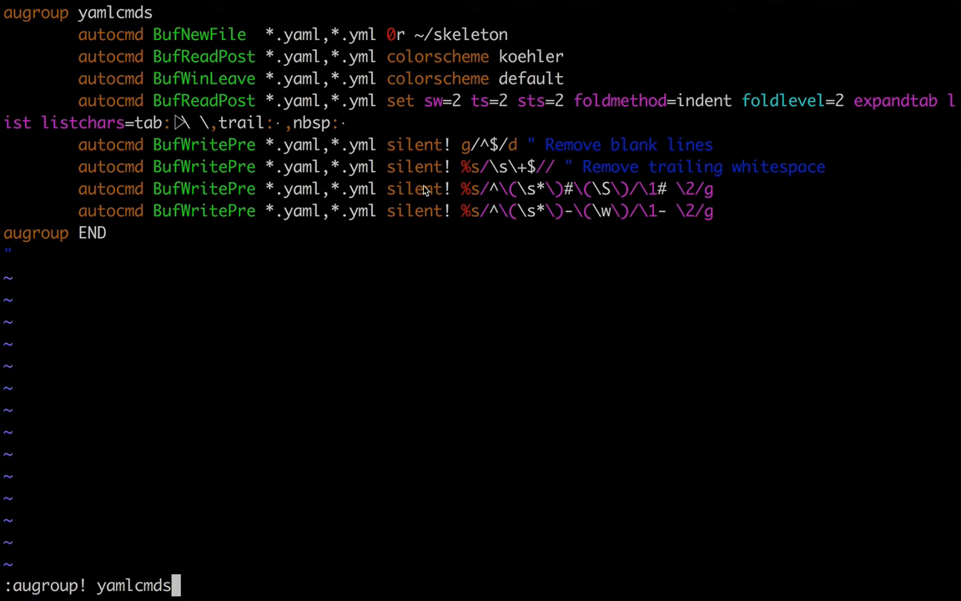
pyautogui.write(':w')
pyautogui.write('vim')
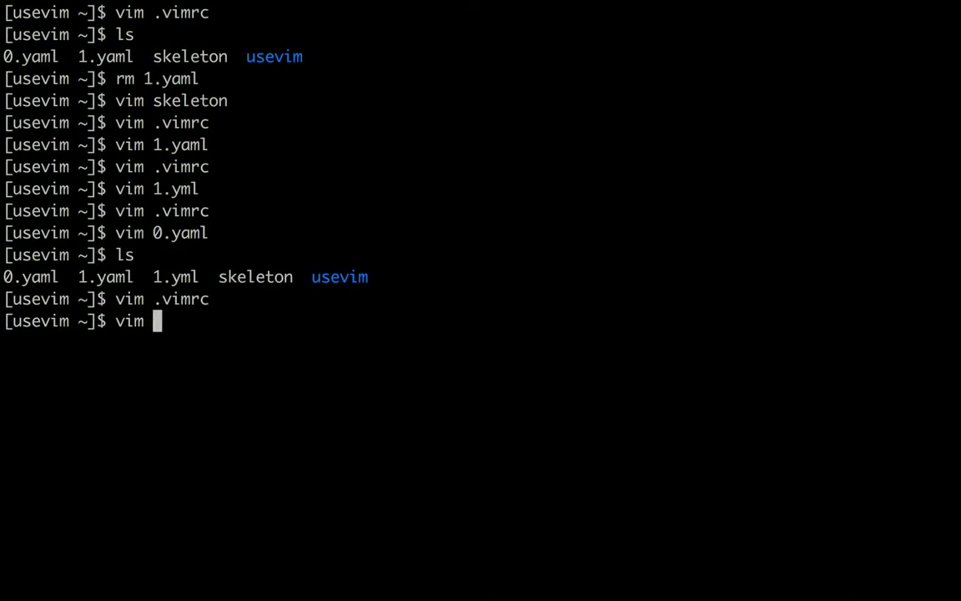
# - Open 1.yaml, unfold the tasks, delete the hosts line, then save and quit all
pyautogui.write('1.ya')
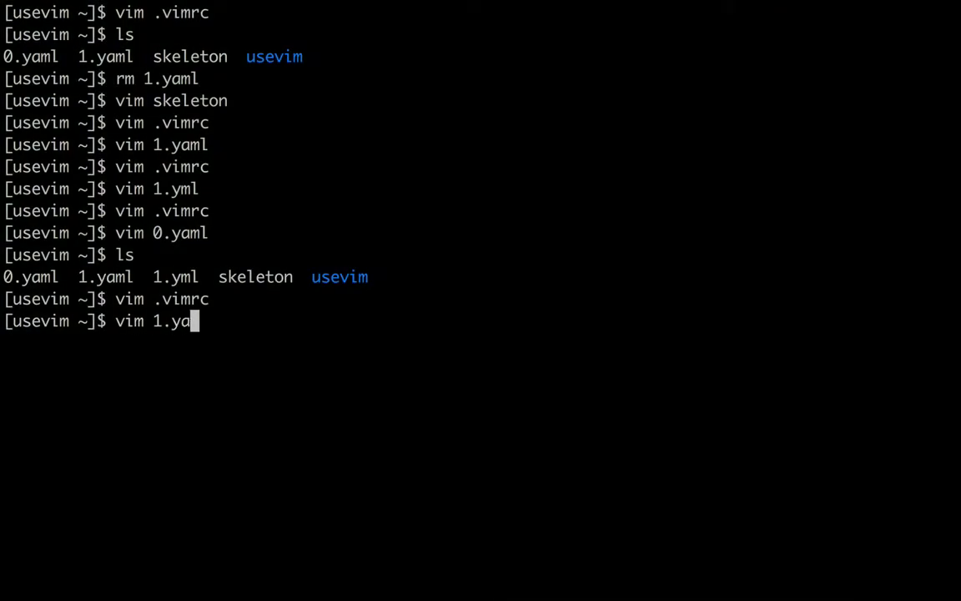
pyautogui.press('Enter')
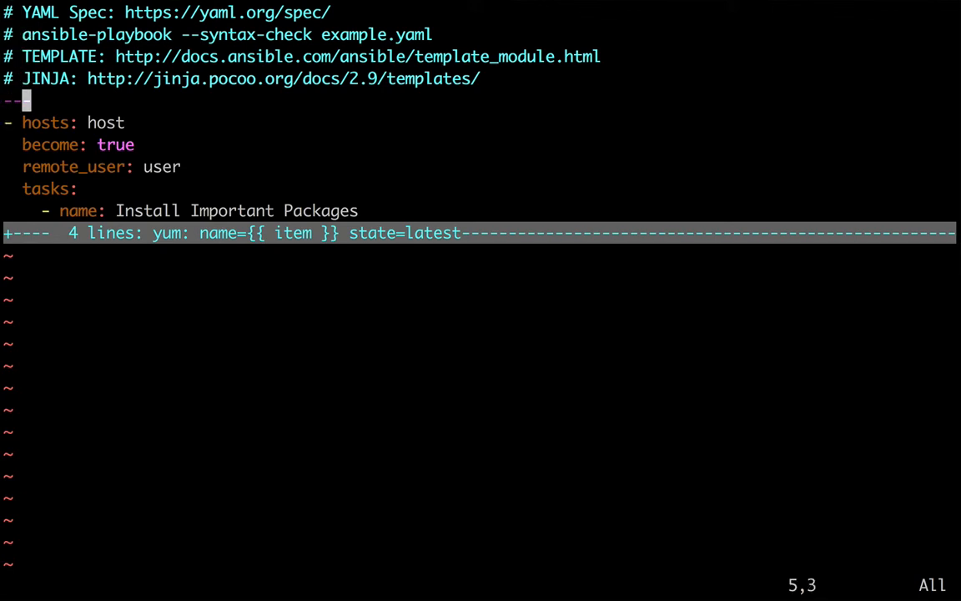
pyautogui.press('j')
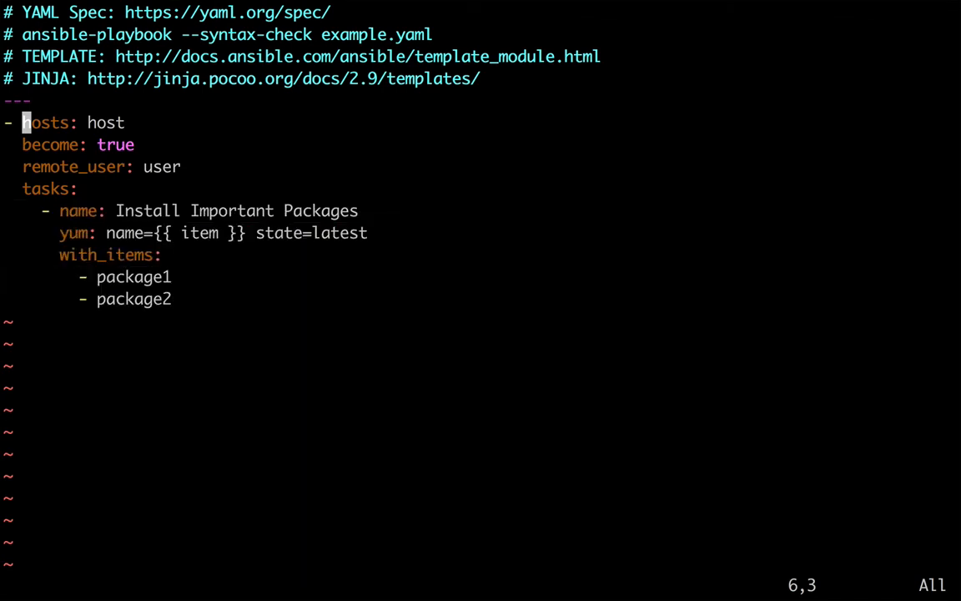
pyautogui.press('0')
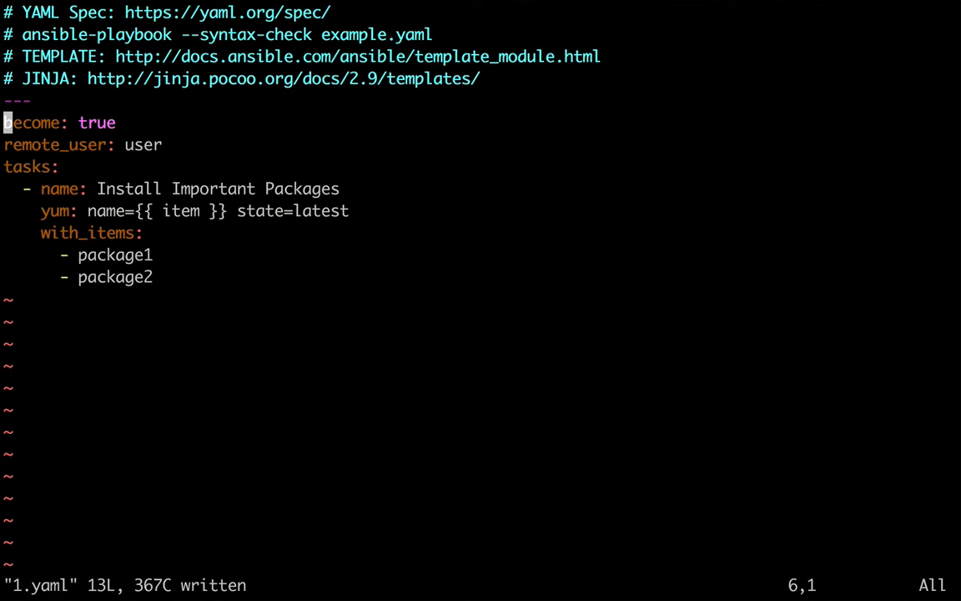
pyautogui.write(':wqa')
pyautogui.write('ansible')
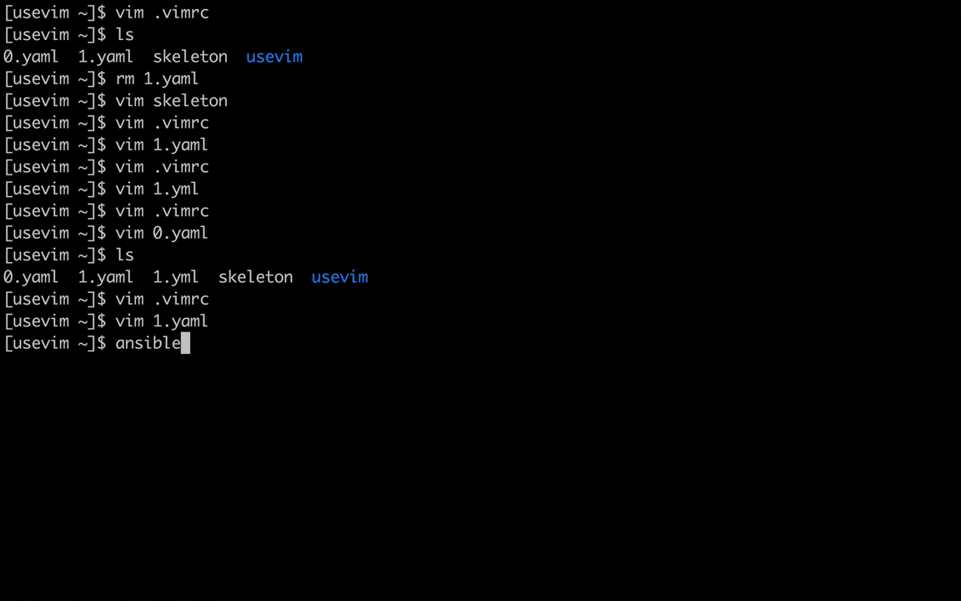
# - Run ansible-playbook --syntax-check 1.yaml from the shell
pyautogui.write('-playbook')
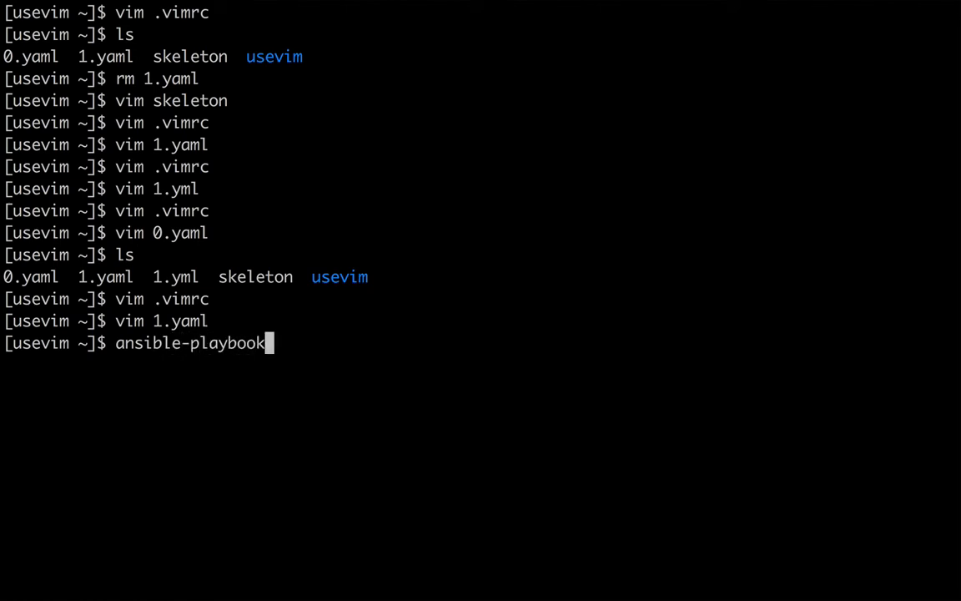
pyautogui.write('--syntax-check 1.yaml')
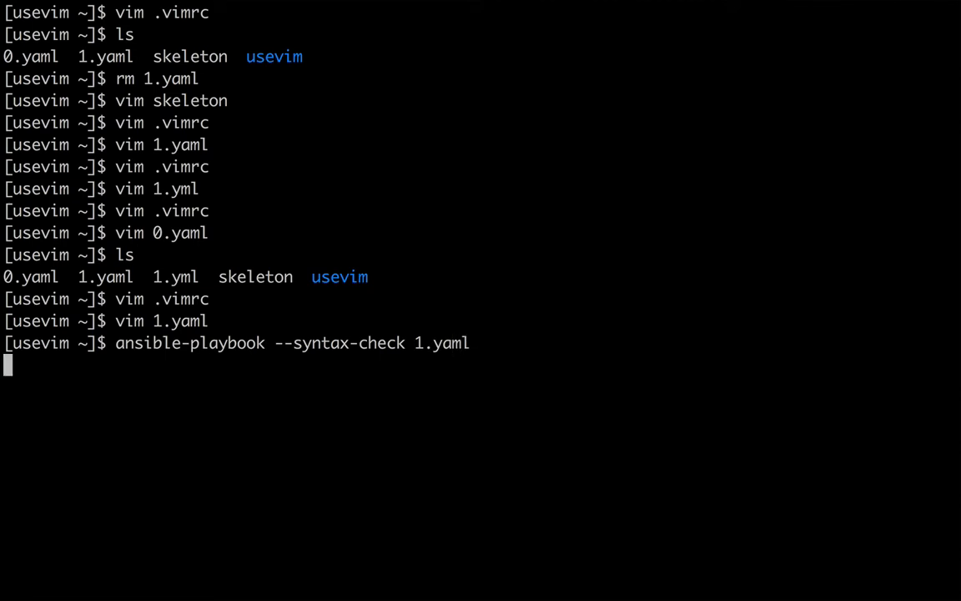
pyautogui.press('Return')
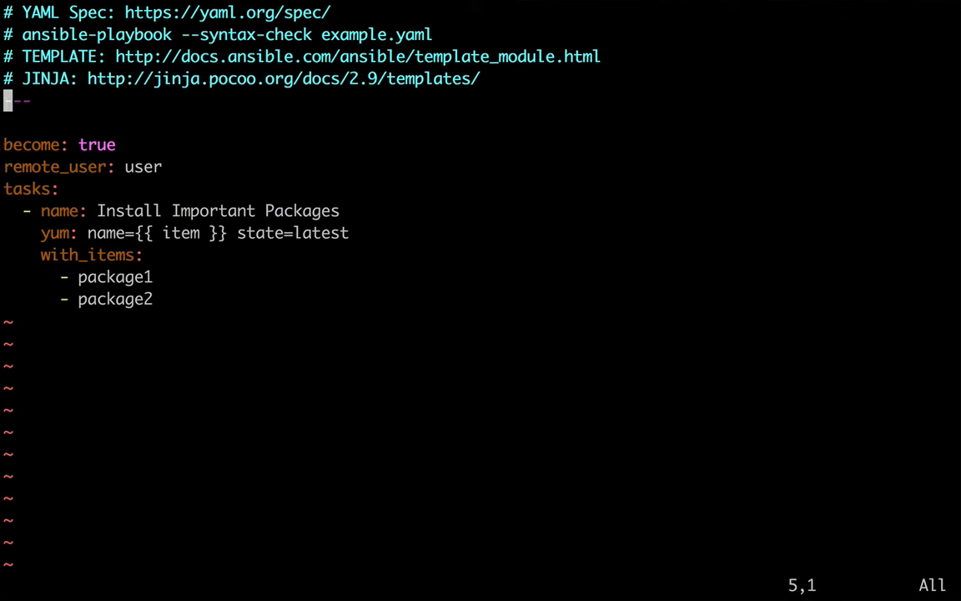
# - Add the play item '- hosts: hosts' on line 6 of 1.yaml
pyautogui.press('Down')
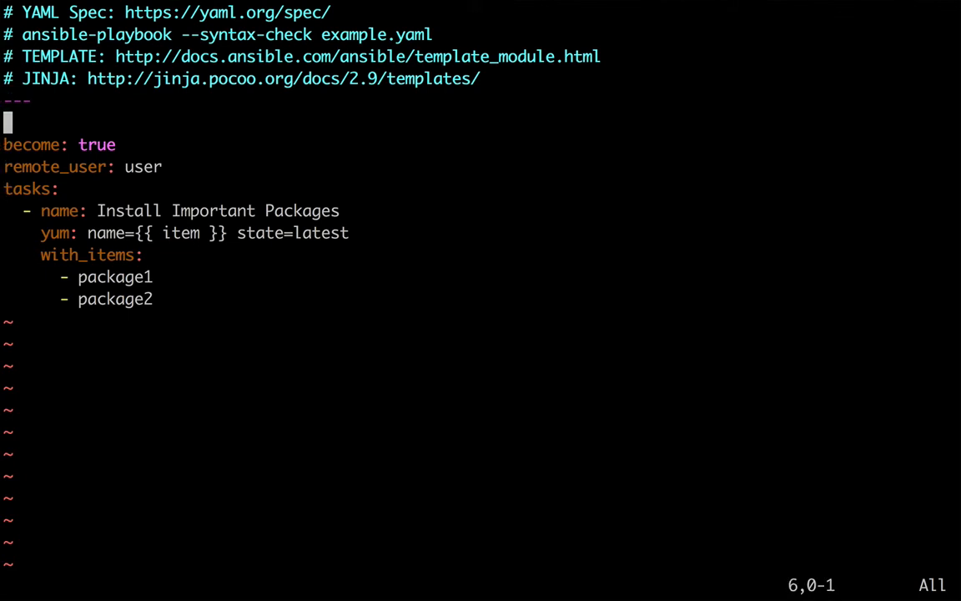
pyautogui.write('-')
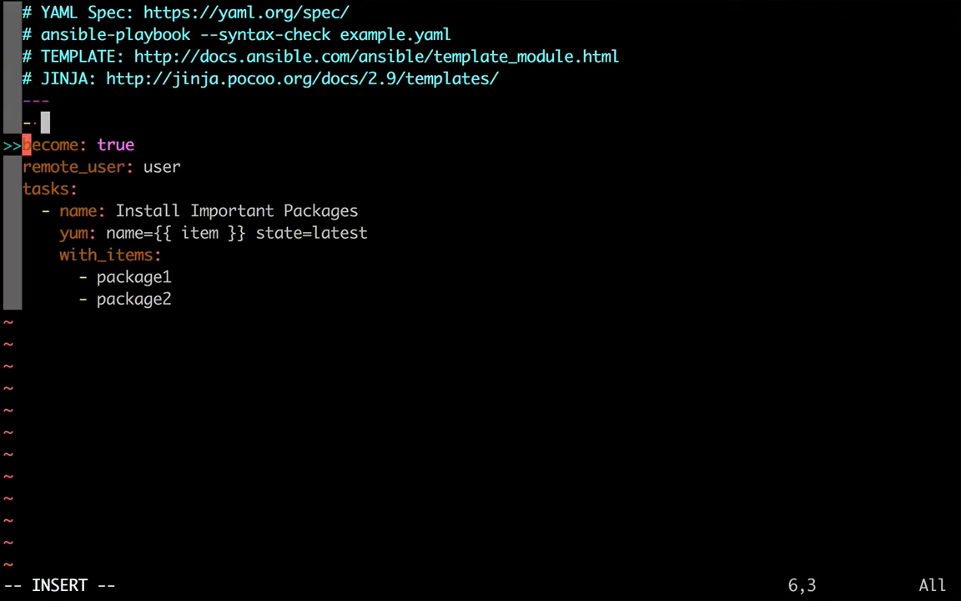
pyautogui.write('hosts')
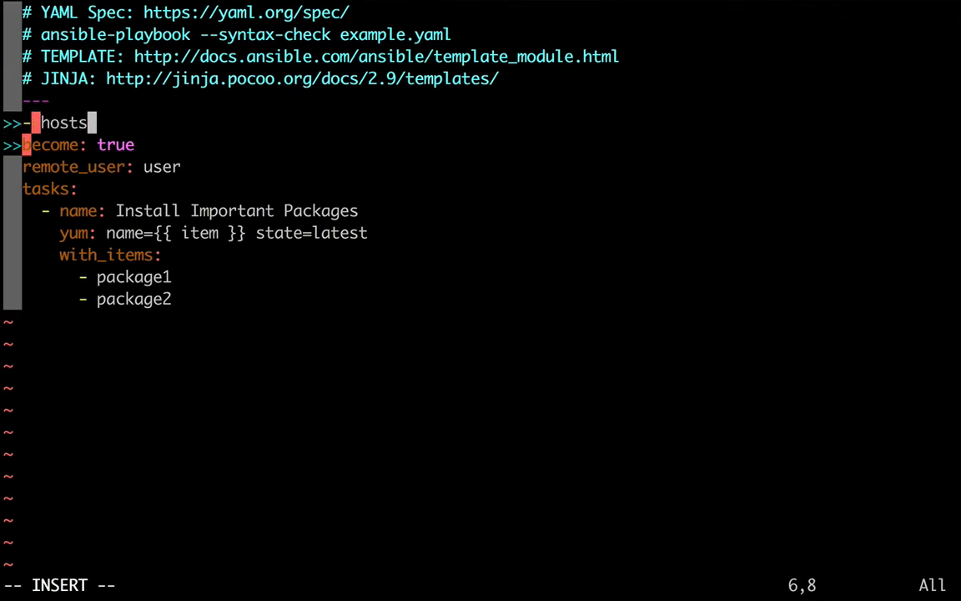
pyautogui.write(': hosts')
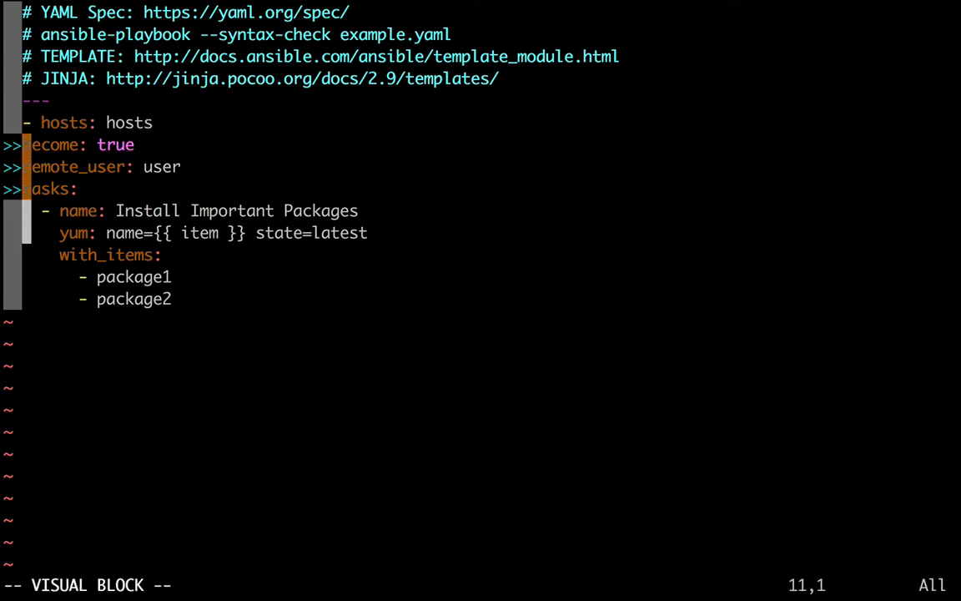
# - Block-indent the remaining play lines by two spaces beneath the hosts line
pyautogui.press('I')
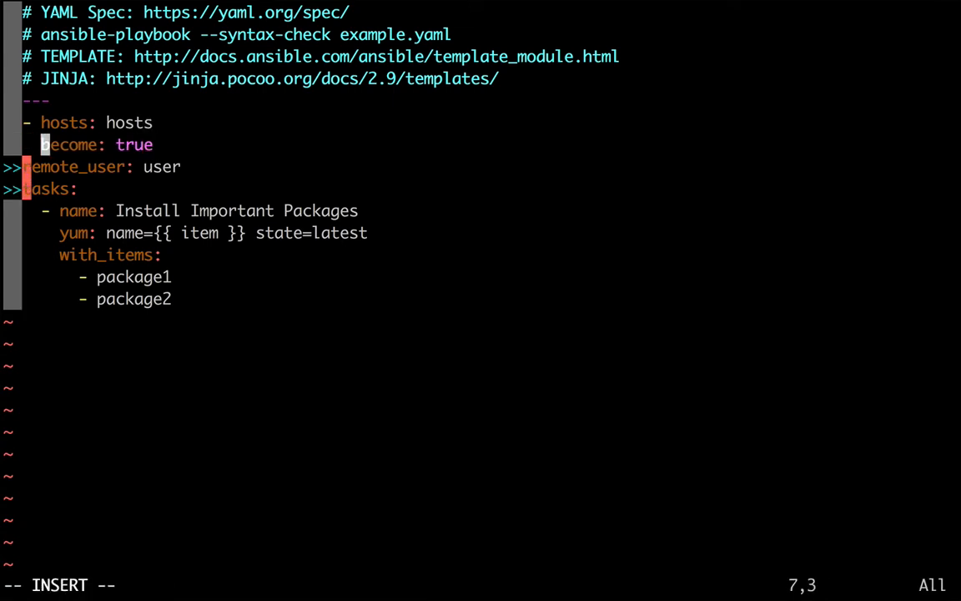
pyautogui.press('Escape')
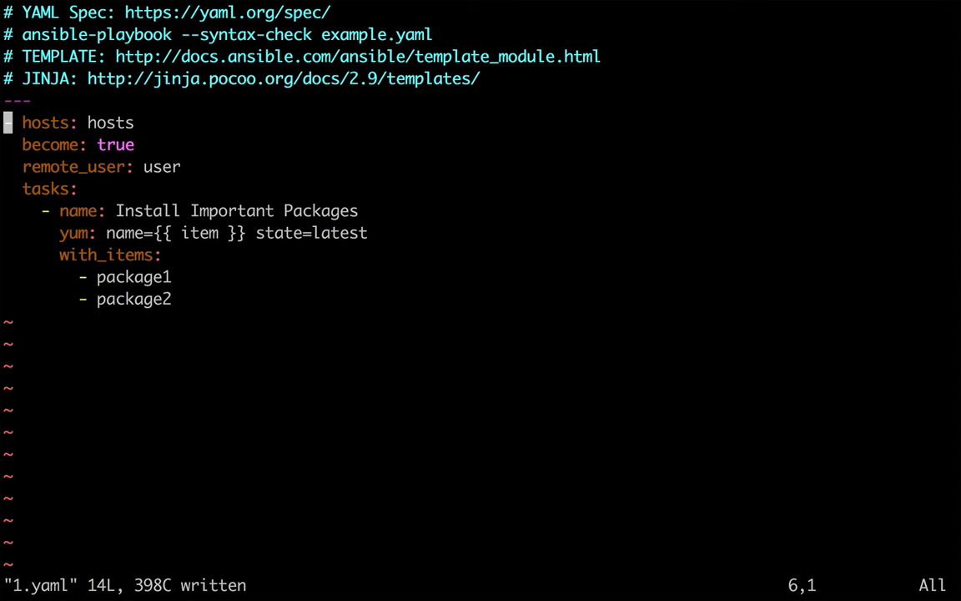
pyautogui.press('j')
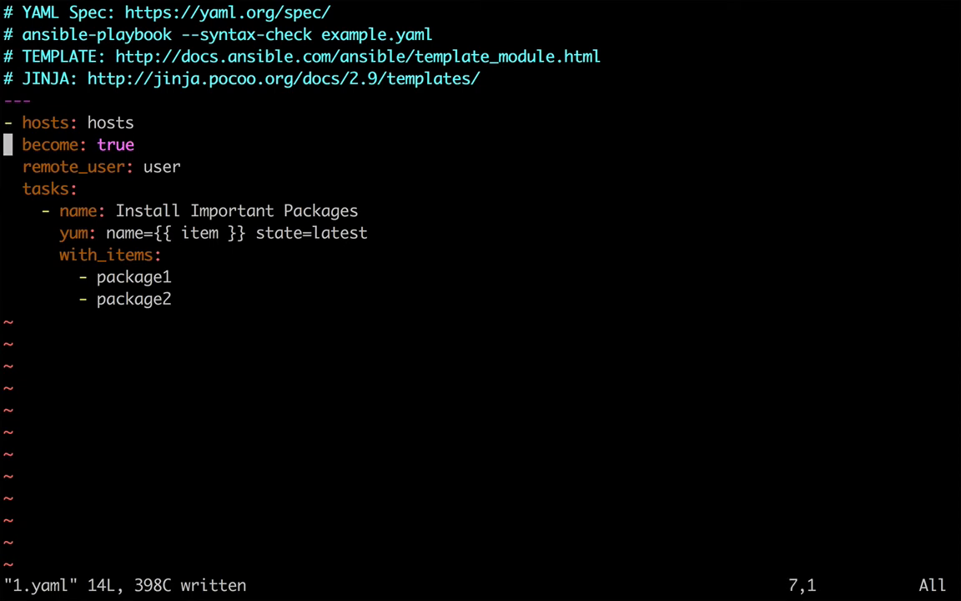
pyautogui.moveTo(32, 132)
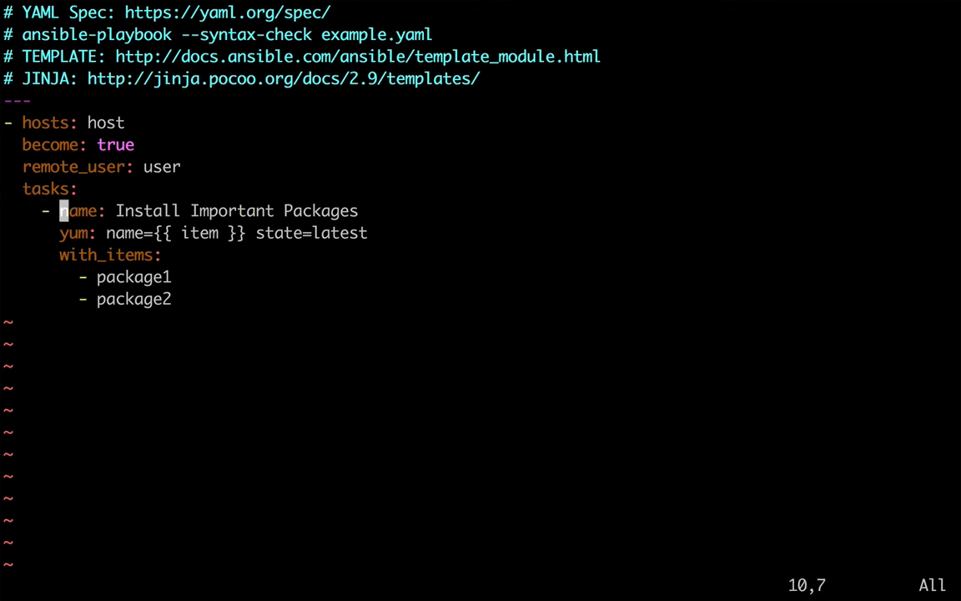
# - Move through the comment lines in 1.yaml and switch to the .vimrc tab with :tabn
pyautogui.press('v')
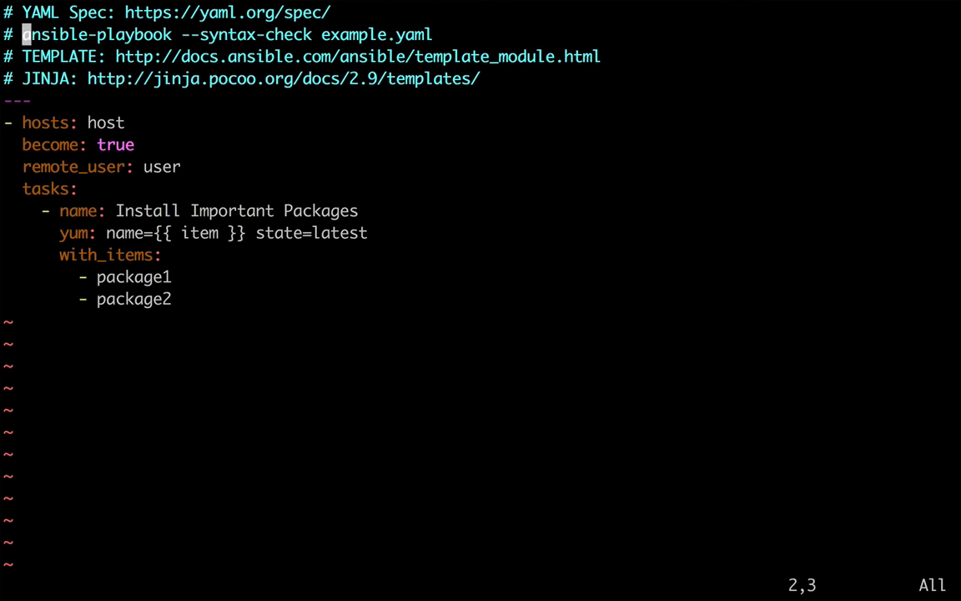
pyautogui.press('j')
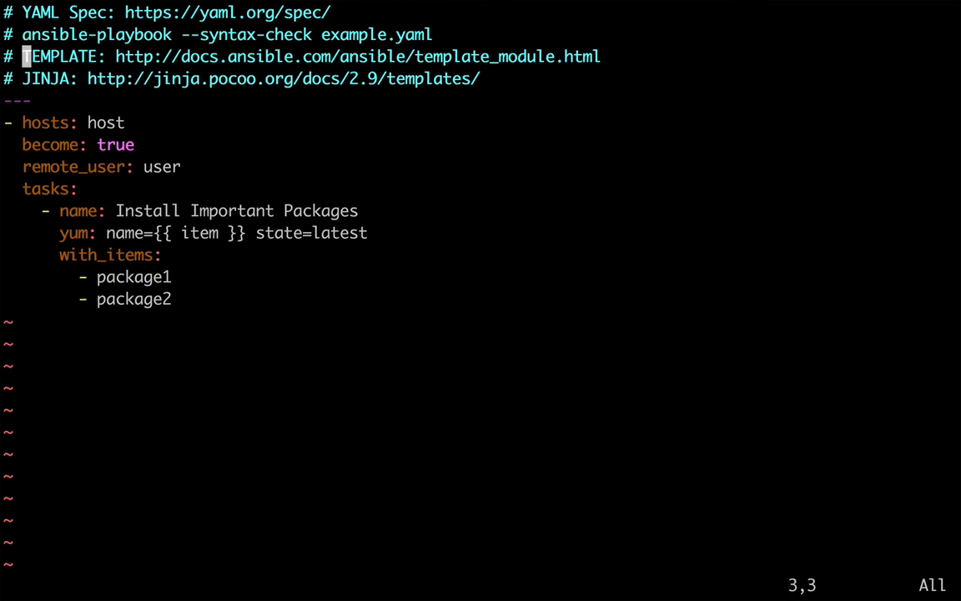
pyautogui.write(':tabn')
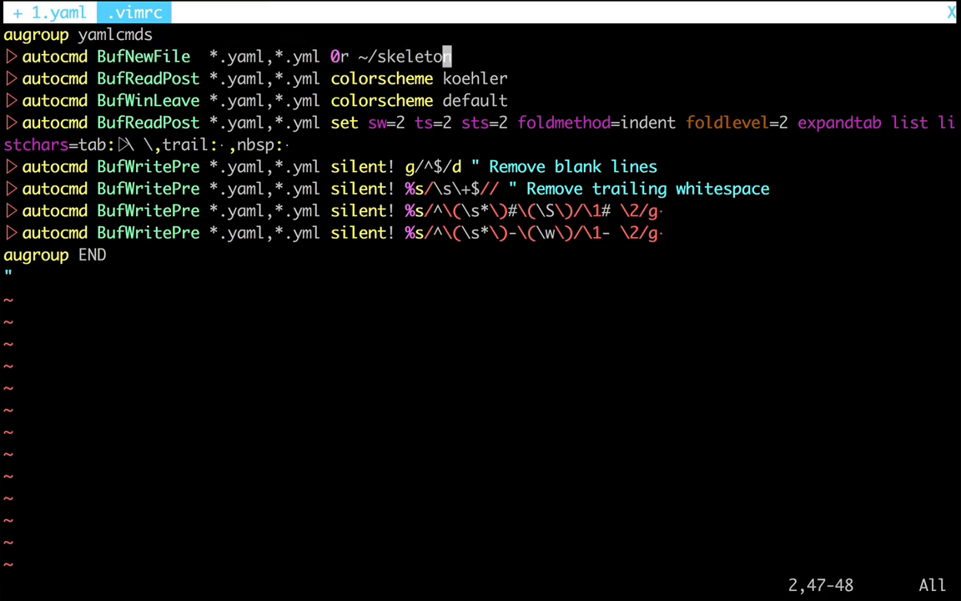
# - Quit both tabs with :q! discarding changes, back to the shell's syntax-check command
pyautogui.write(':q!')
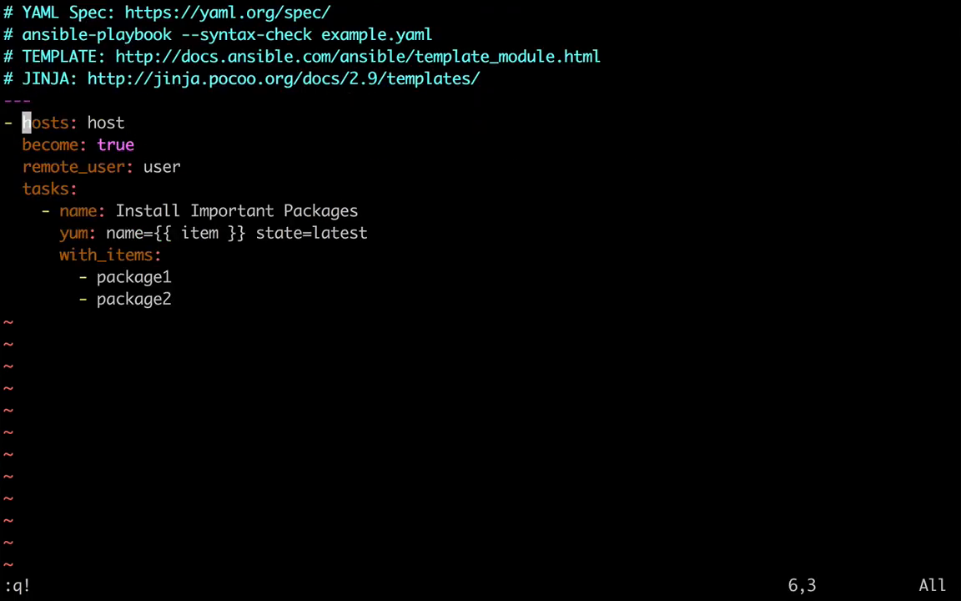
pyautogui.press('j')
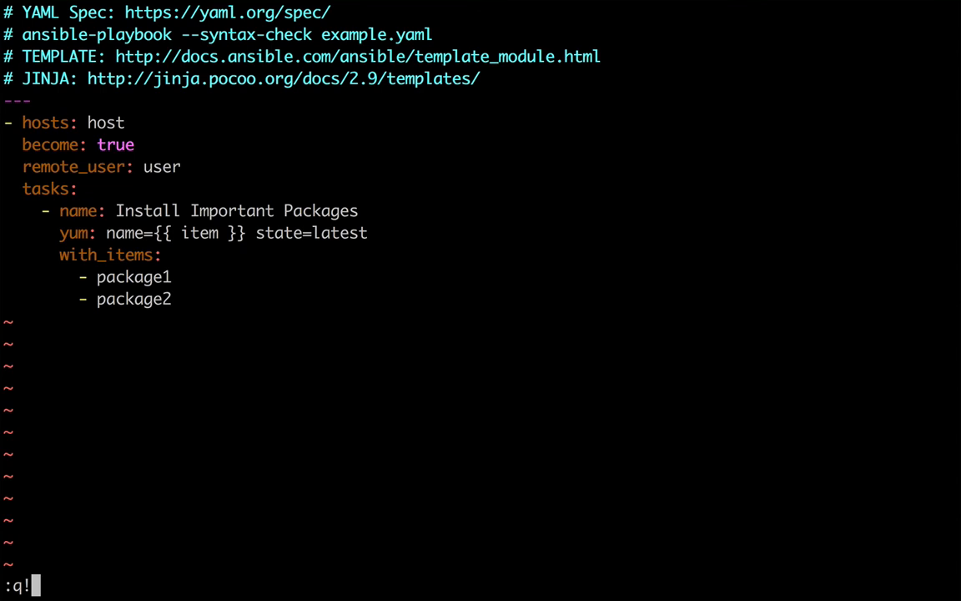
pyautogui.press('Return')
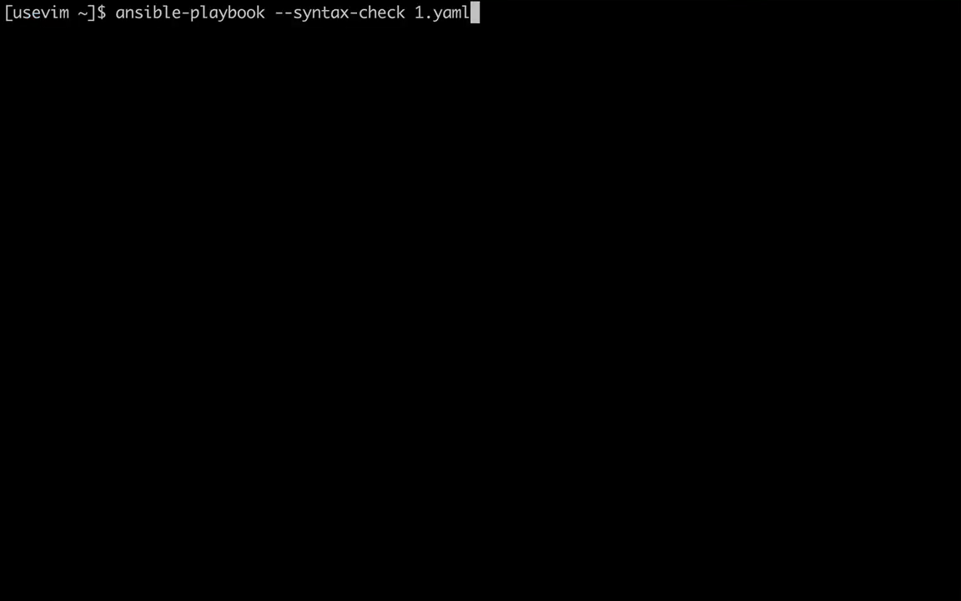